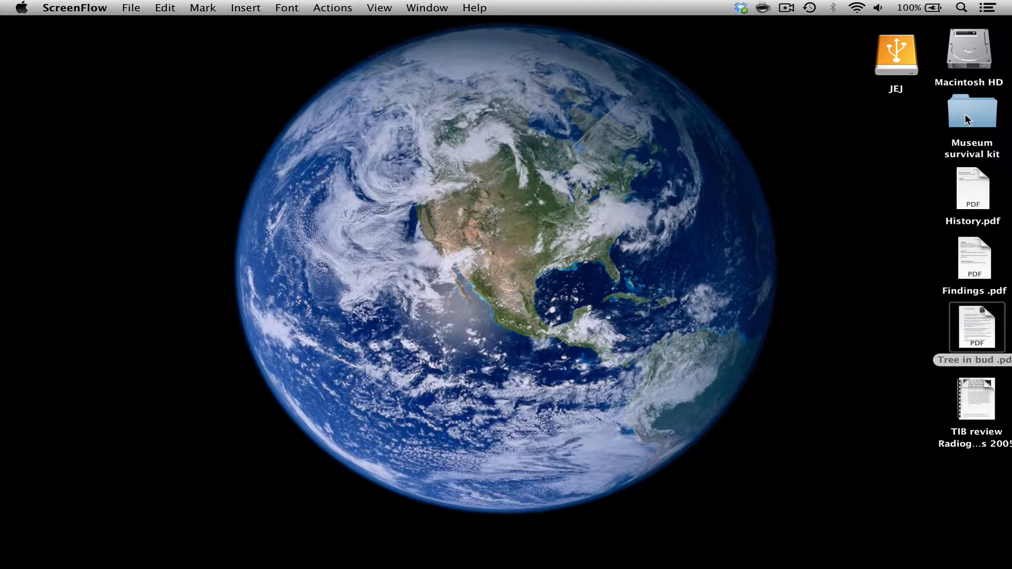
# Open the Museum survival kit folder and preview the GE PACS DICOM export guide PDF.
pyautogui.doubleClick(972, 110)
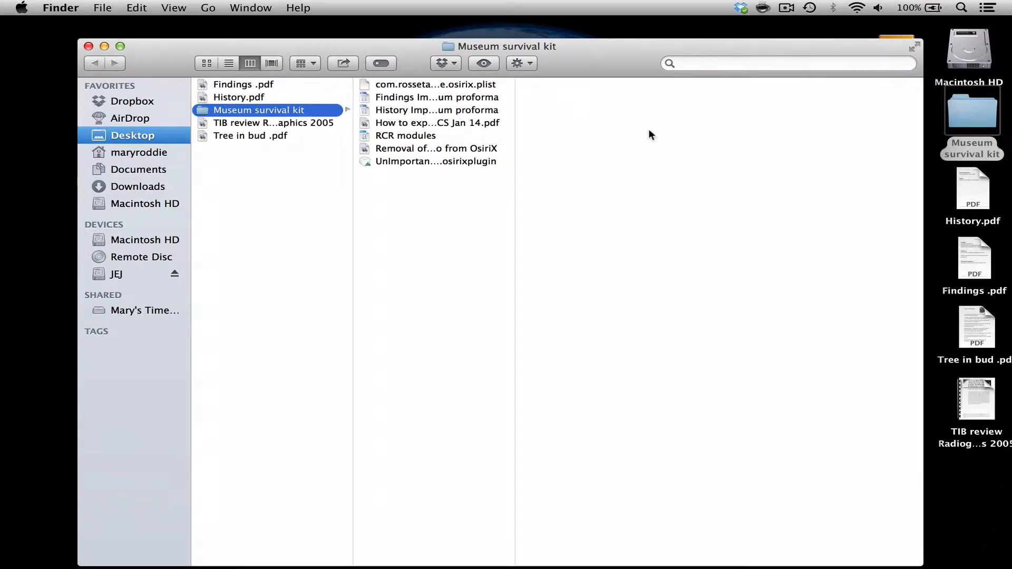
pyautogui.click(436, 123)
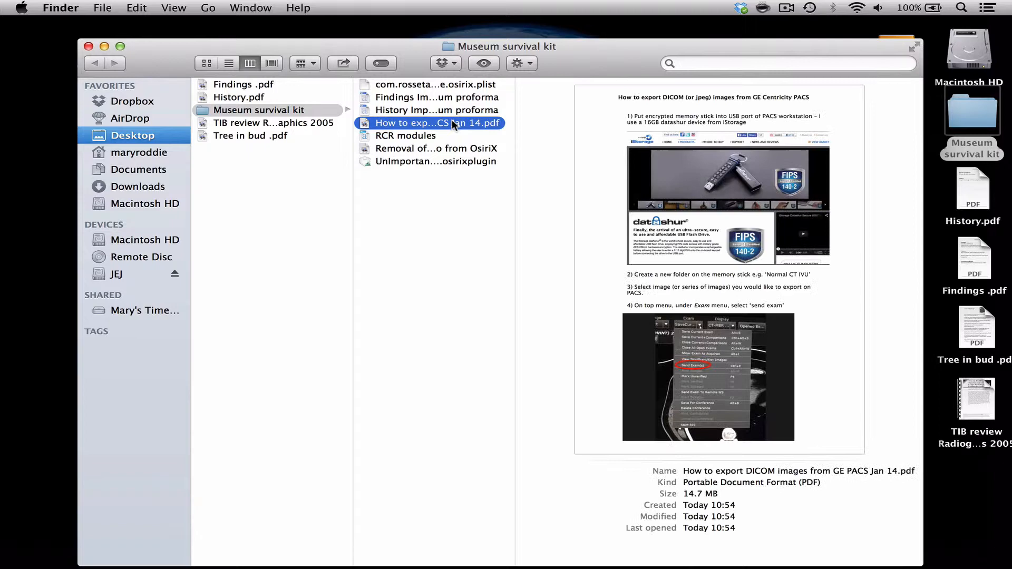
pyautogui.doubleClick(436, 123)
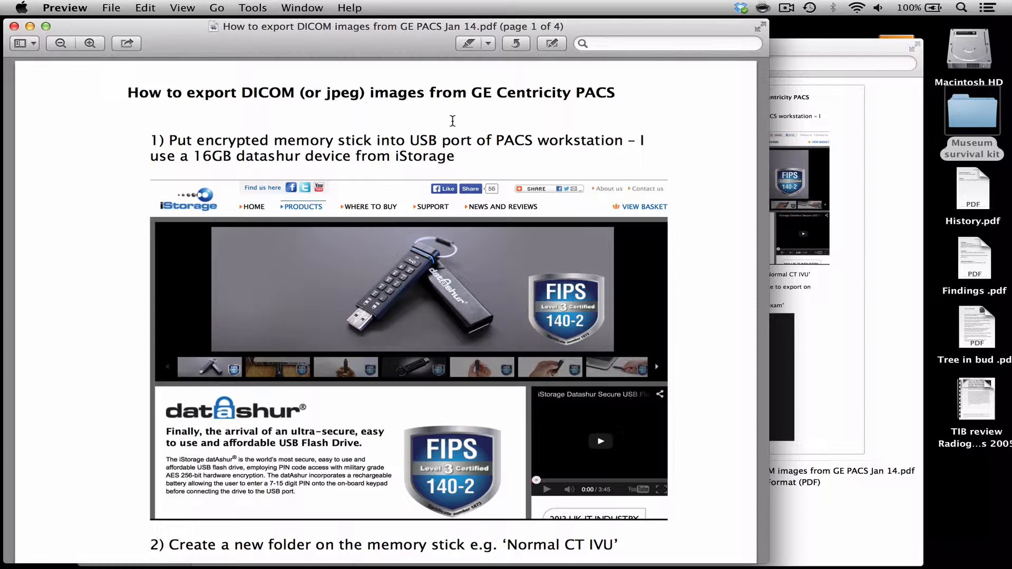
pyautogui.moveTo(233, 114)
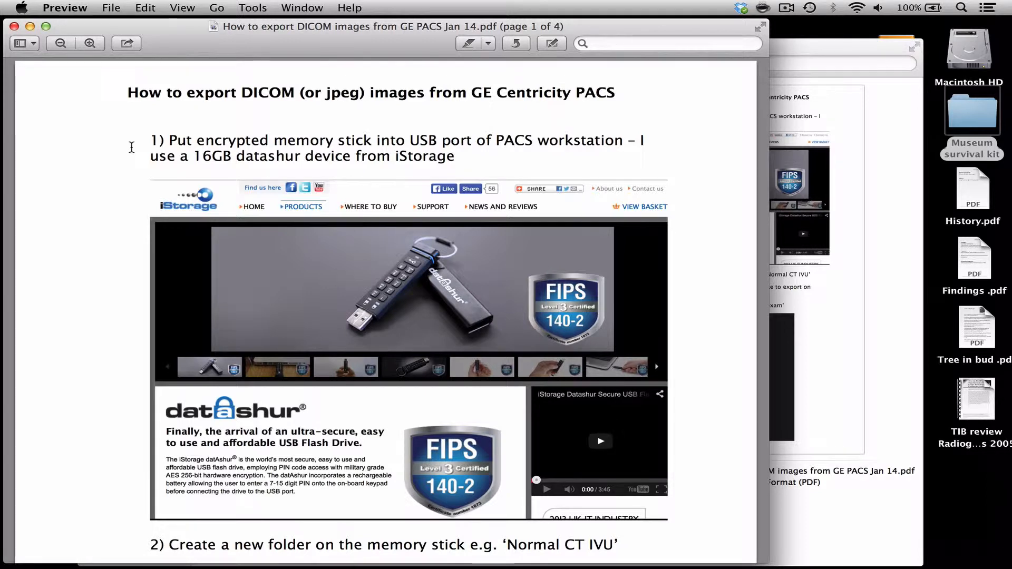
pyautogui.moveTo(85, 61)
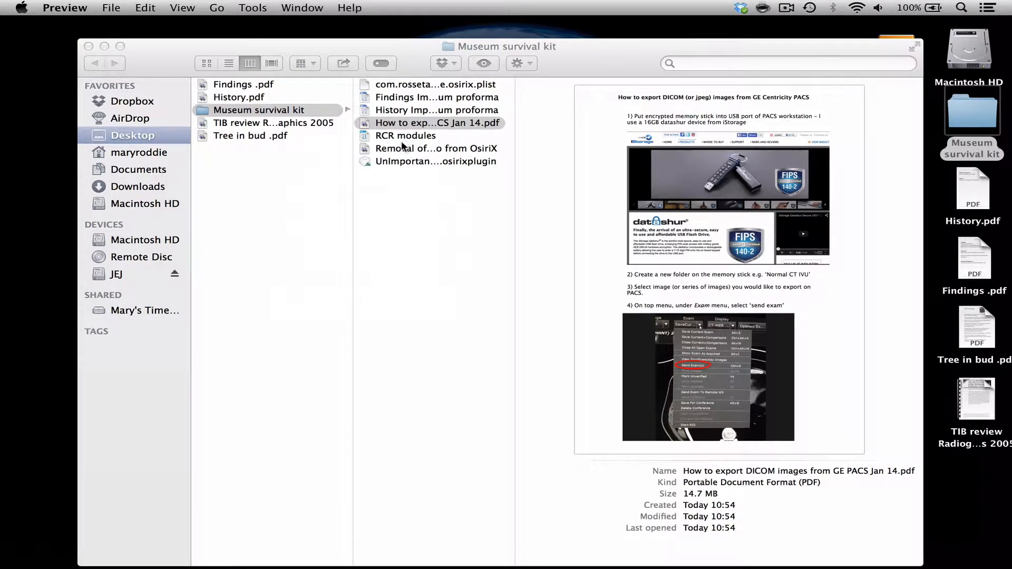
# Open the 'Removal of…from OsiriX' logo guide in Preview, then close it.
pyautogui.click(436, 147)
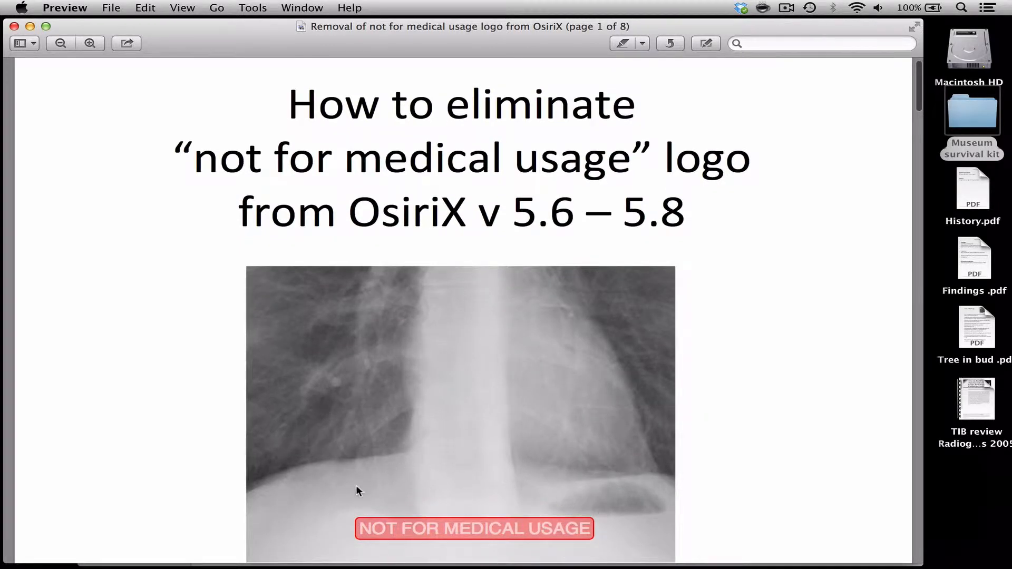
pyautogui.moveTo(377, 542)
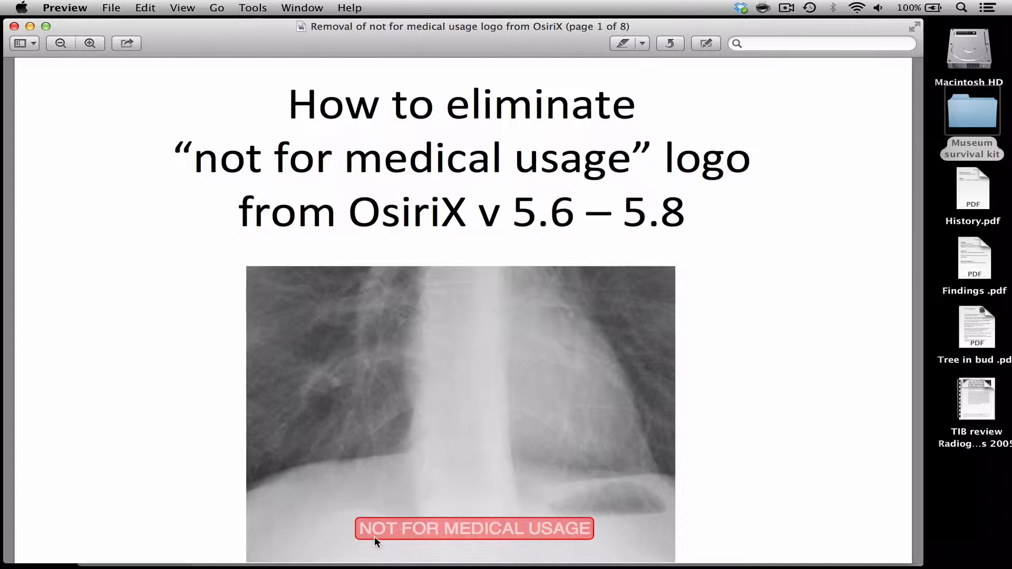
pyautogui.moveTo(13, 26)
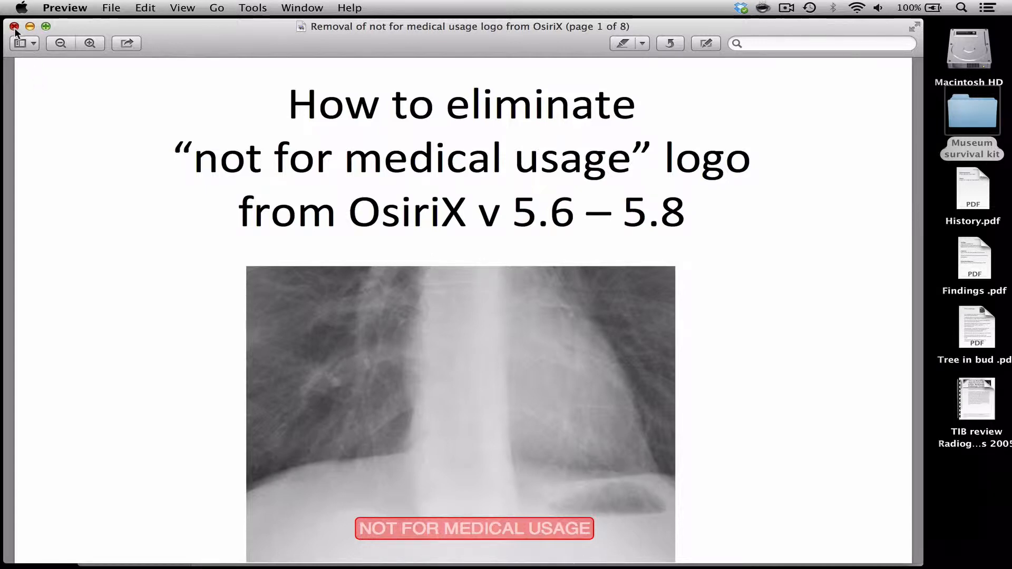
pyautogui.click(12, 26)
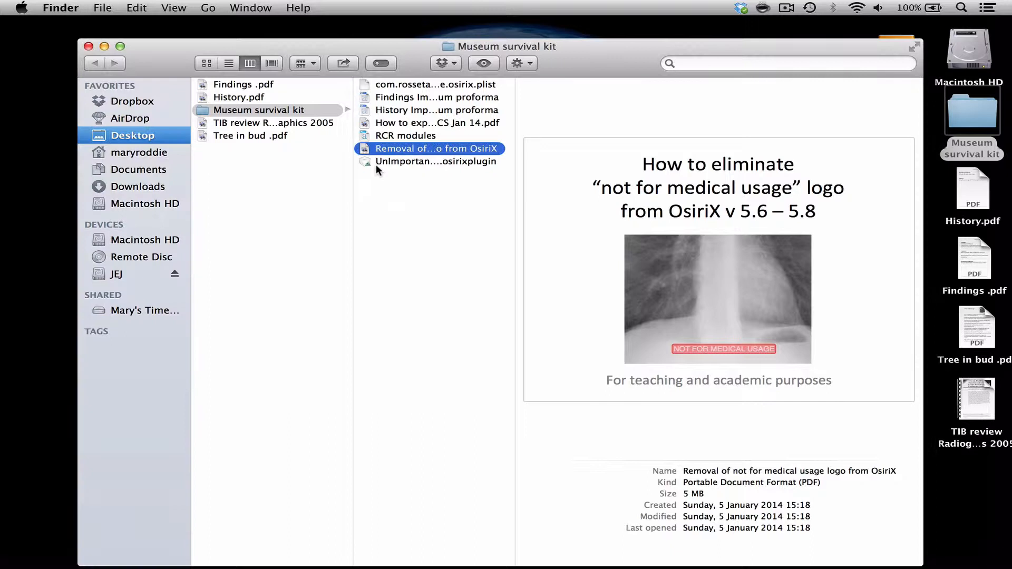
# Preview the UnImportantNotice OsiriX plugin, then the History and Findings museum proformas.
pyautogui.click(436, 161)
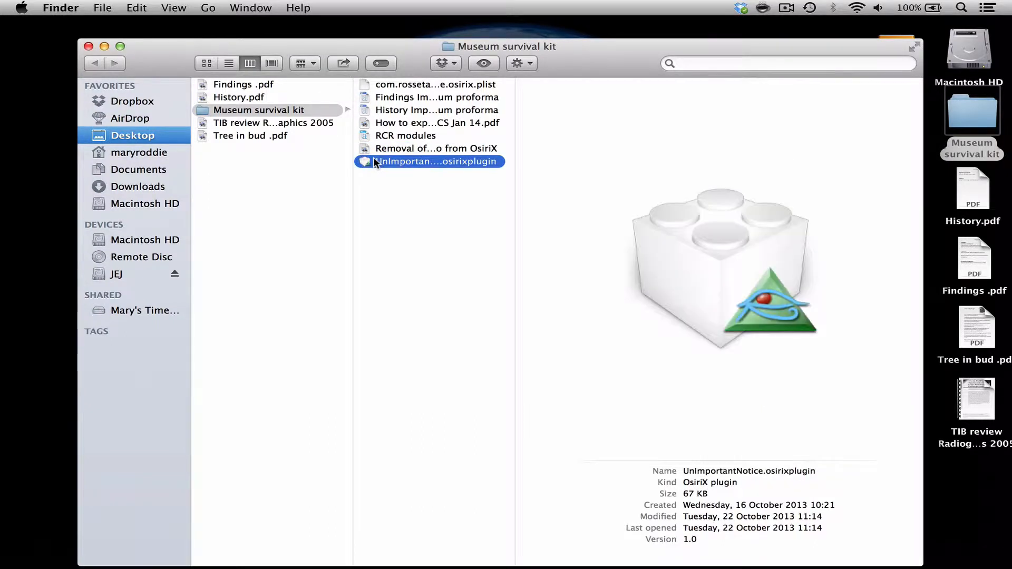
pyautogui.click(436, 161)
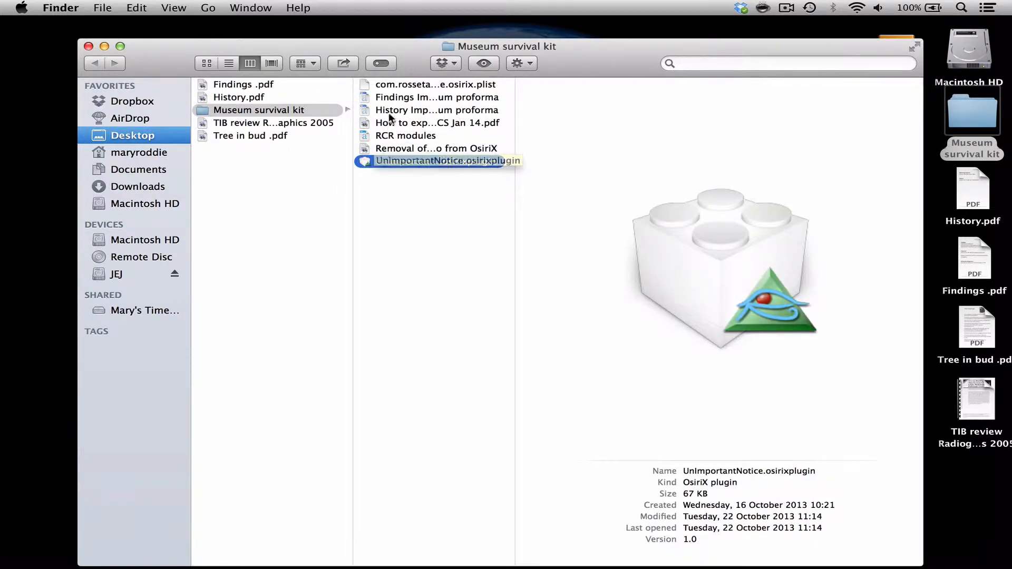
pyautogui.click(437, 110)
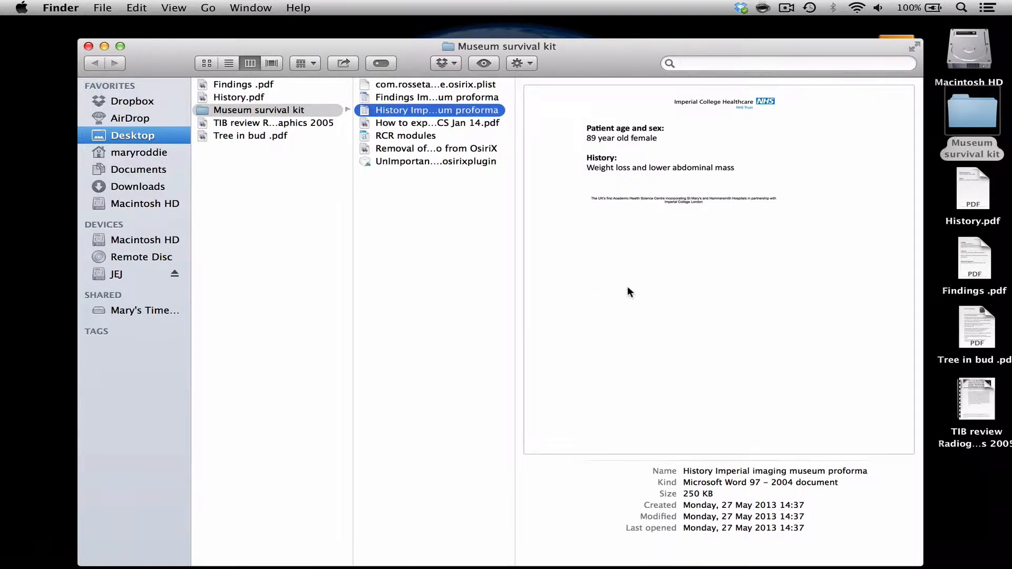
pyautogui.moveTo(587, 147)
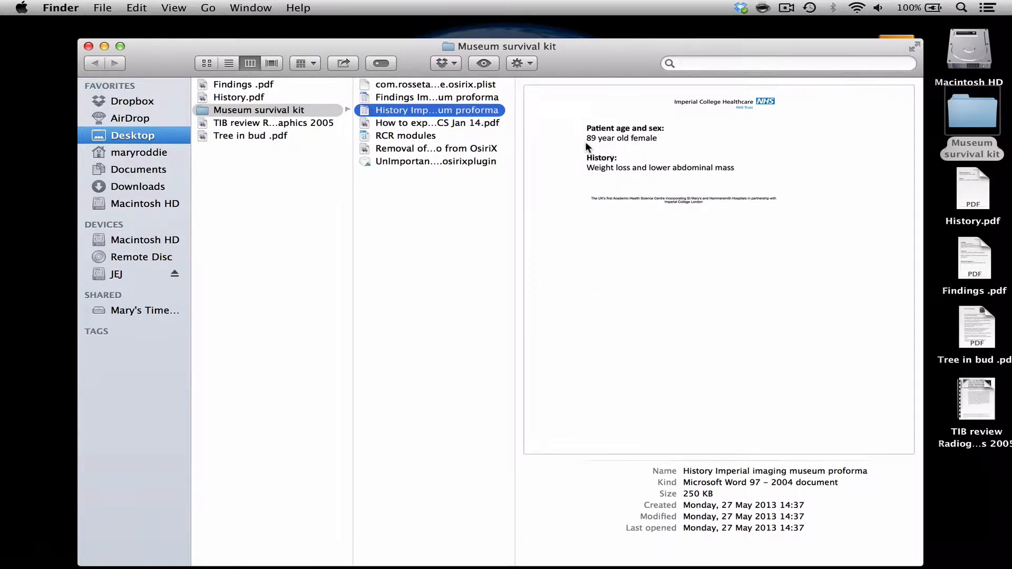
pyautogui.moveTo(758, 178)
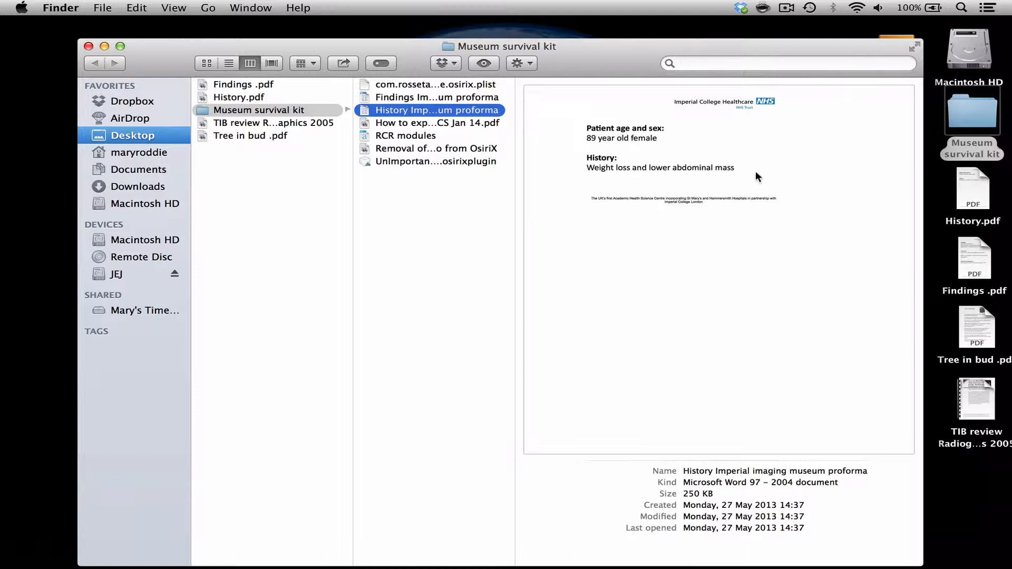
pyautogui.moveTo(477, 115)
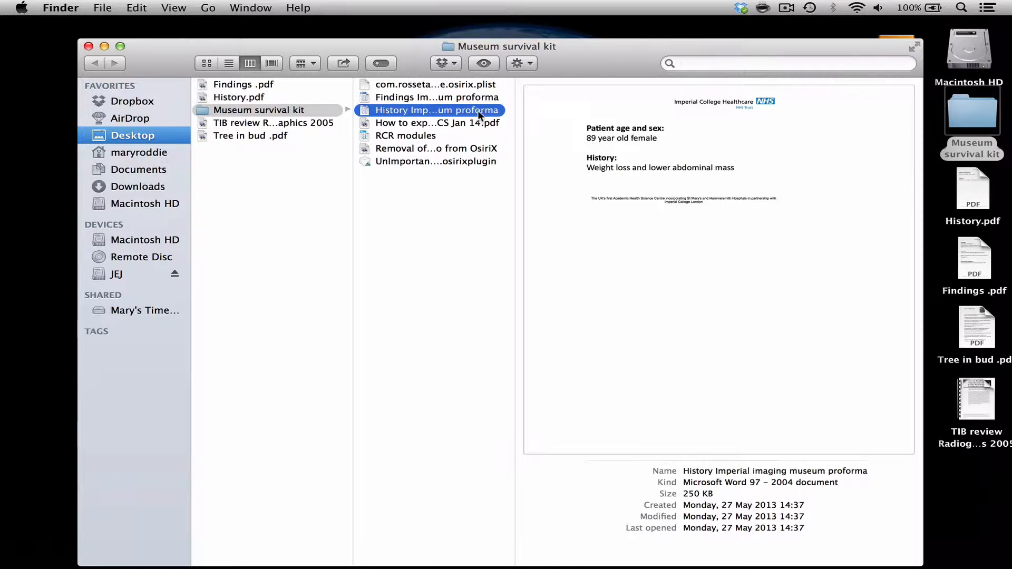
pyautogui.click(437, 97)
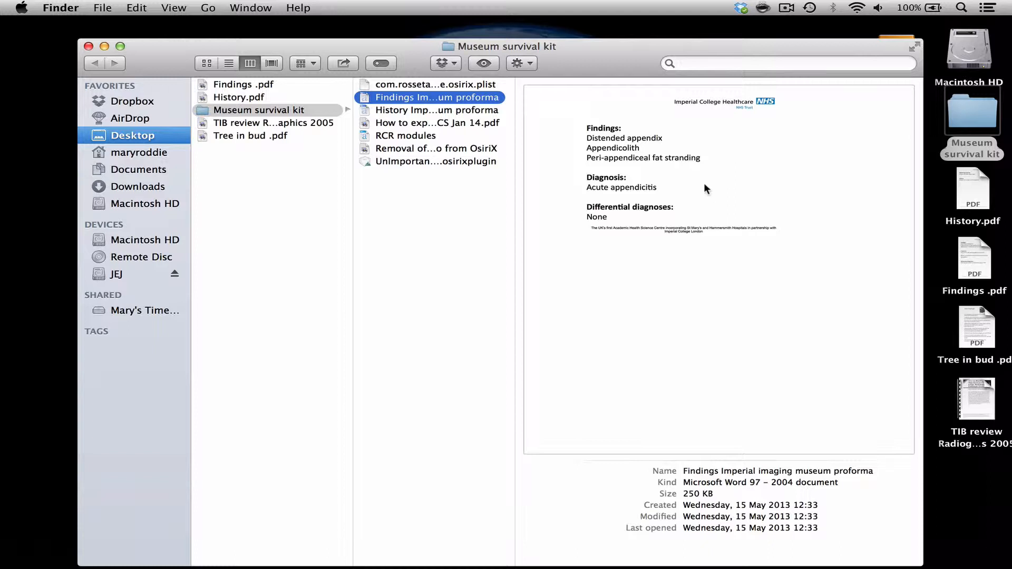
pyautogui.moveTo(679, 190)
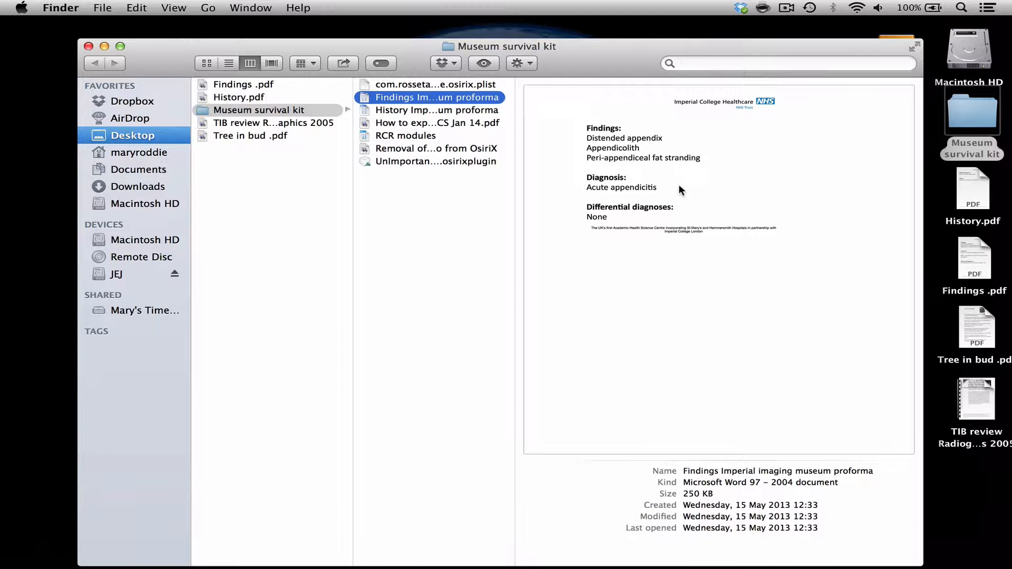
pyautogui.moveTo(469, 86)
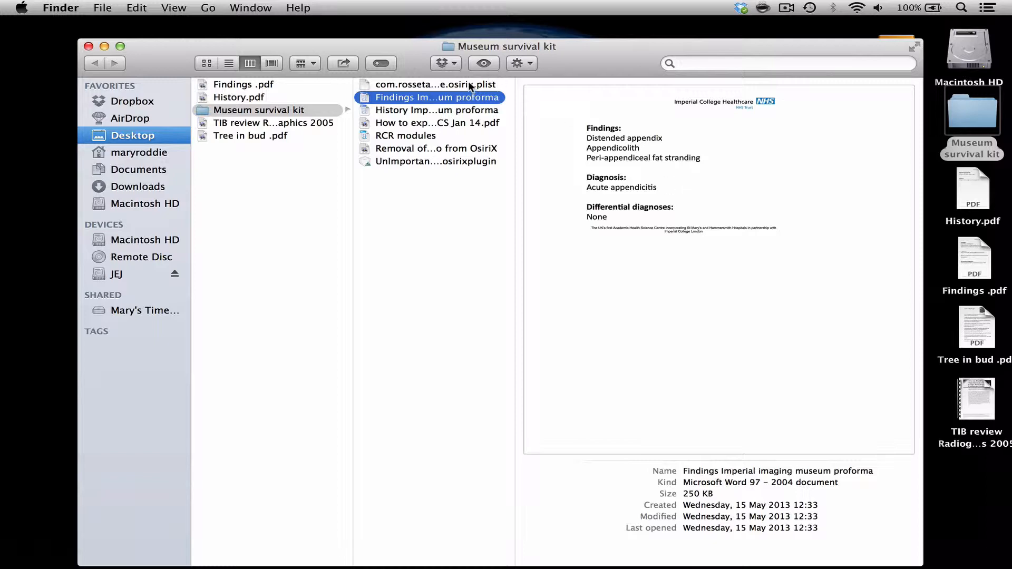
# Preview the com.rossetantoine.osirix.plist file, then select the RCR modules document.
pyautogui.click(434, 84)
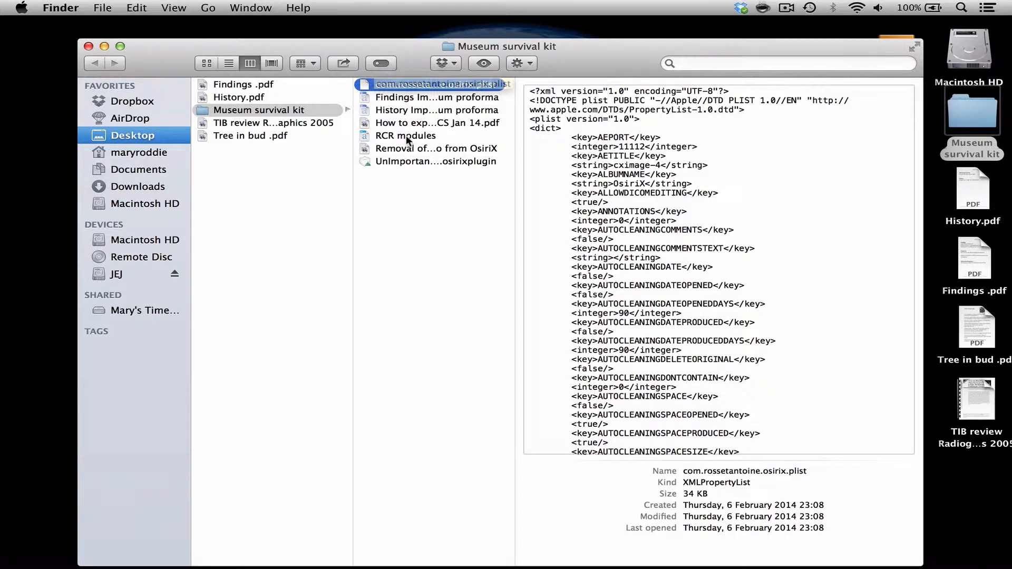
pyautogui.click(405, 136)
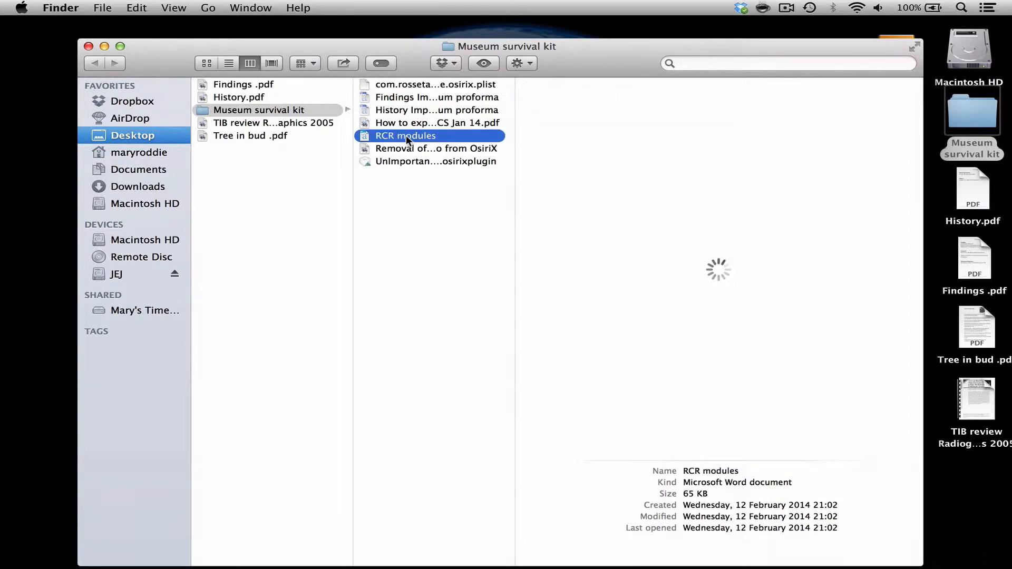
pyautogui.doubleClick(406, 135)
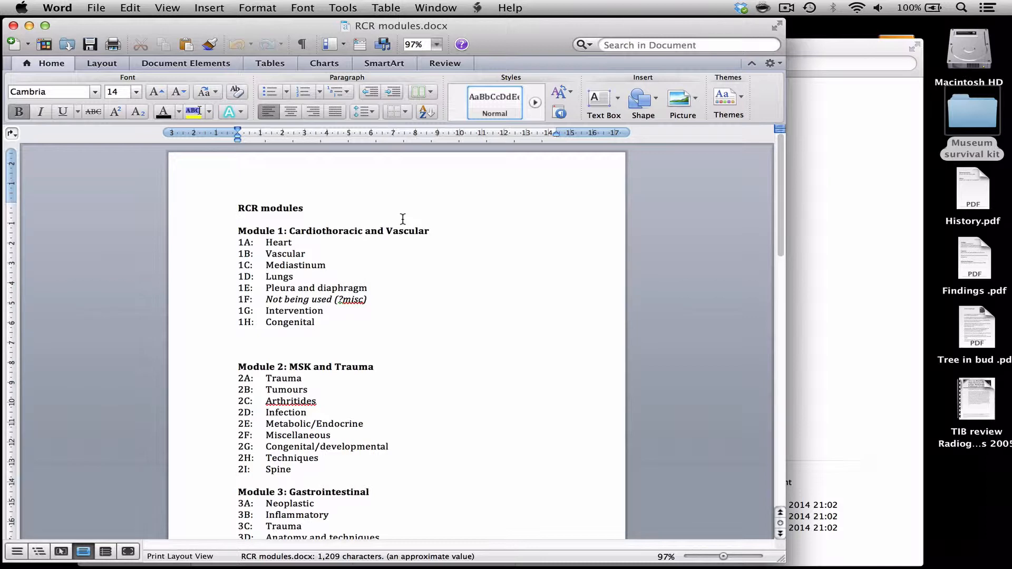
pyautogui.scroll(-3)
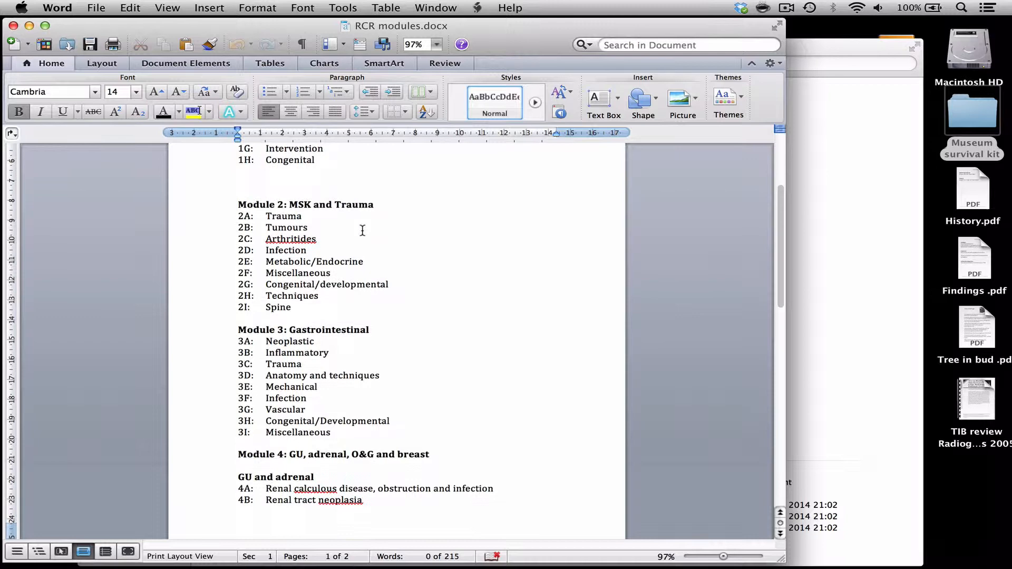
pyautogui.scroll(-3)
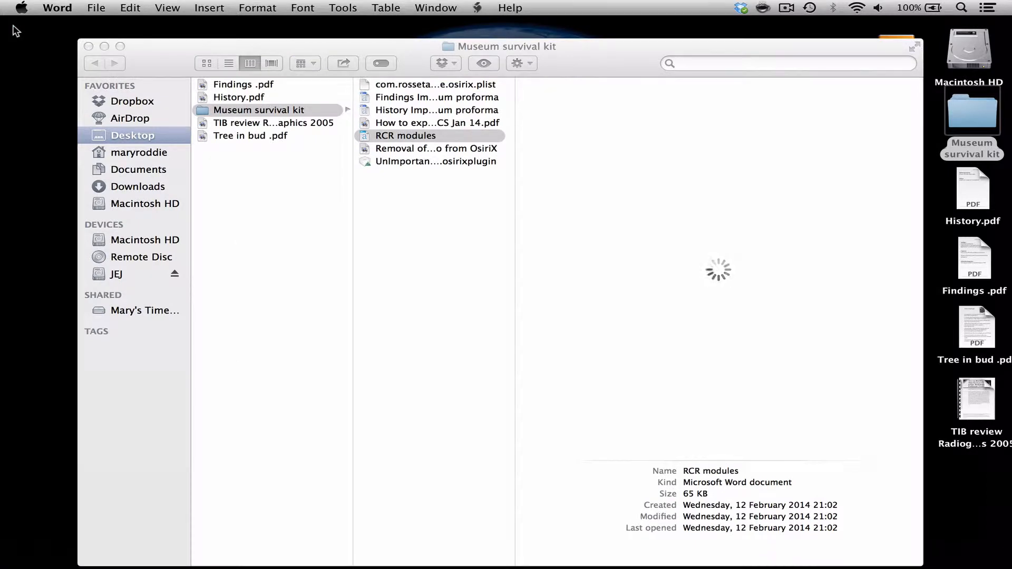
# Close the Museum survival kit Finder window to return to the desktop.
pyautogui.click(89, 47)
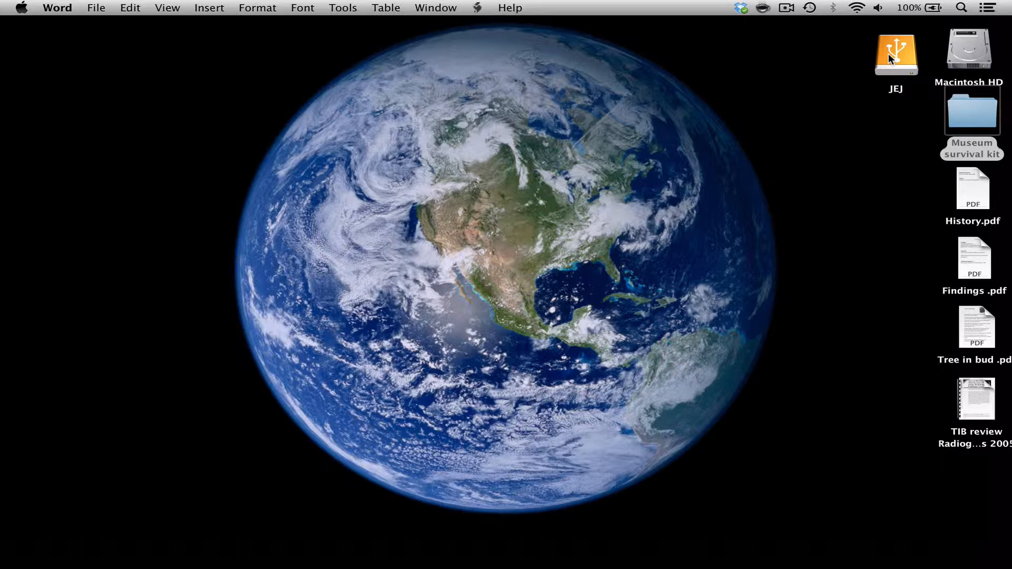
pyautogui.click(972, 189)
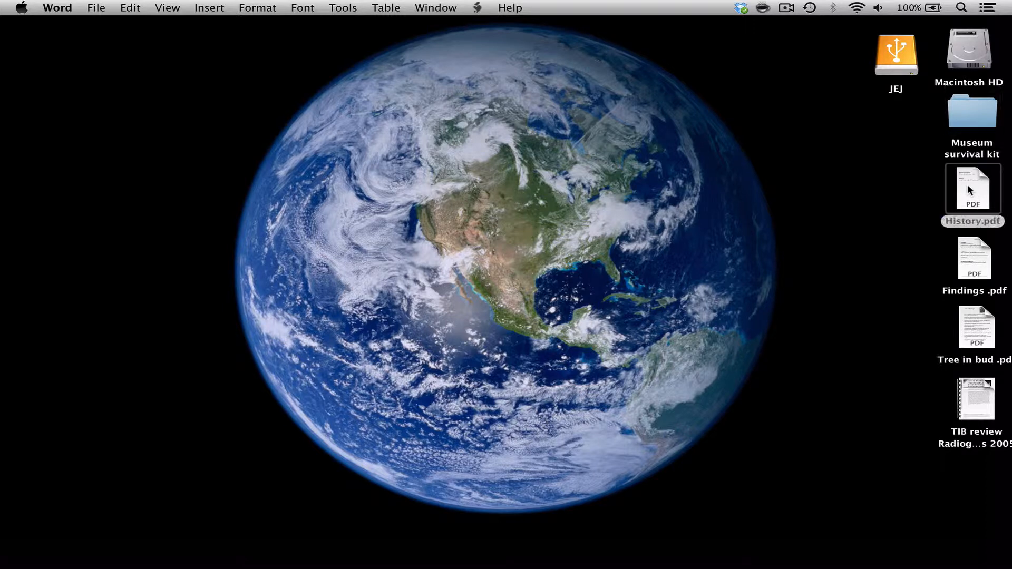
pyautogui.doubleClick(972, 190)
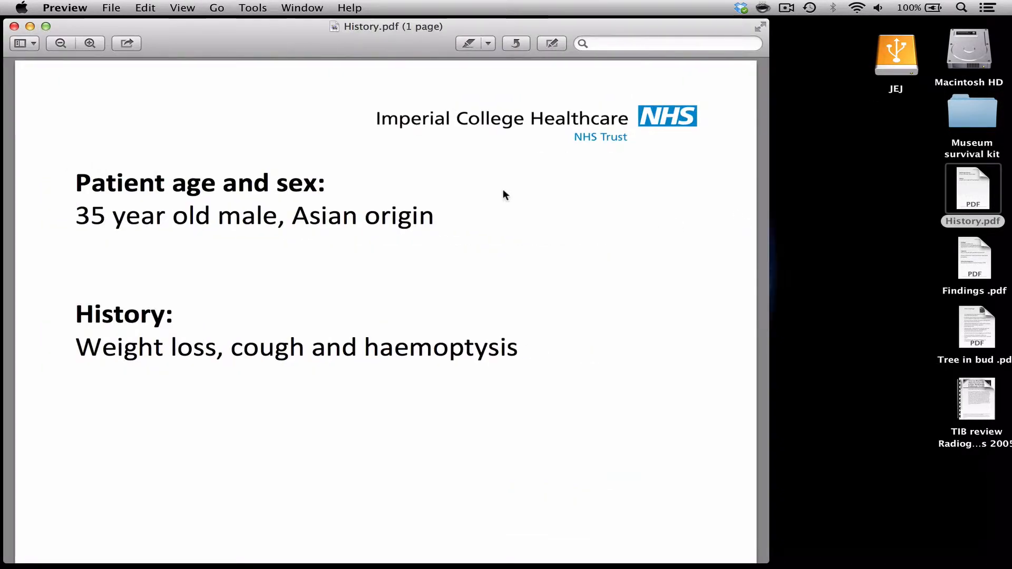
pyautogui.click(13, 27)
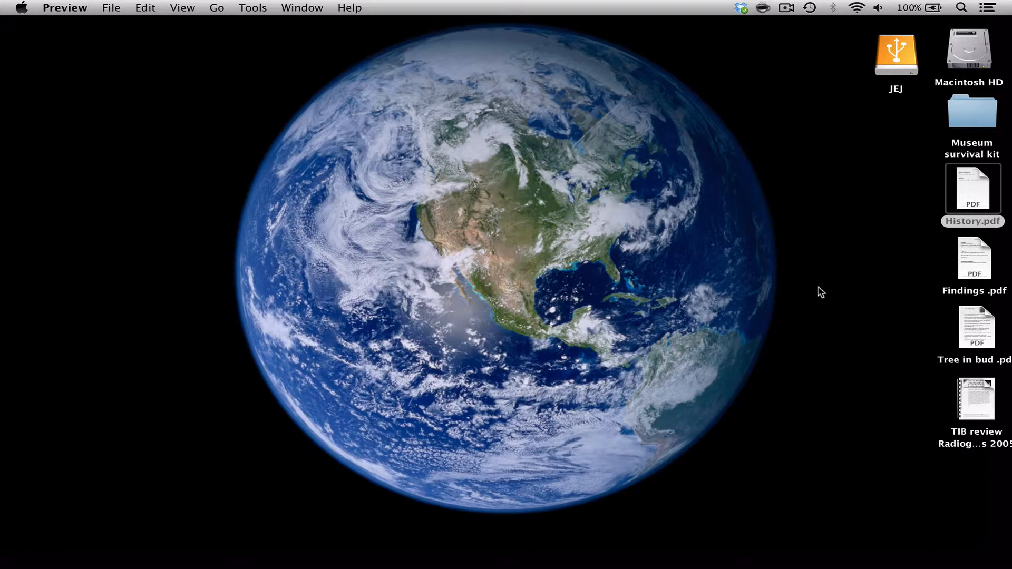
pyautogui.doubleClick(973, 258)
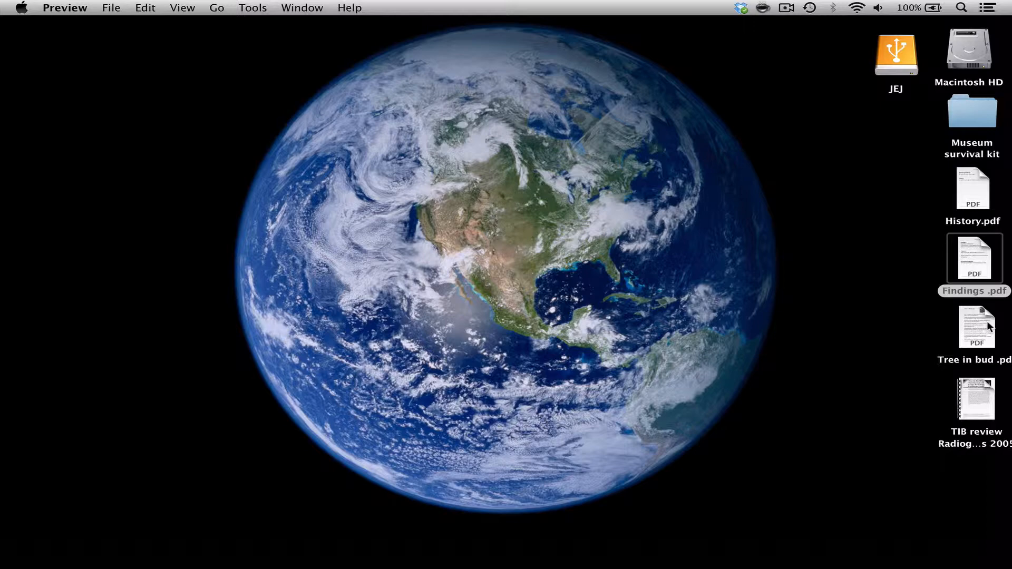
pyautogui.doubleClick(975, 327)
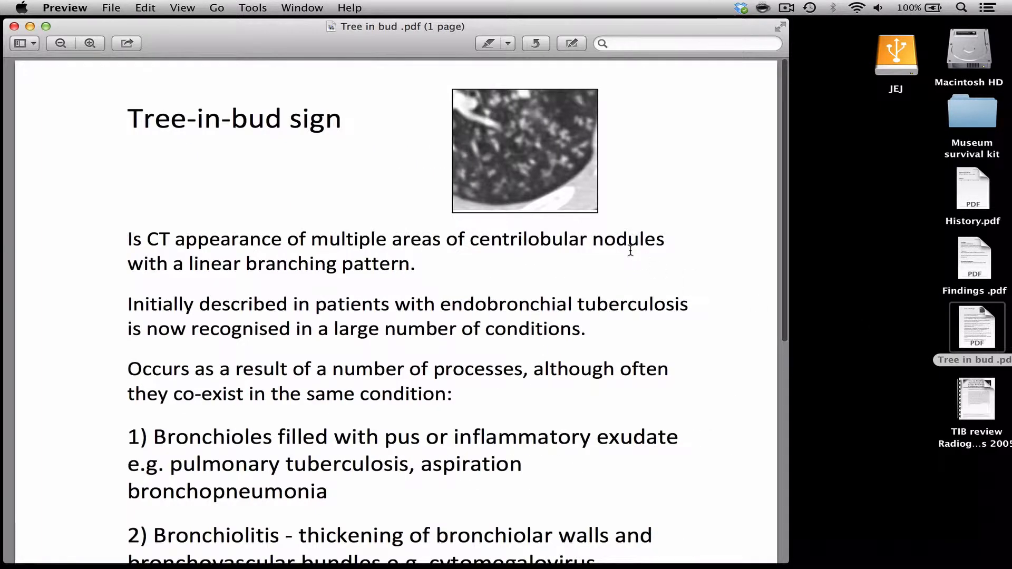
pyautogui.scroll(-3)
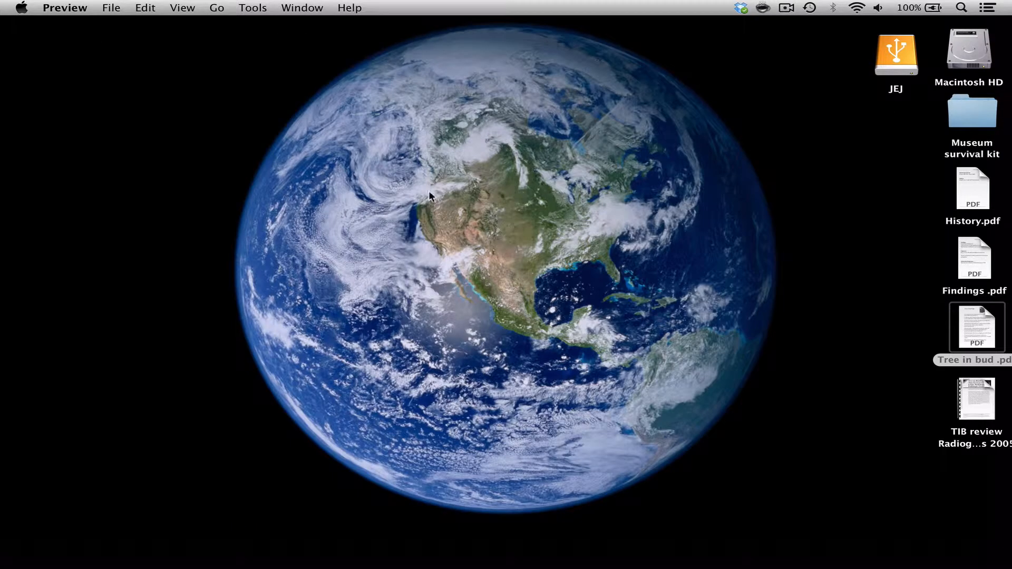
pyautogui.doubleClick(974, 398)
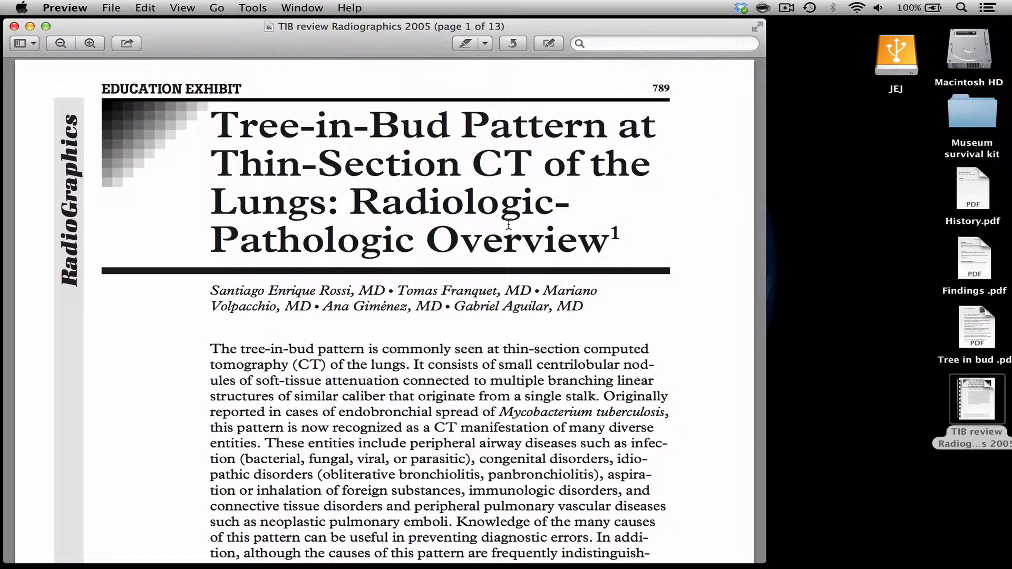
pyautogui.scroll(-3)
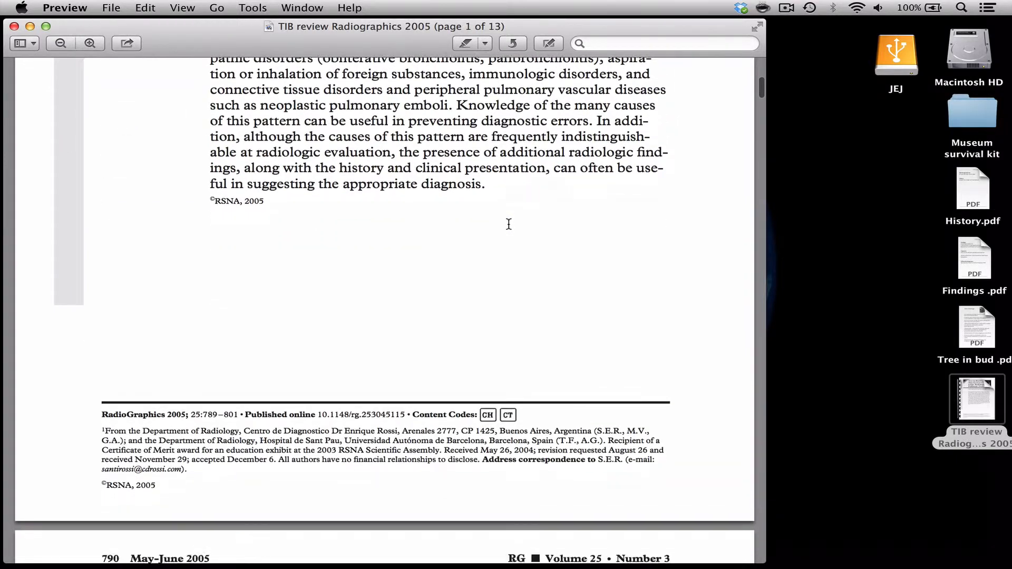
pyautogui.scroll(-3)
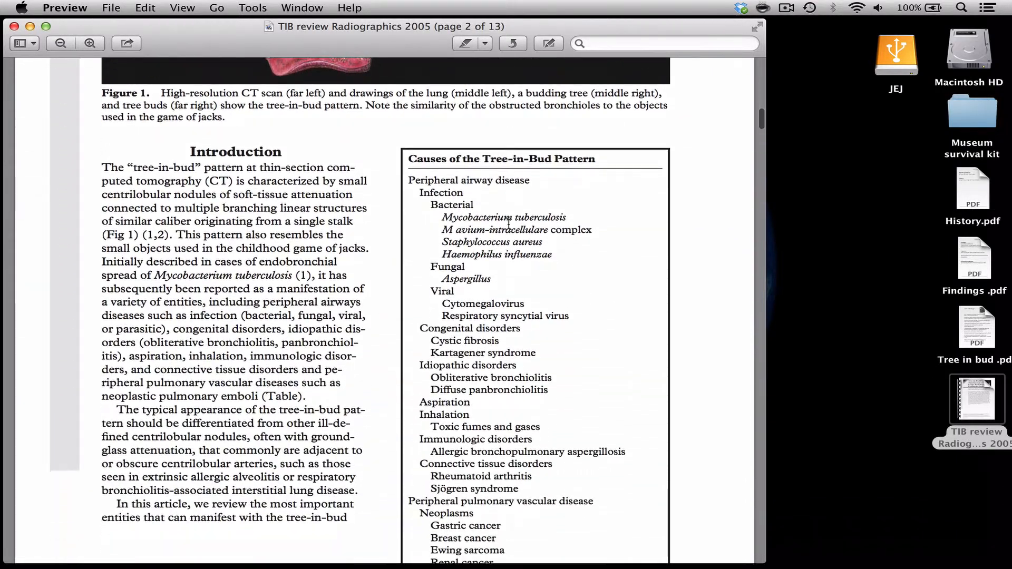
pyautogui.scroll(-3)
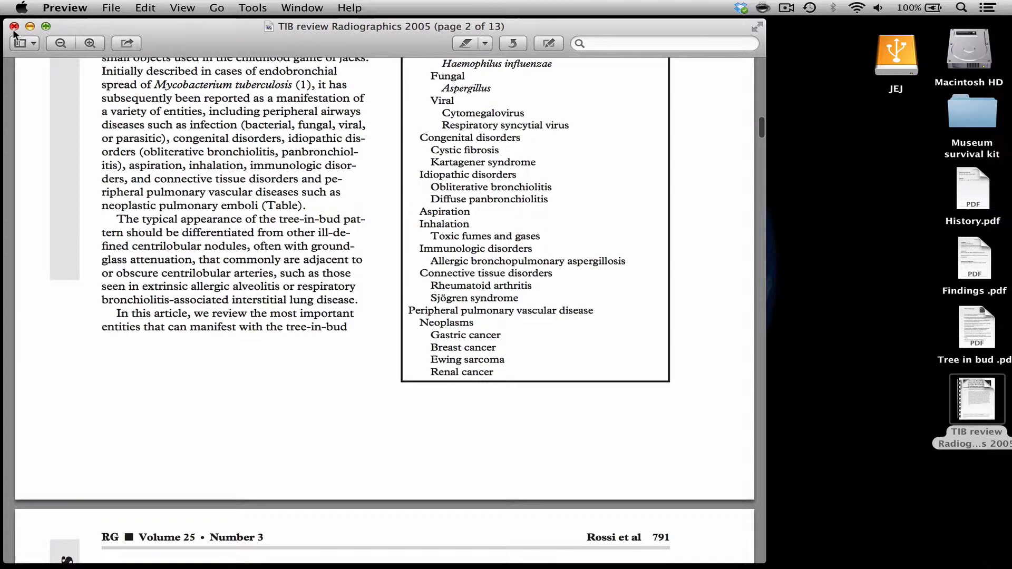
pyautogui.click(14, 26)
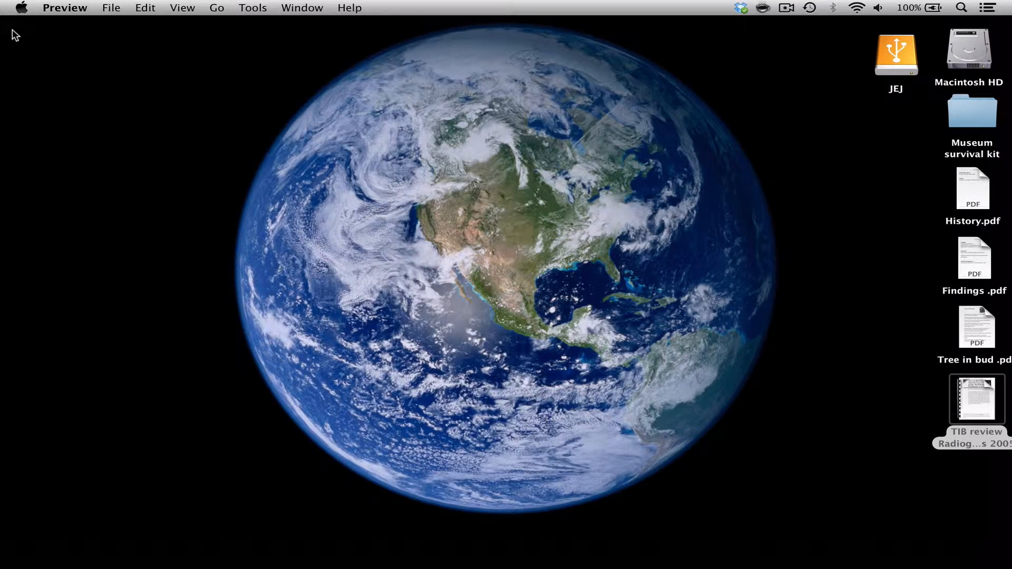
pyautogui.moveTo(98, 564)
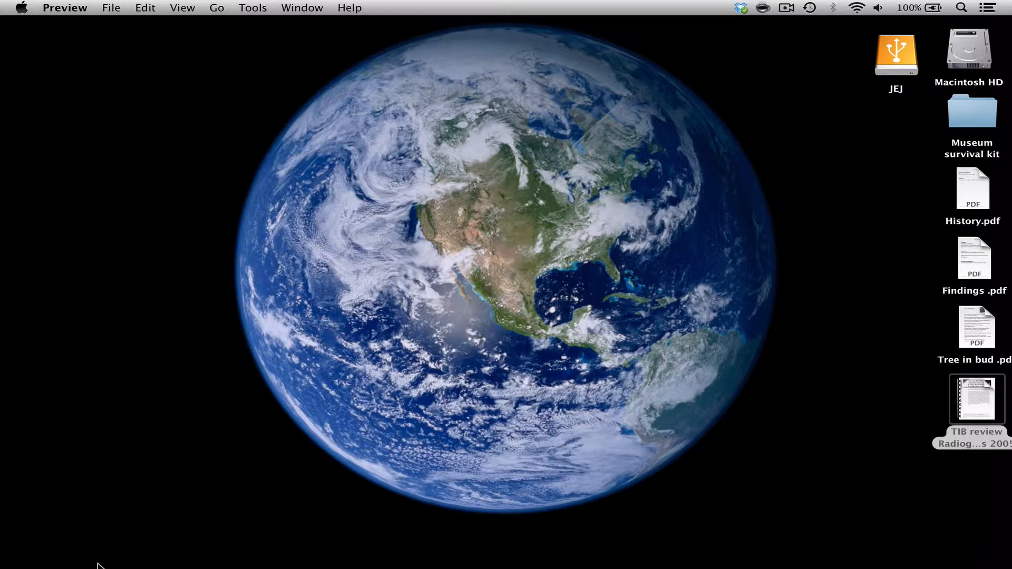
# Import JEJ > Cases to be anonymised > TB TIB into OsiriX, copying the files.
pyautogui.click(392, 547)
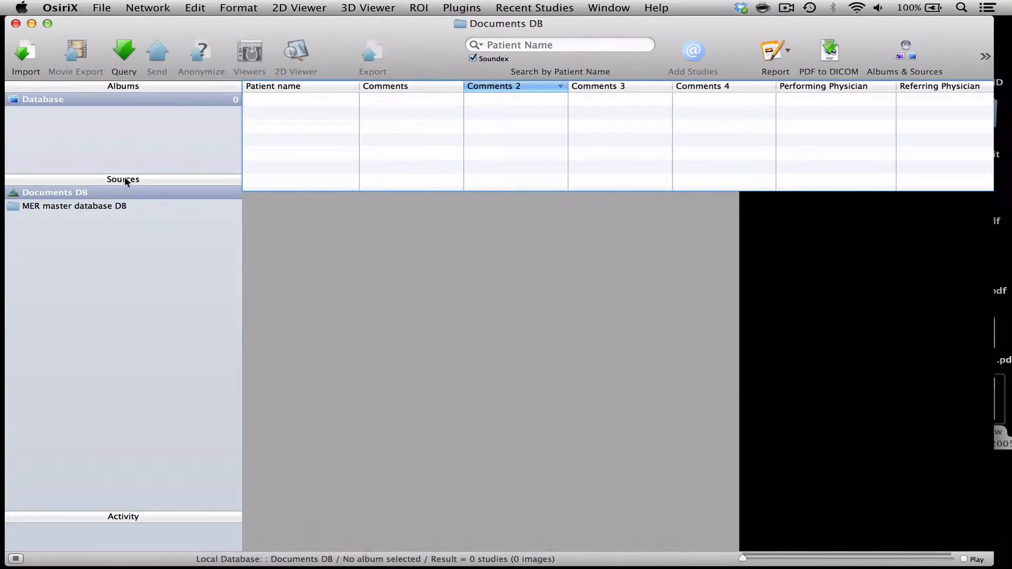
pyautogui.click(25, 57)
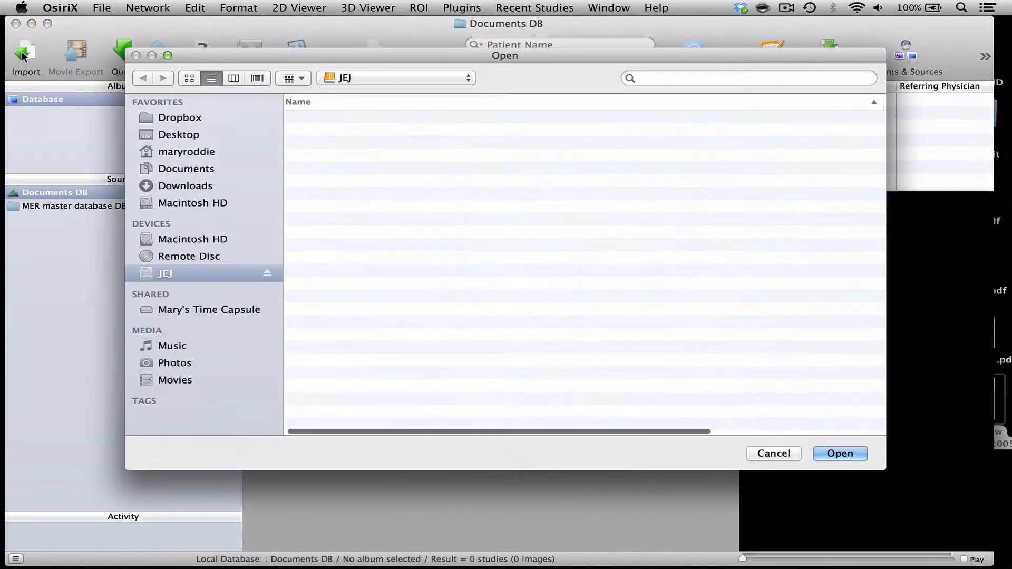
pyautogui.click(164, 273)
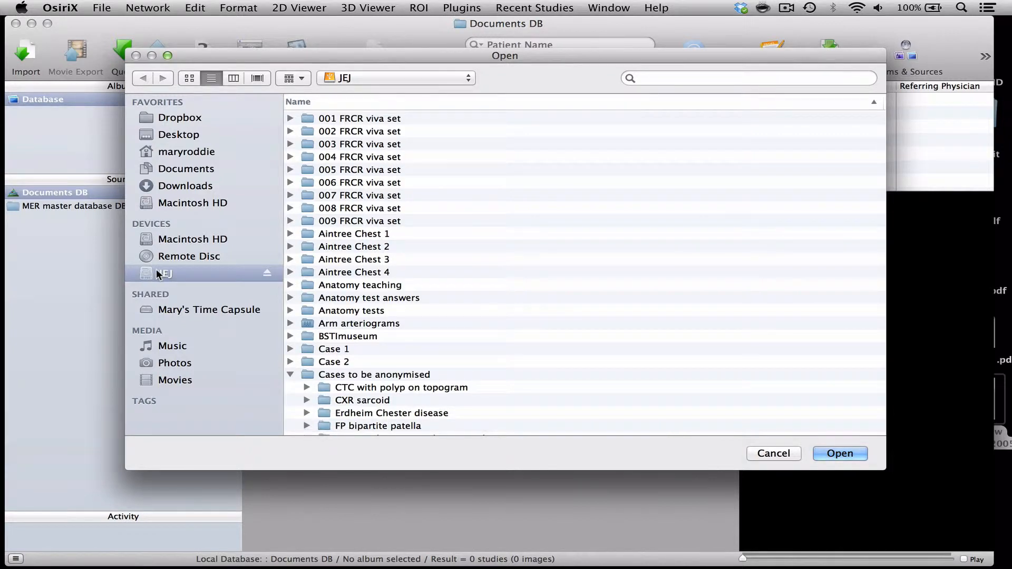
pyautogui.scroll(-3)
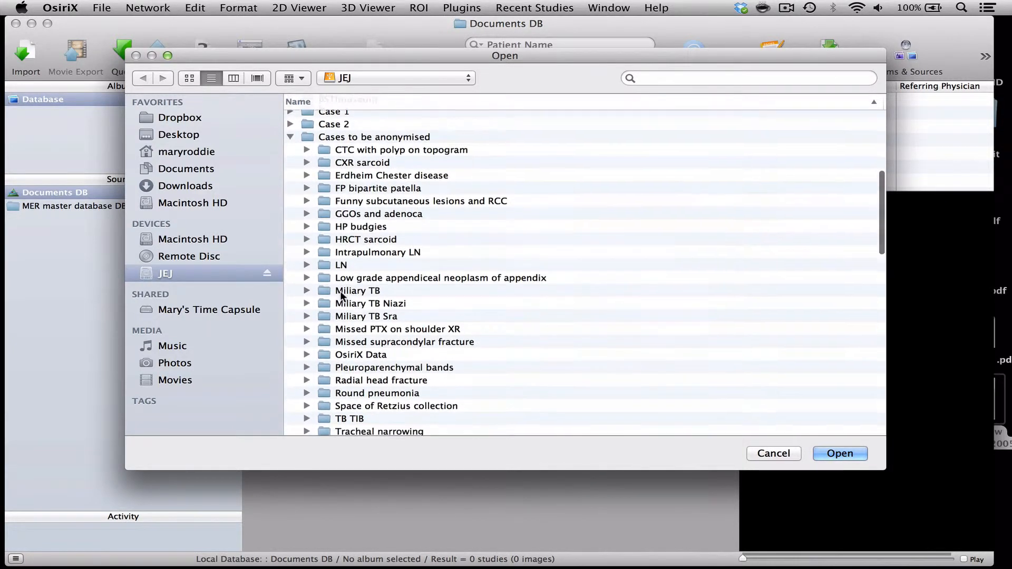
pyautogui.scroll(-3)
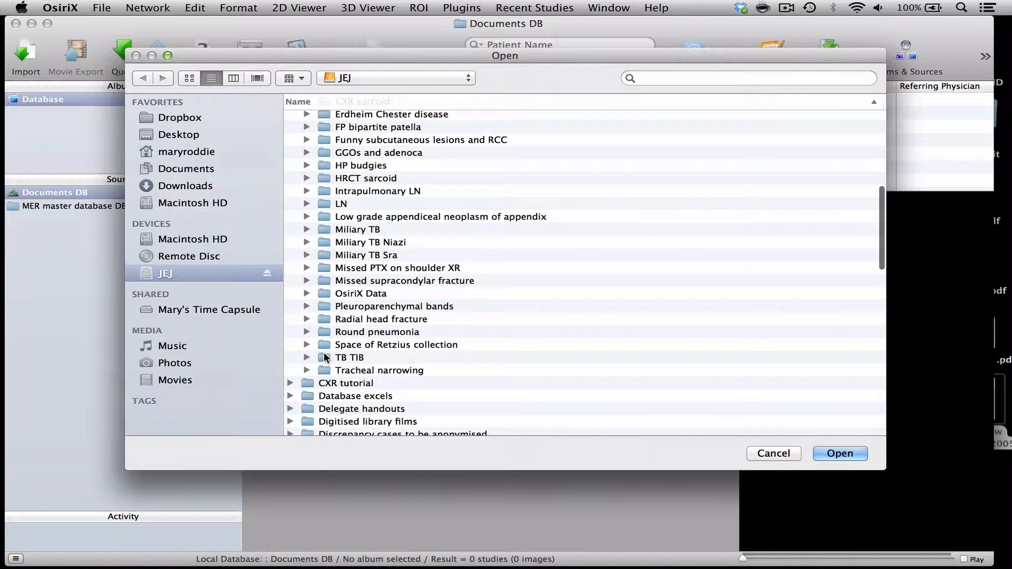
pyautogui.click(348, 357)
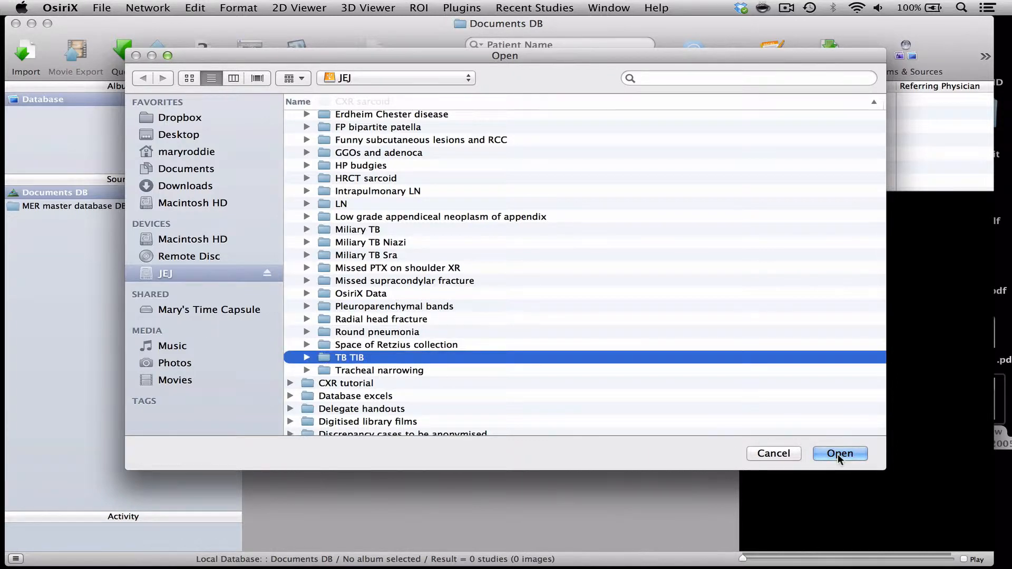
pyautogui.click(839, 453)
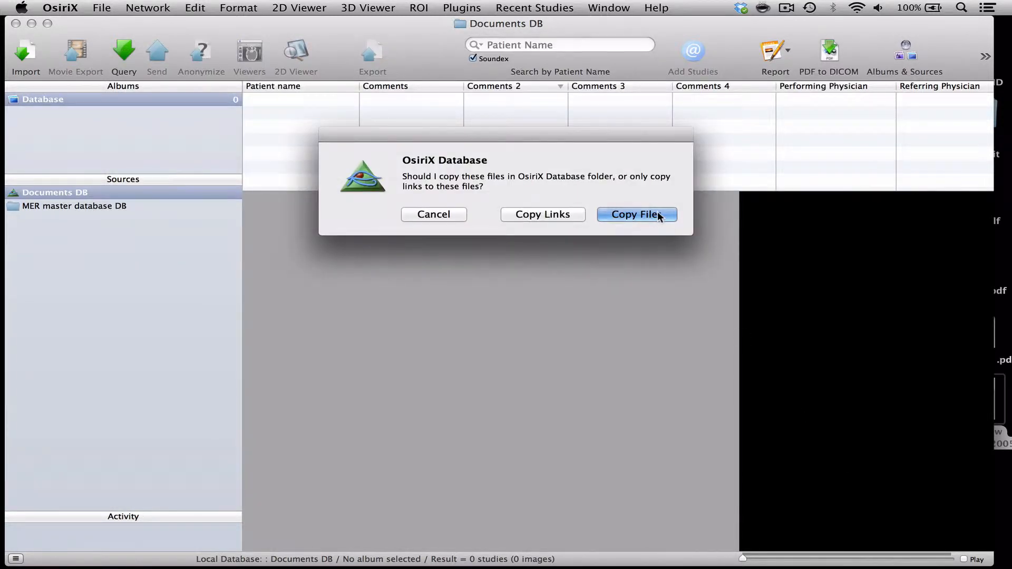
pyautogui.click(635, 214)
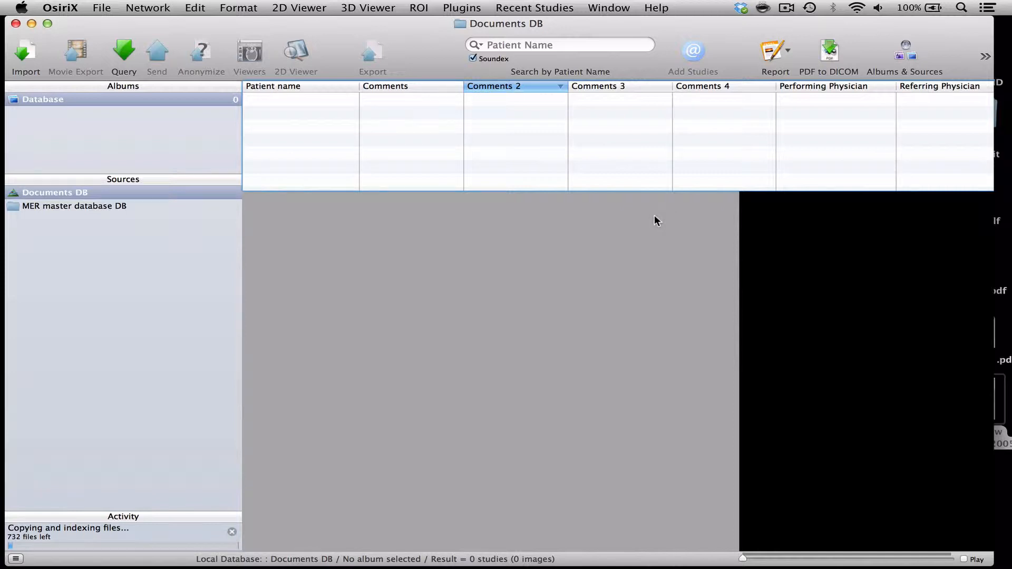
pyautogui.moveTo(124, 437)
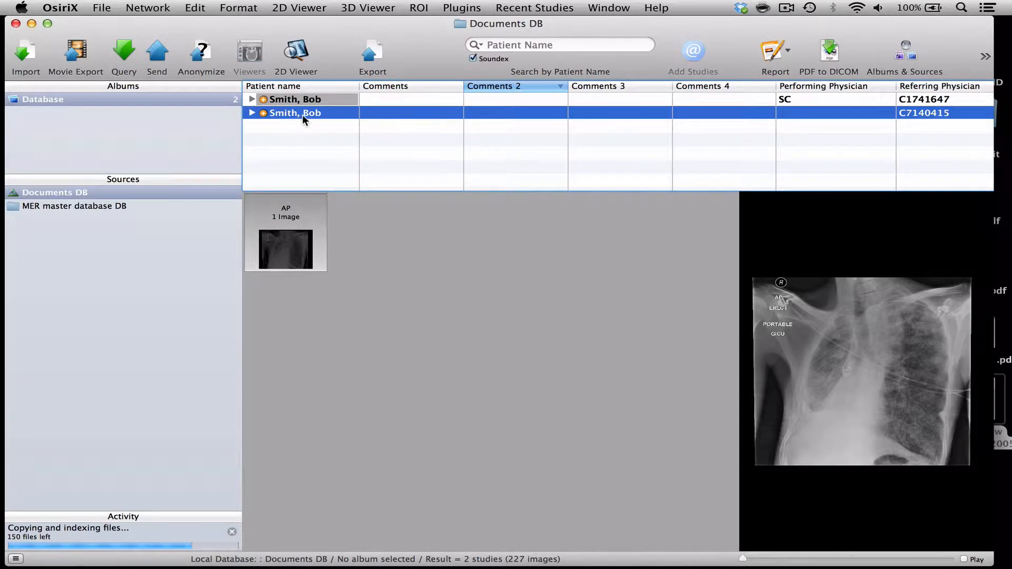
# Preview the CT and chest X-ray studies, then select both for anonymisation.
pyautogui.click(296, 99)
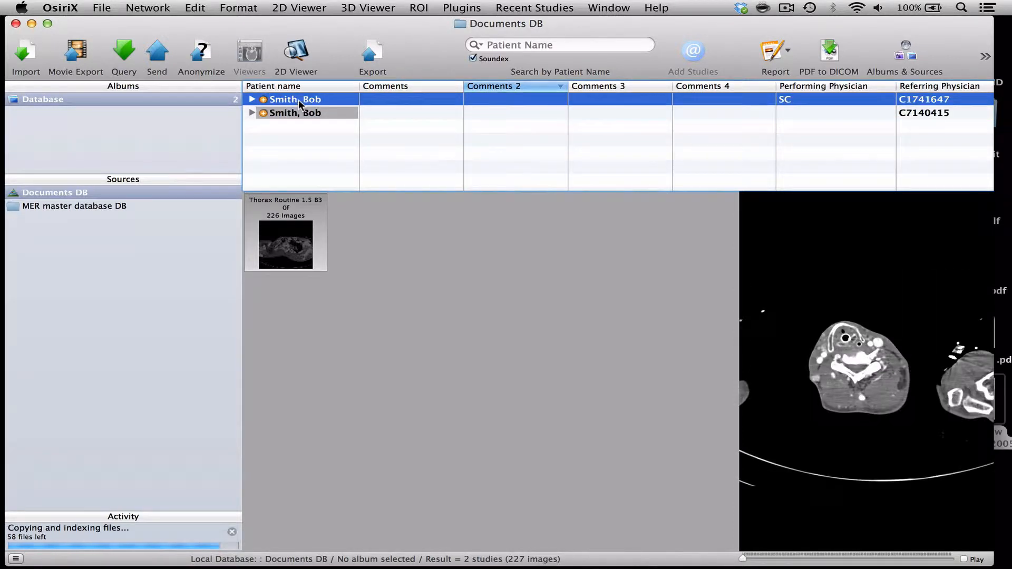
pyautogui.click(294, 112)
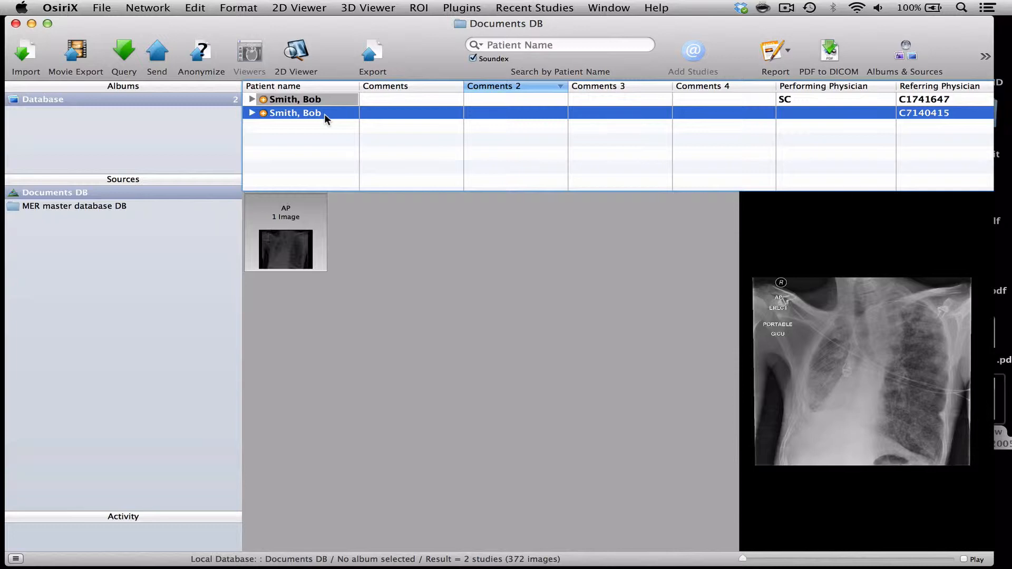
pyautogui.moveTo(201, 55)
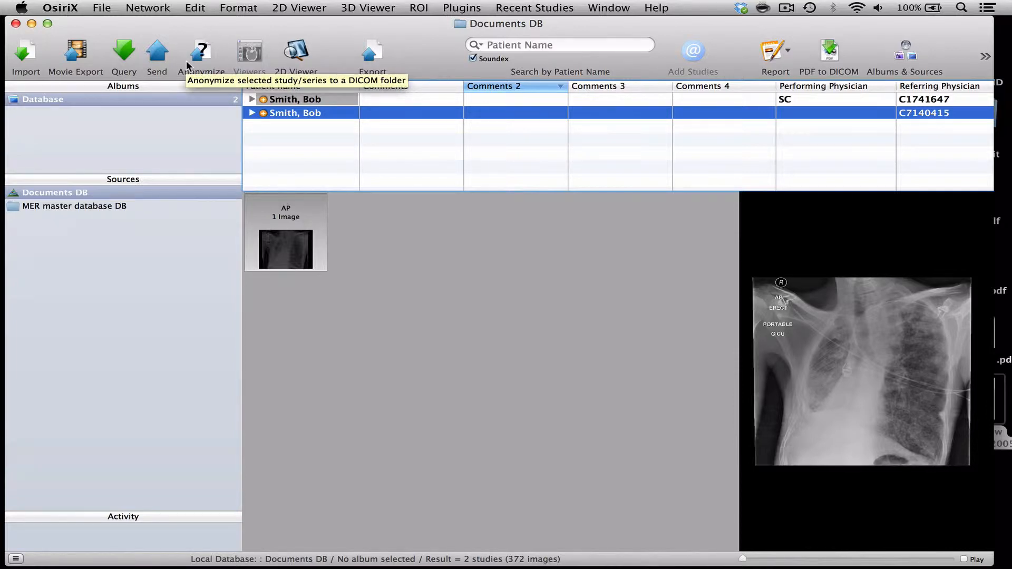
pyautogui.moveTo(279, 103)
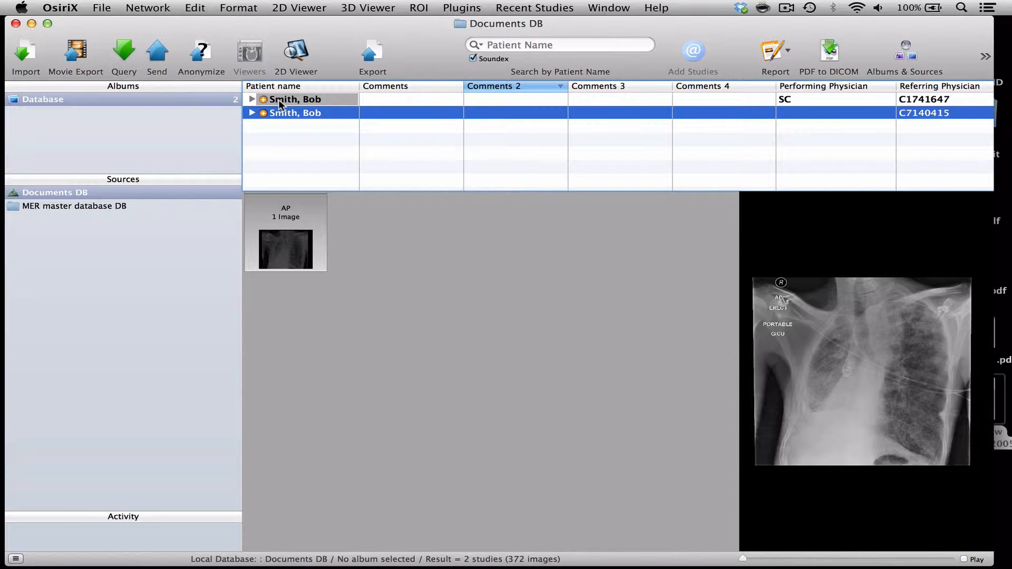
pyautogui.click(295, 112)
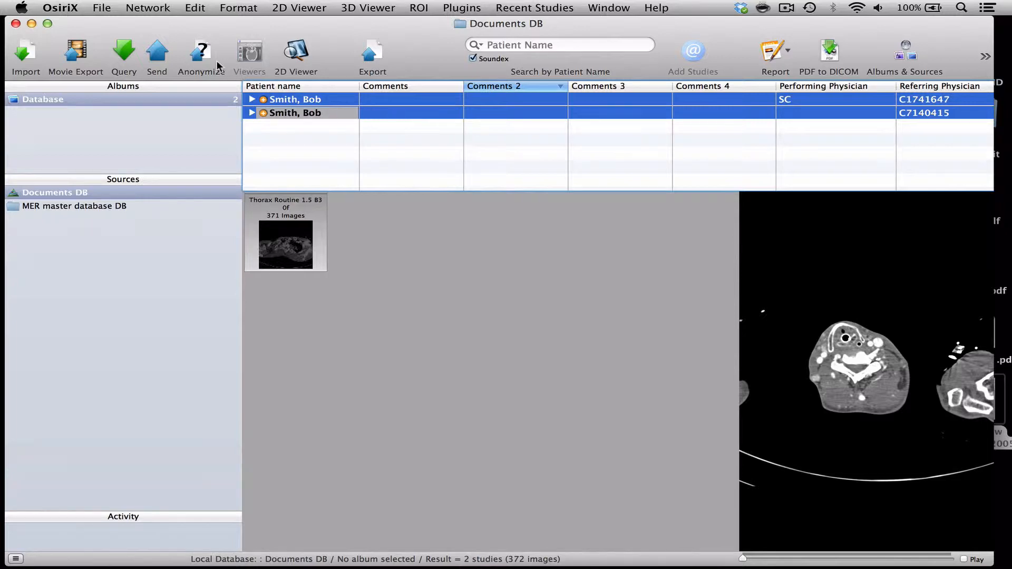
pyautogui.click(201, 57)
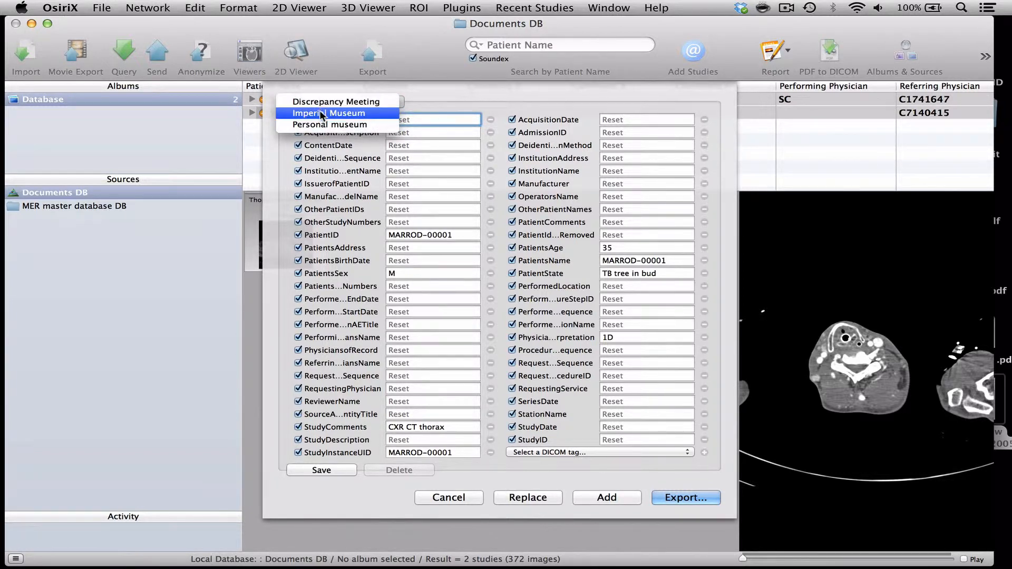
pyautogui.moveTo(329, 124)
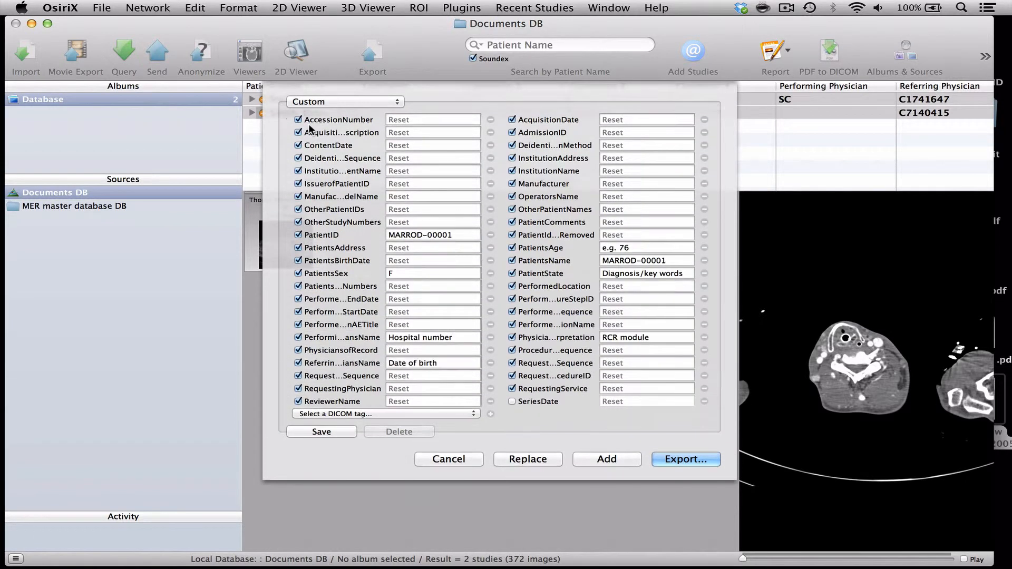
# Load the Personal museum anonymization template.
pyautogui.click(345, 101)
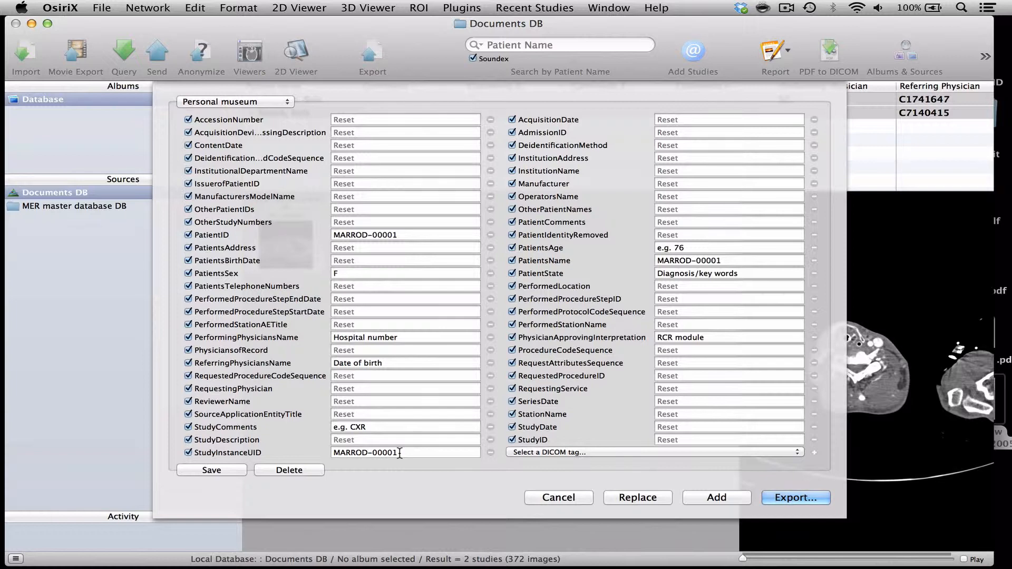
pyautogui.moveTo(408, 308)
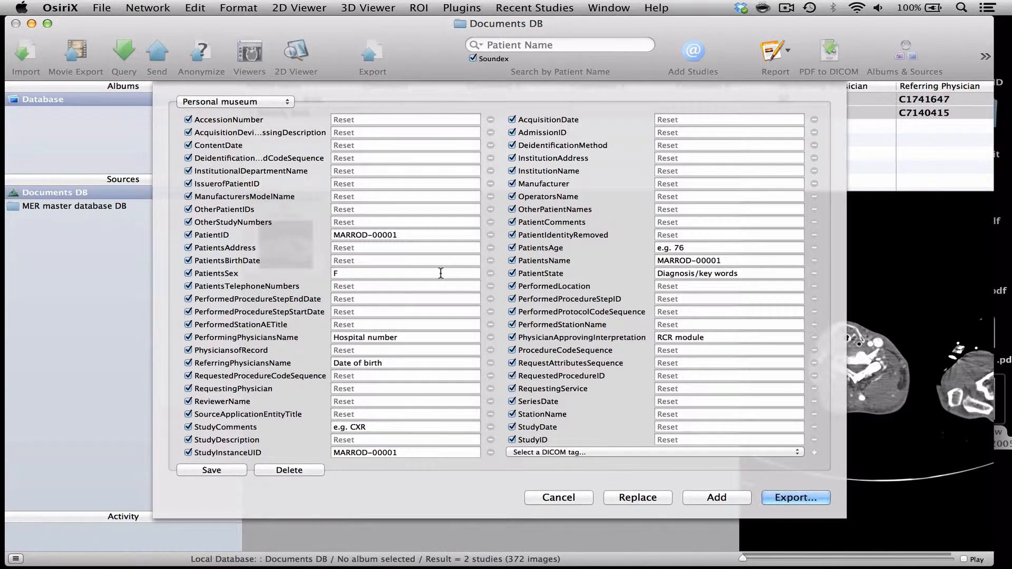
# Enter age 35 and comments 'CXR CT thorax', clear the placeholders, then press Add.
pyautogui.click(405, 273)
pyautogui.write('M')
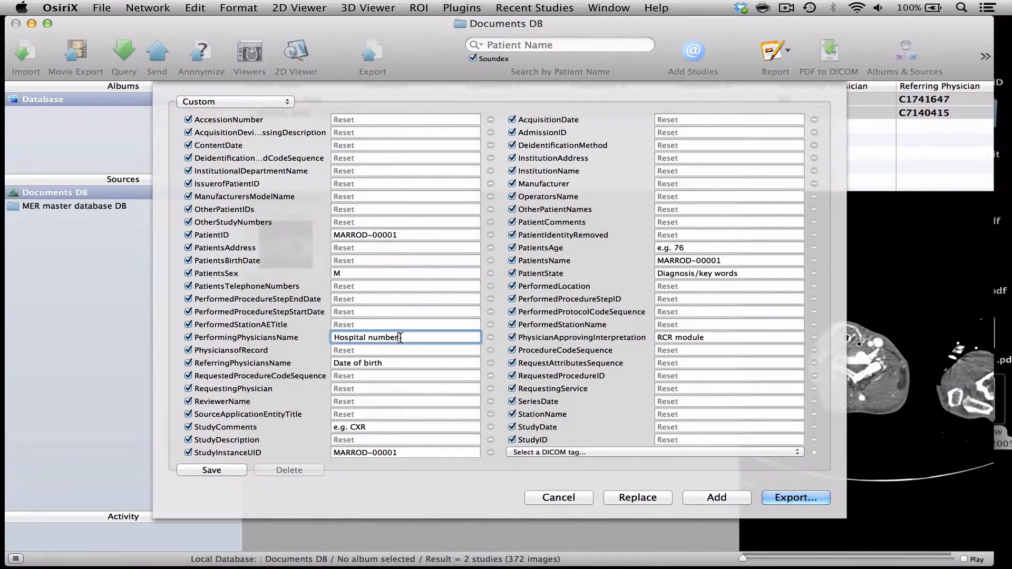
pyautogui.press('Backspace')
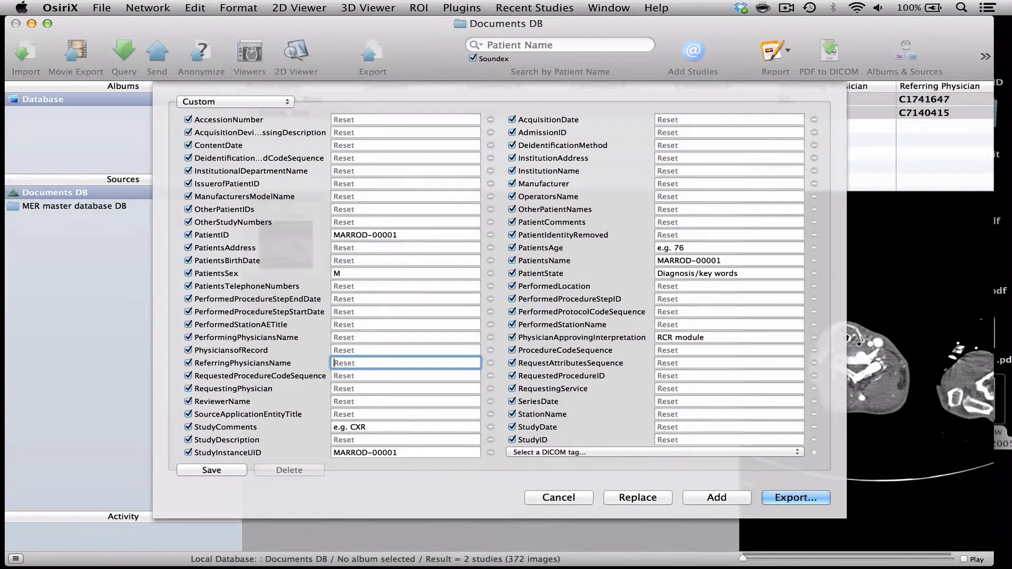
pyautogui.click(406, 427)
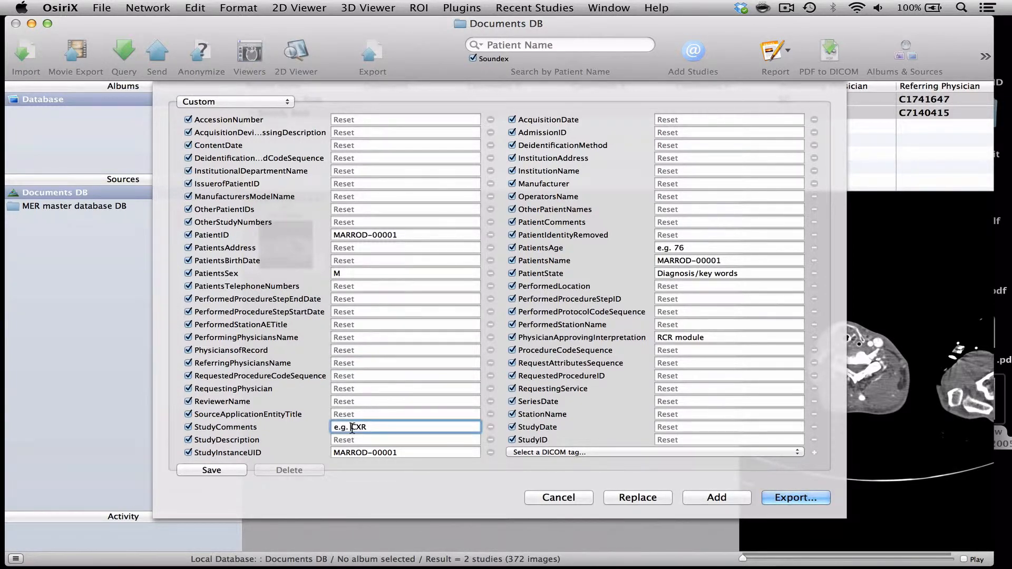
pyautogui.write('CXR')
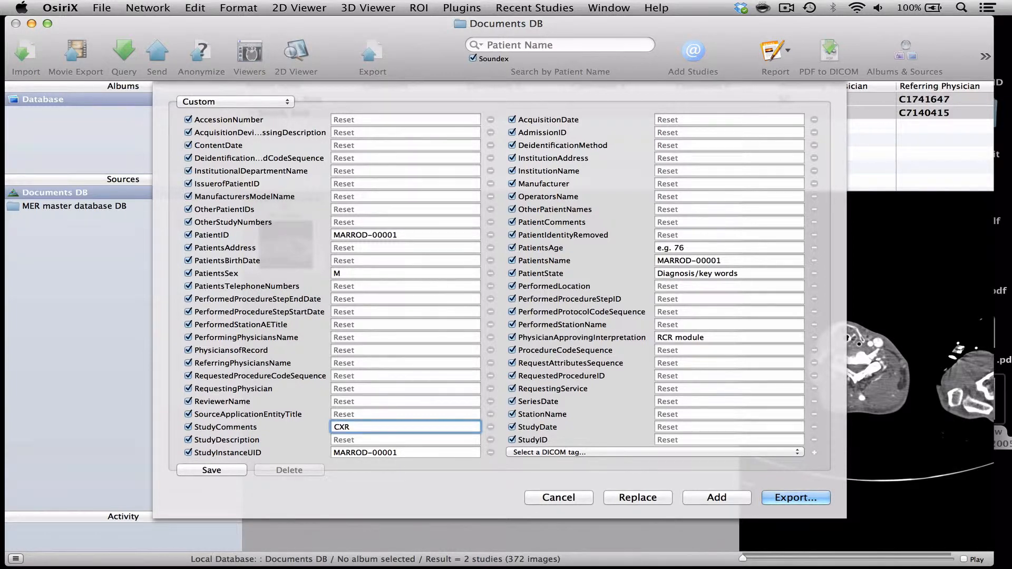
pyautogui.write('CT thorax')
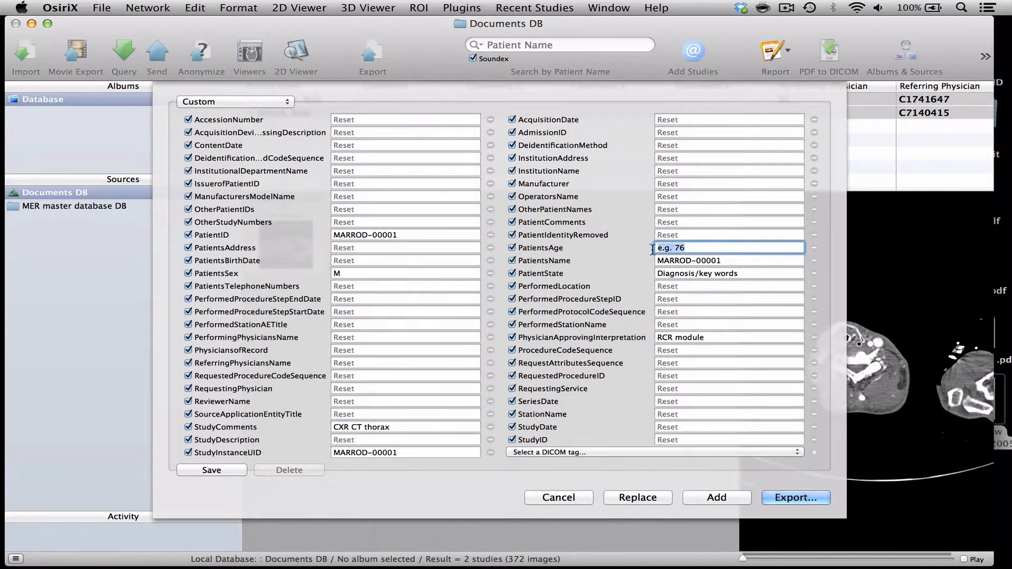
pyautogui.write('35')
pyautogui.click(729, 337)
pyautogui.write('1D')
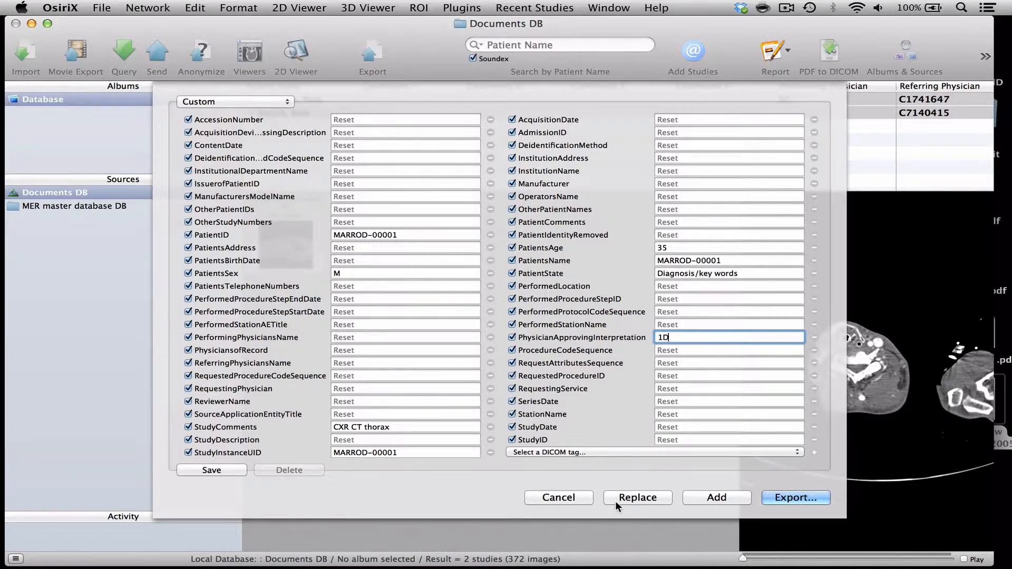
pyautogui.click(716, 498)
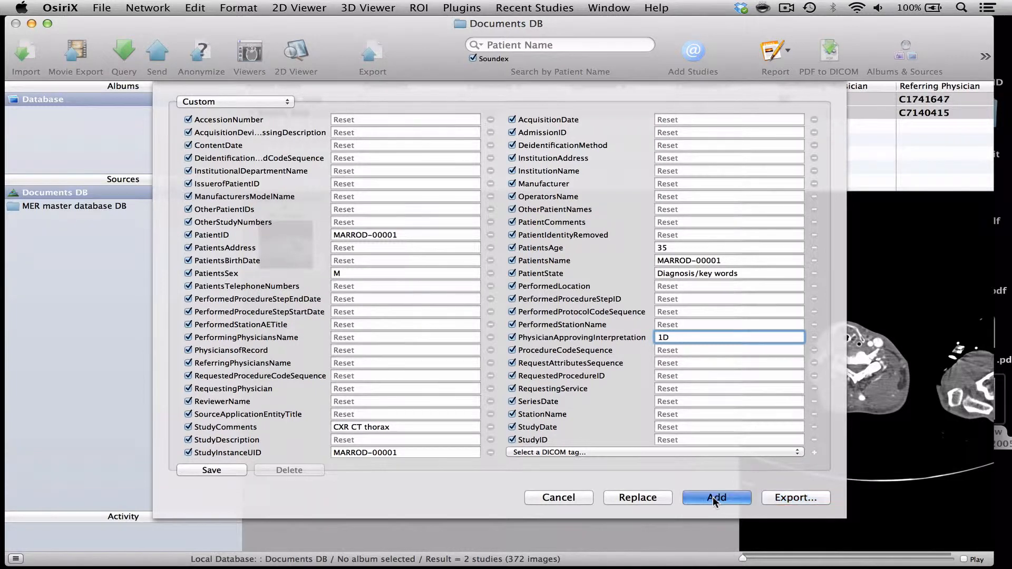
# Add the anonymised copy, then delete both original Smith, Bob studies via Delete Selected Lines.
pyautogui.click(715, 498)
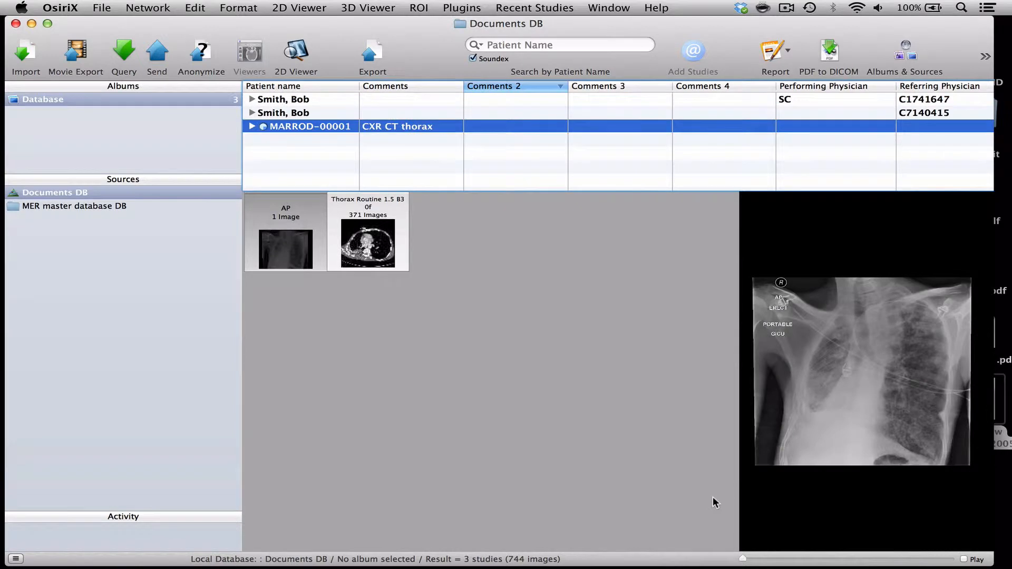
pyautogui.moveTo(315, 132)
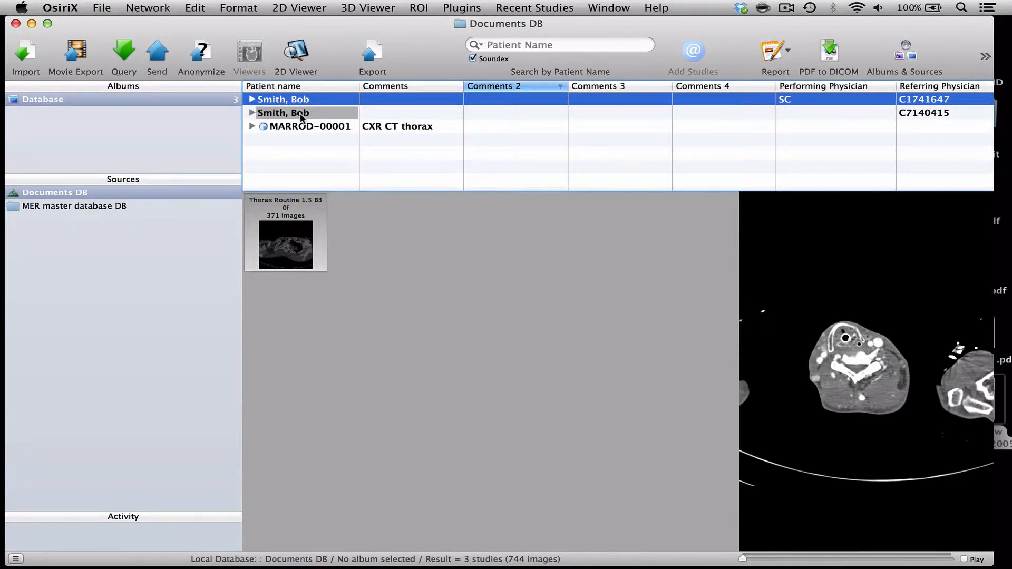
pyautogui.click(284, 112)
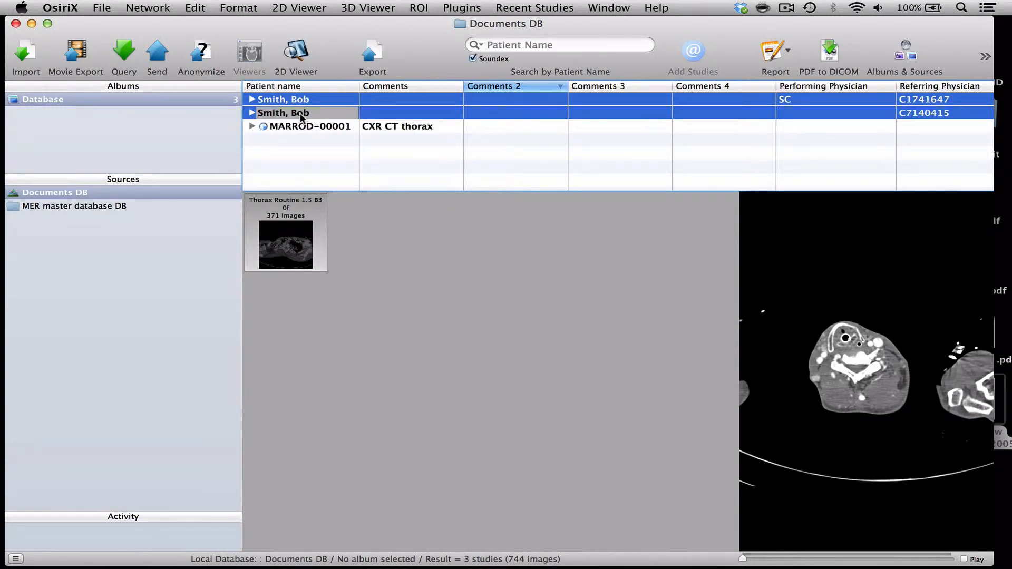
pyautogui.rightClick(284, 112)
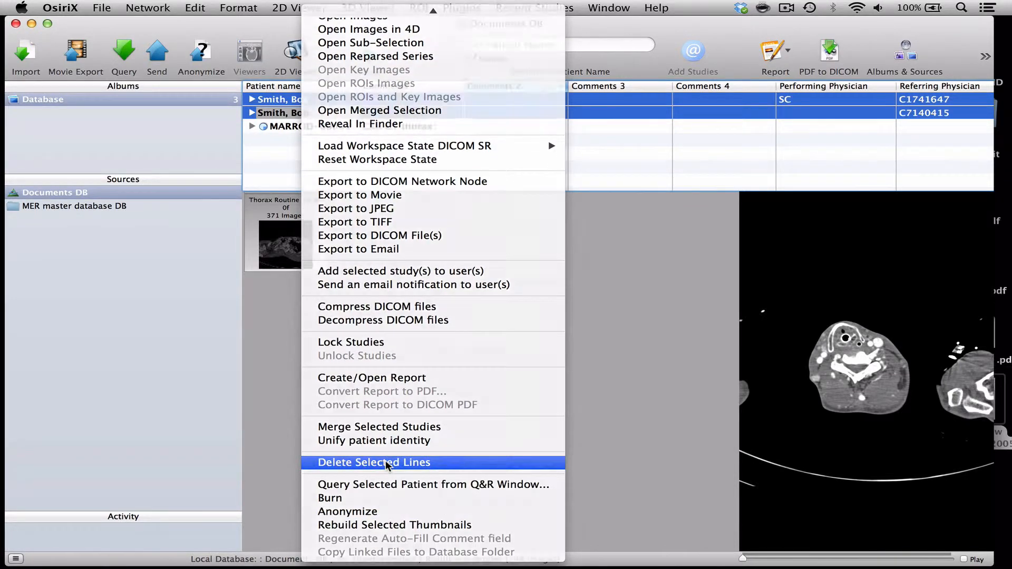
pyautogui.click(373, 462)
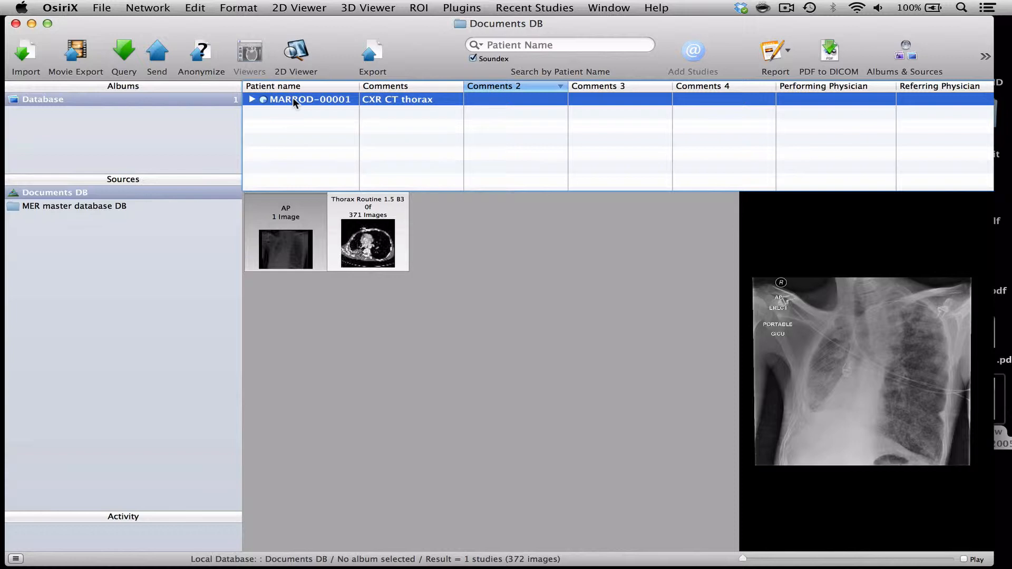
pyautogui.moveTo(523, 105)
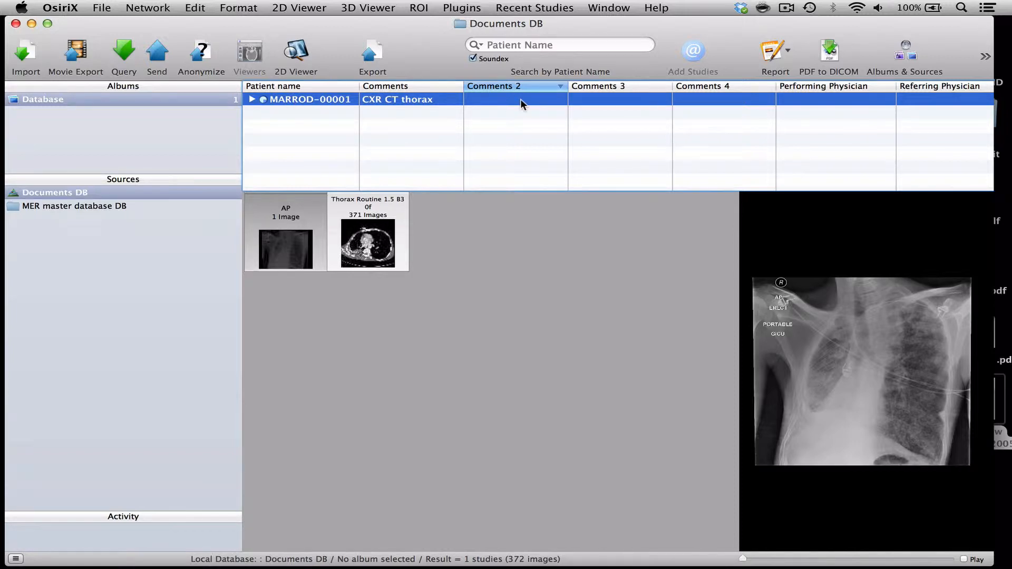
# Fill Comments 2–4 with 'TB tree in bud', 'Age 35, male' and '1D'.
pyautogui.doubleClick(515, 99)
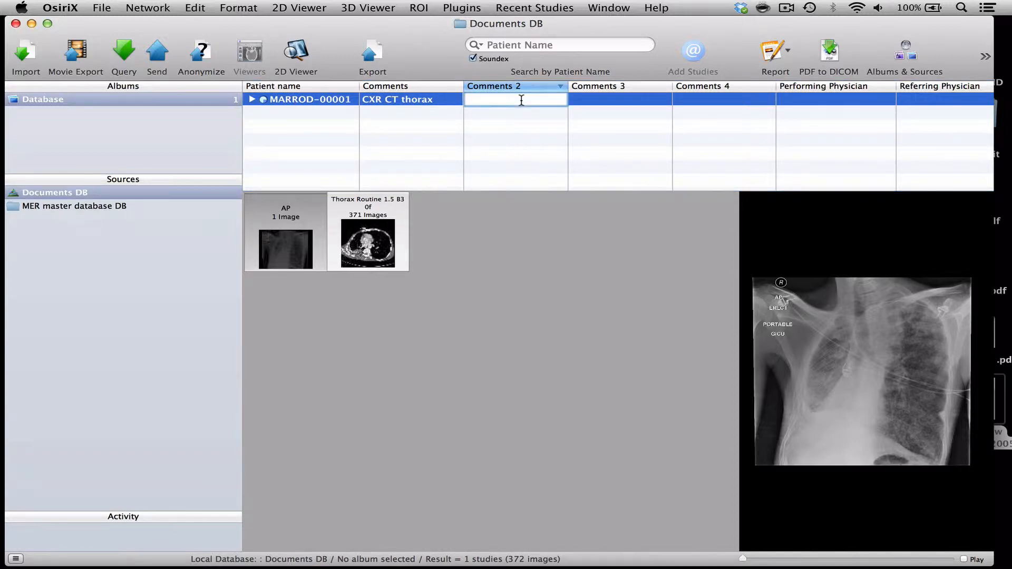
pyautogui.write('TB')
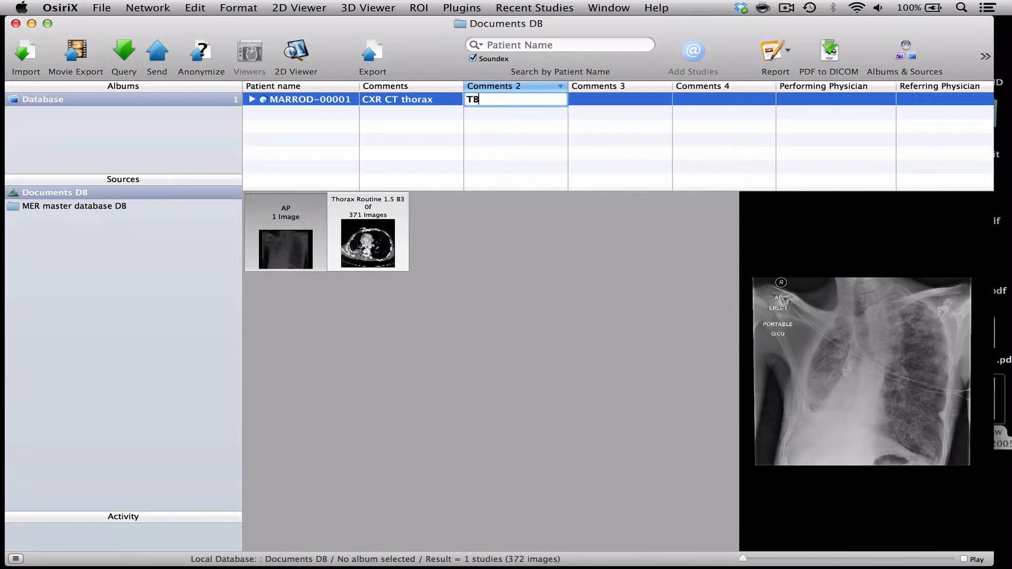
pyautogui.write('tree in bud')
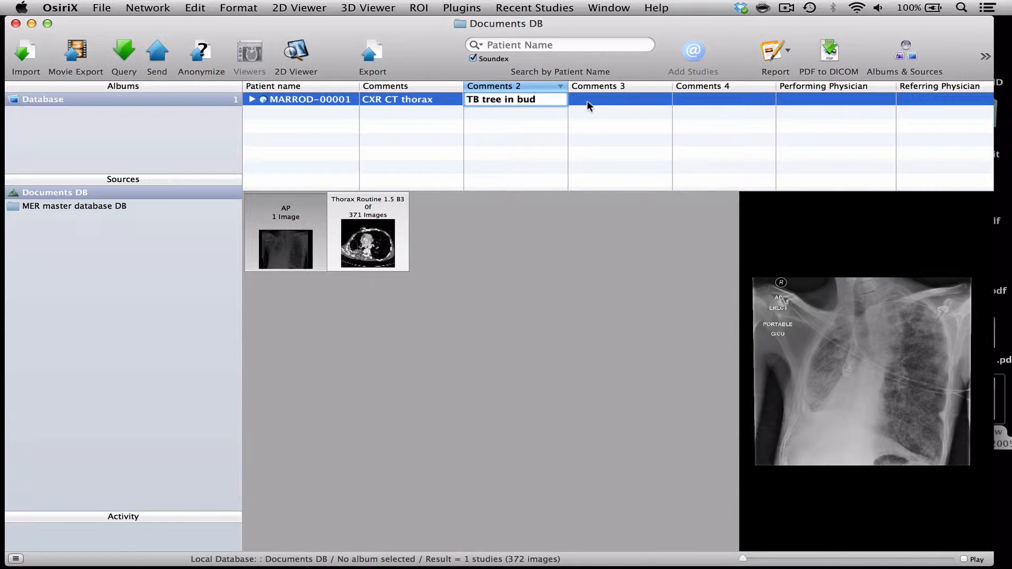
pyautogui.write('A')
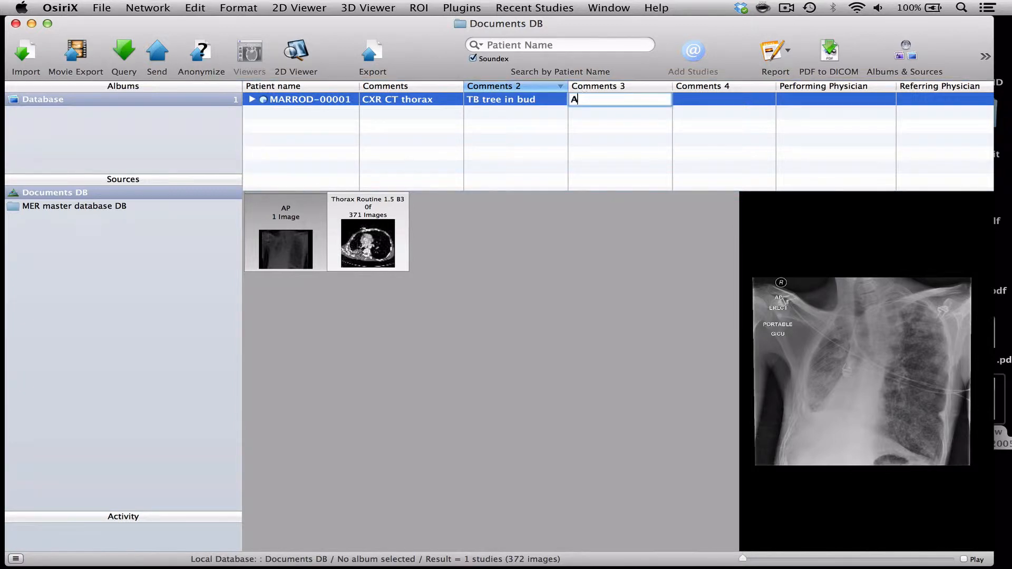
pyautogui.write('ge 35')
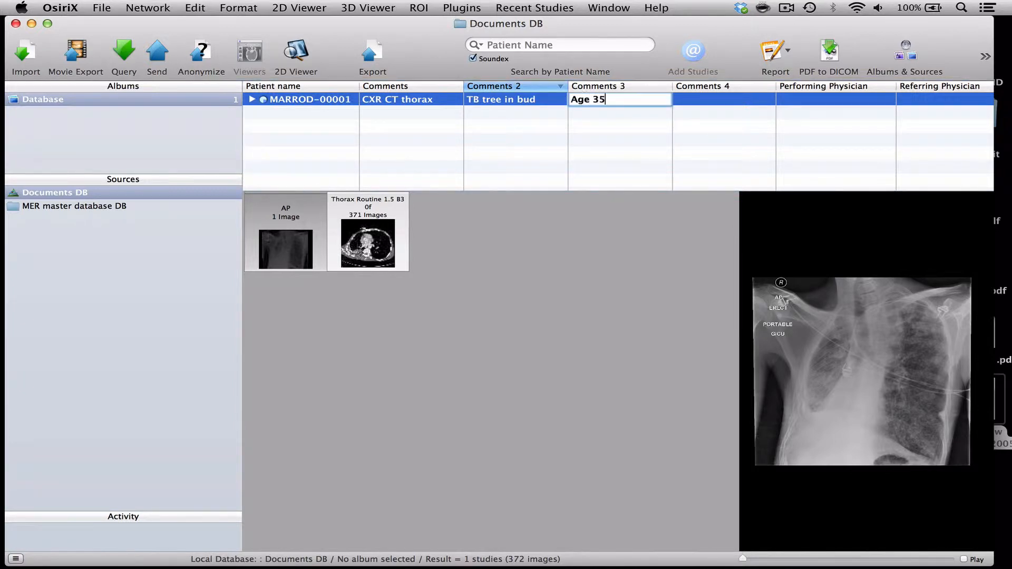
pyautogui.write(', male')
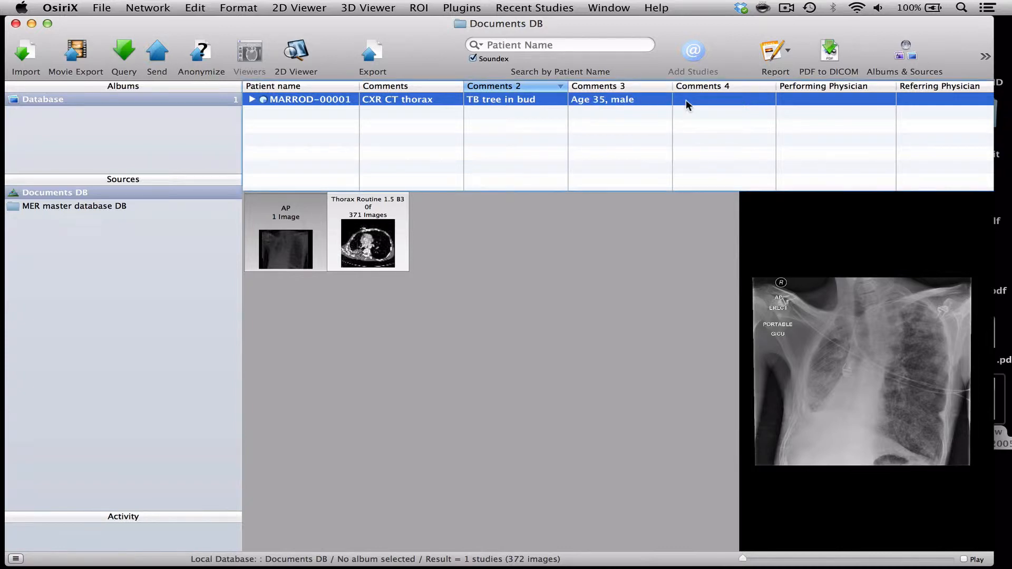
pyautogui.write('1')
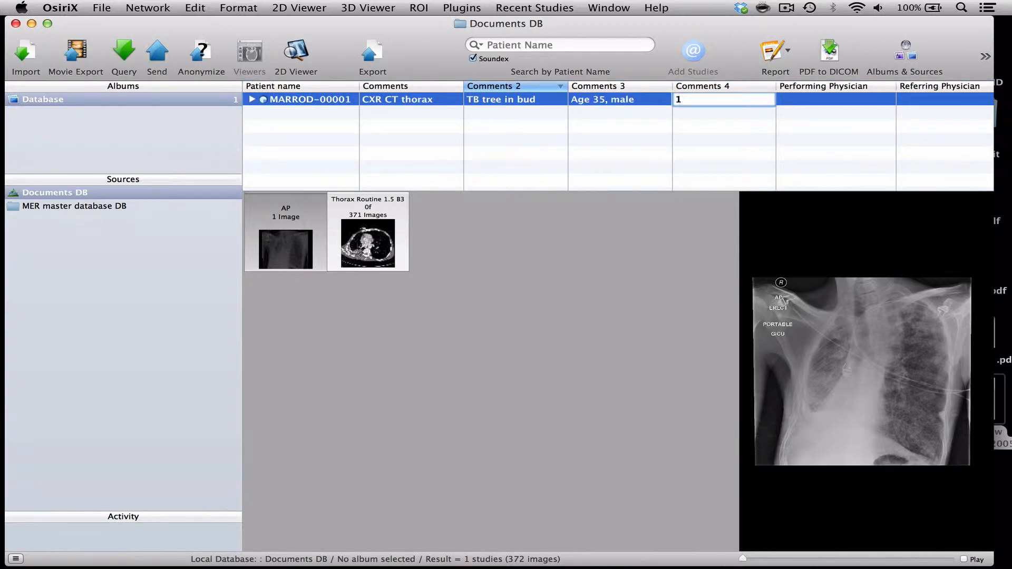
pyautogui.write('D')
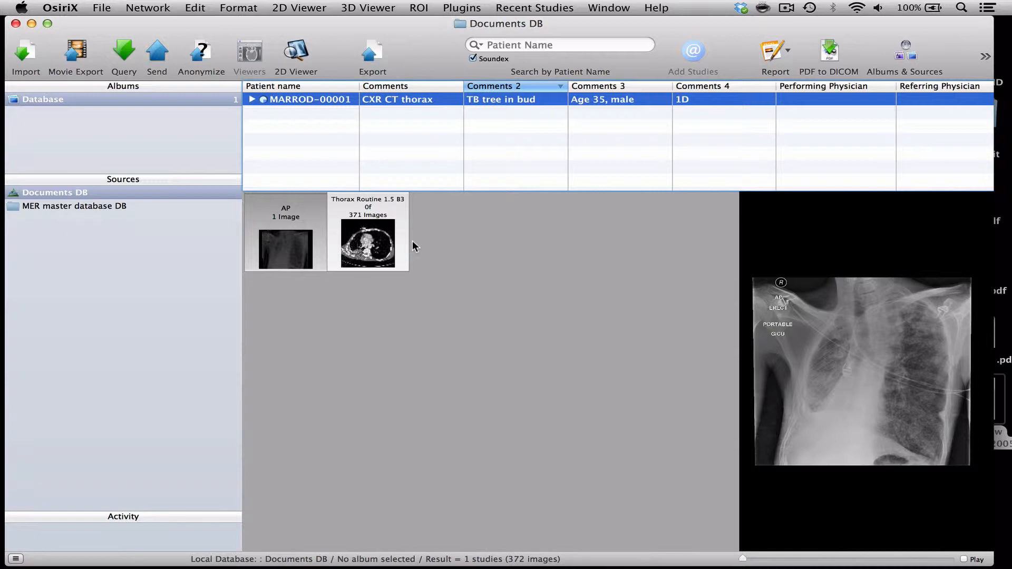
# Export the chest X-ray, annotations off, as a new one-image CXR series.
pyautogui.click(307, 213)
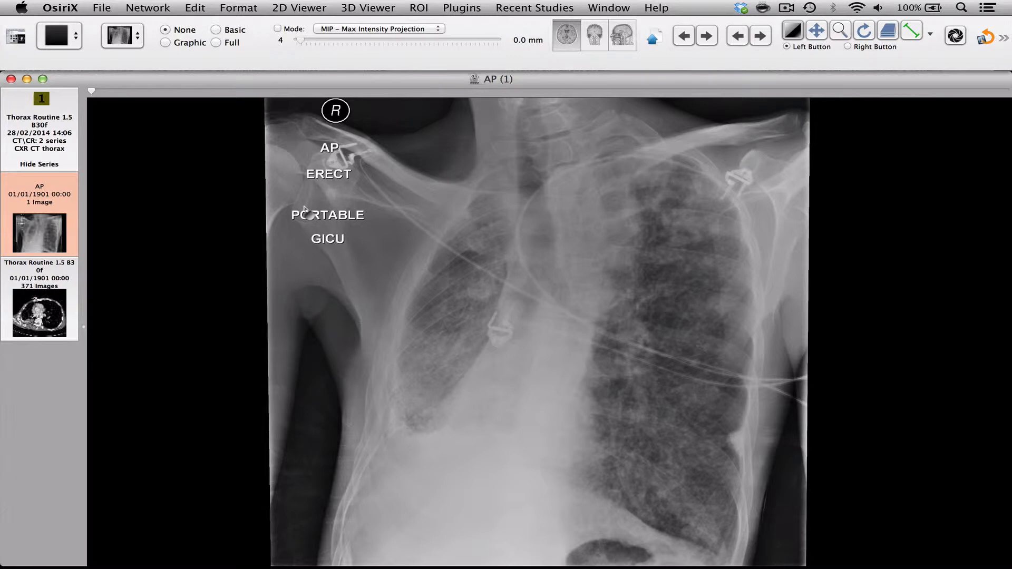
pyautogui.click(909, 34)
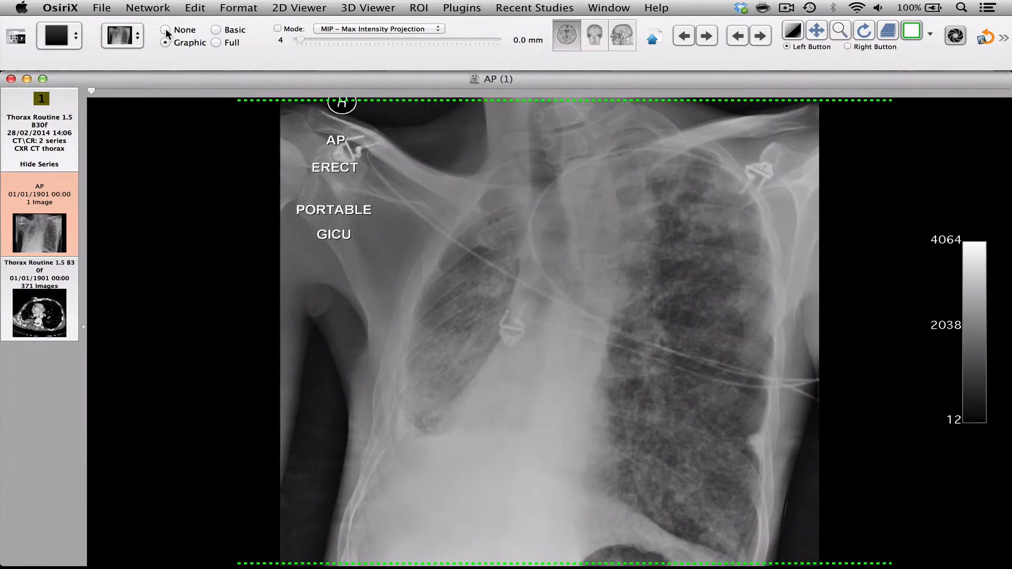
pyautogui.click(166, 29)
pyautogui.write('C')
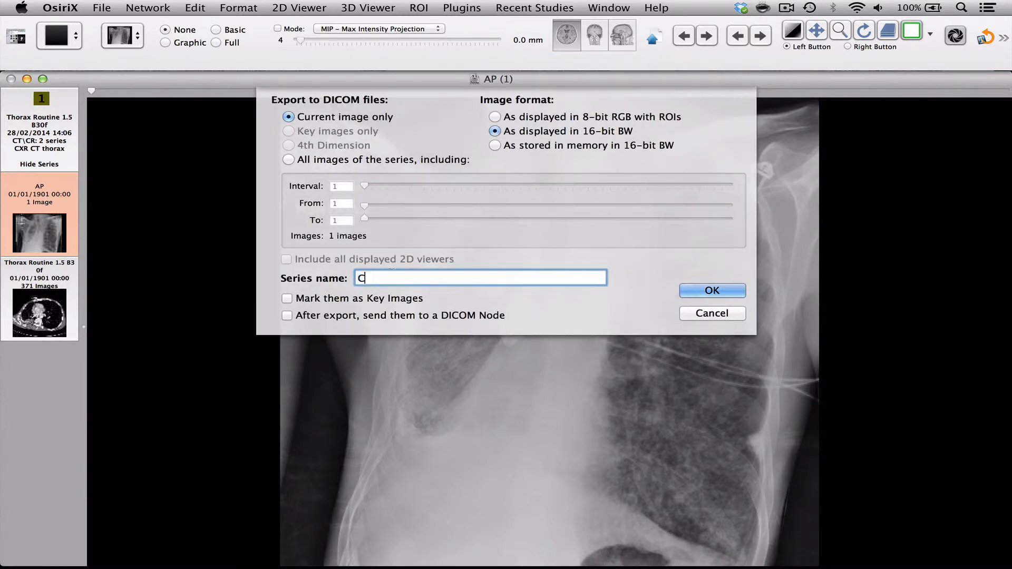
pyautogui.write('XR')
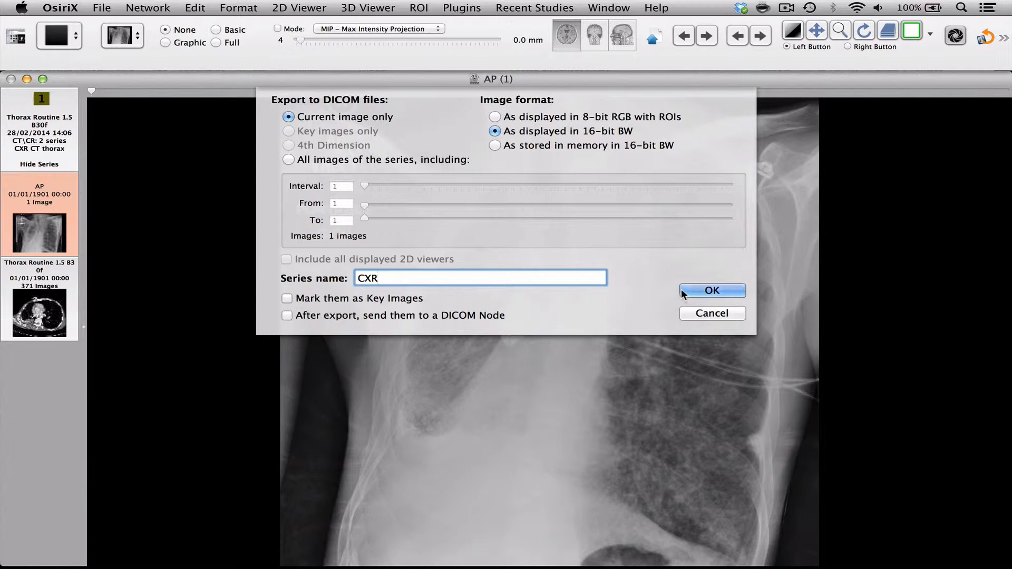
pyautogui.click(710, 290)
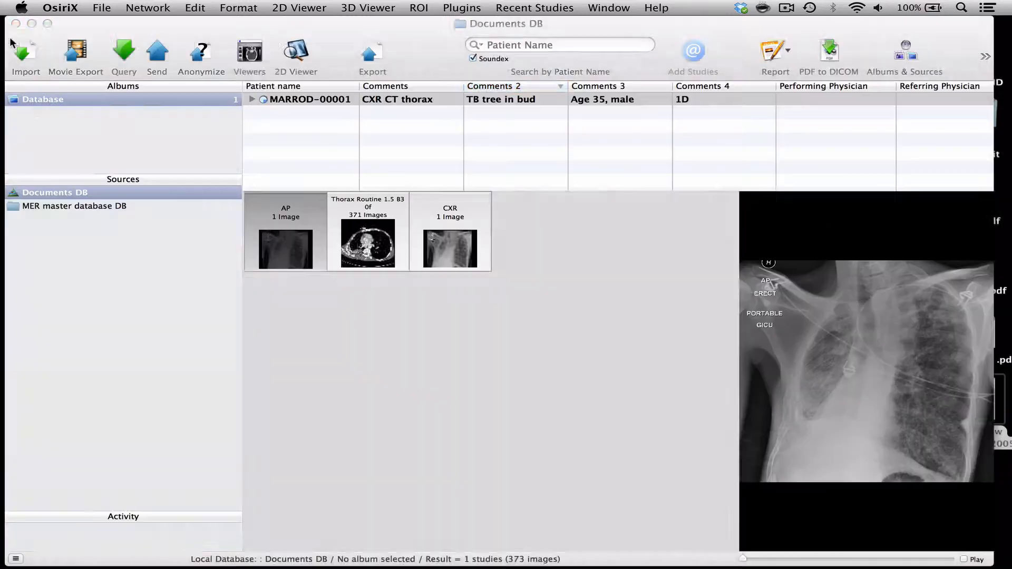
pyautogui.click(494, 86)
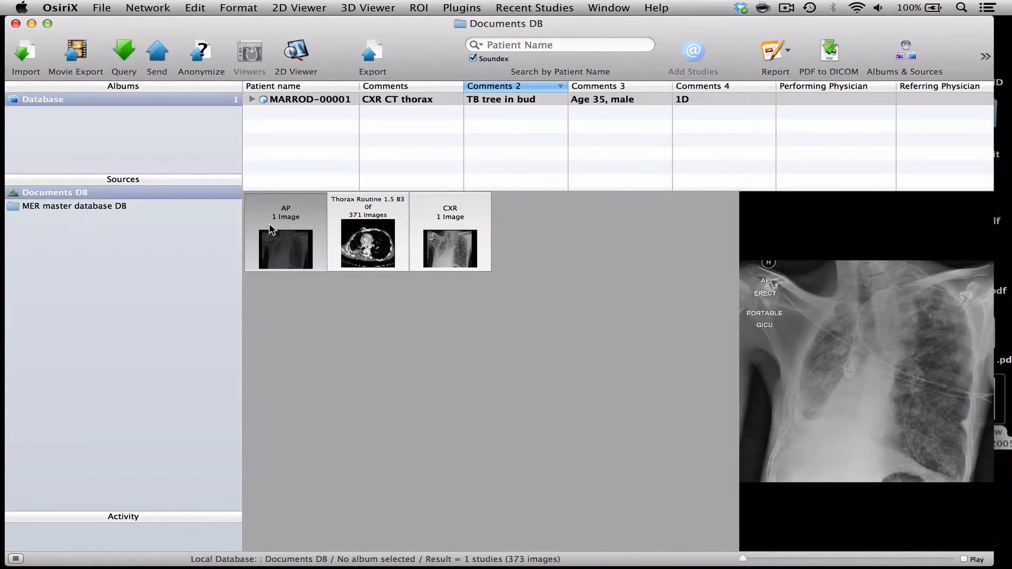
# Delete the AP series, export all Thorax Routine images as 'CT thorax', then delete the original.
pyautogui.rightClick(285, 249)
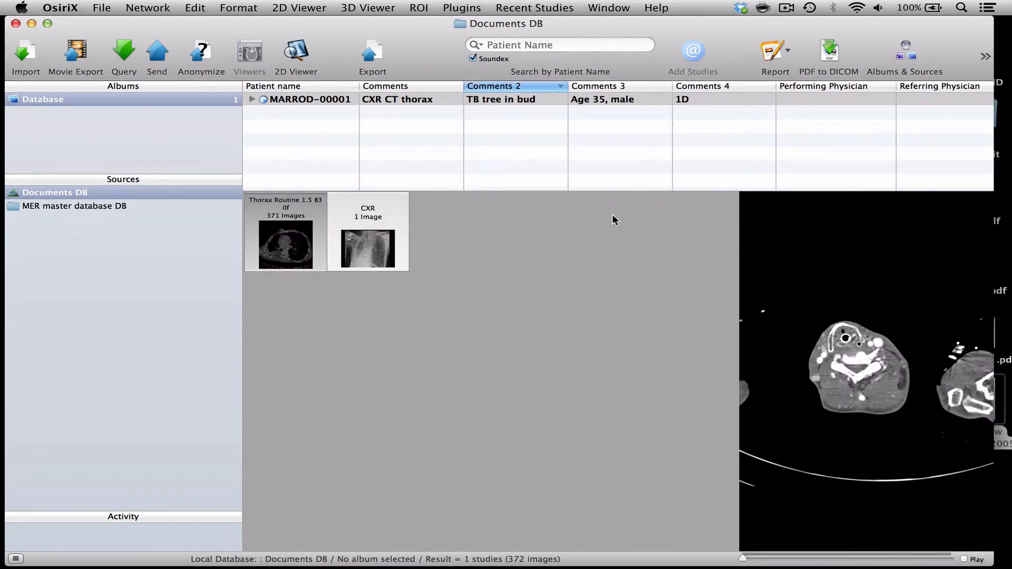
pyautogui.moveTo(263, 219)
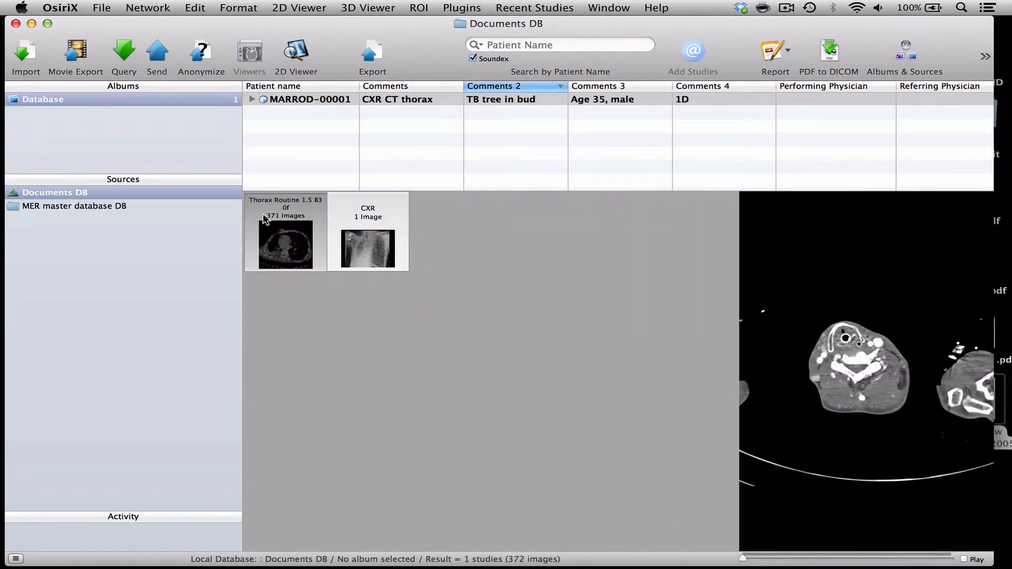
pyautogui.moveTo(325, 205)
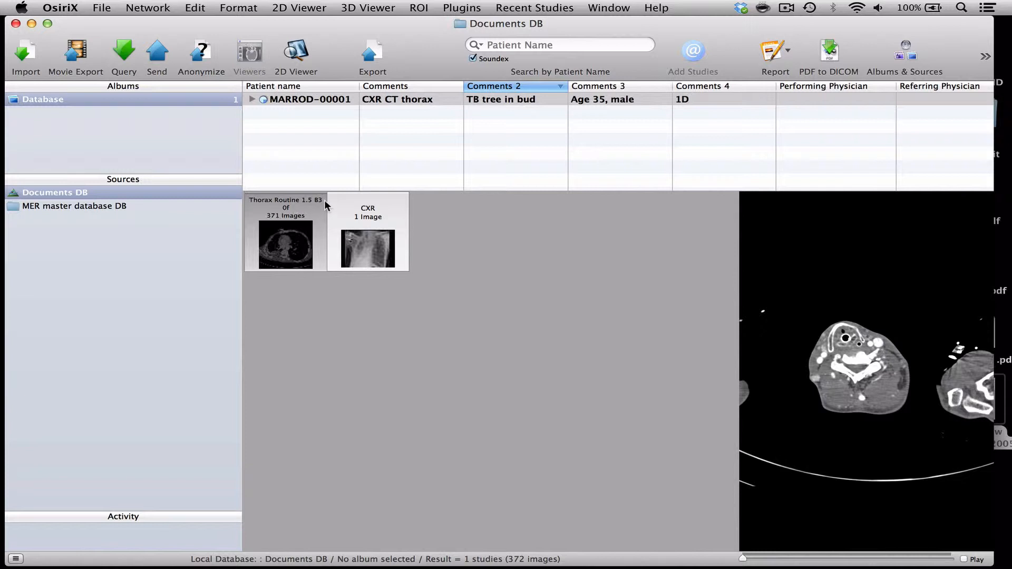
pyautogui.moveTo(287, 222)
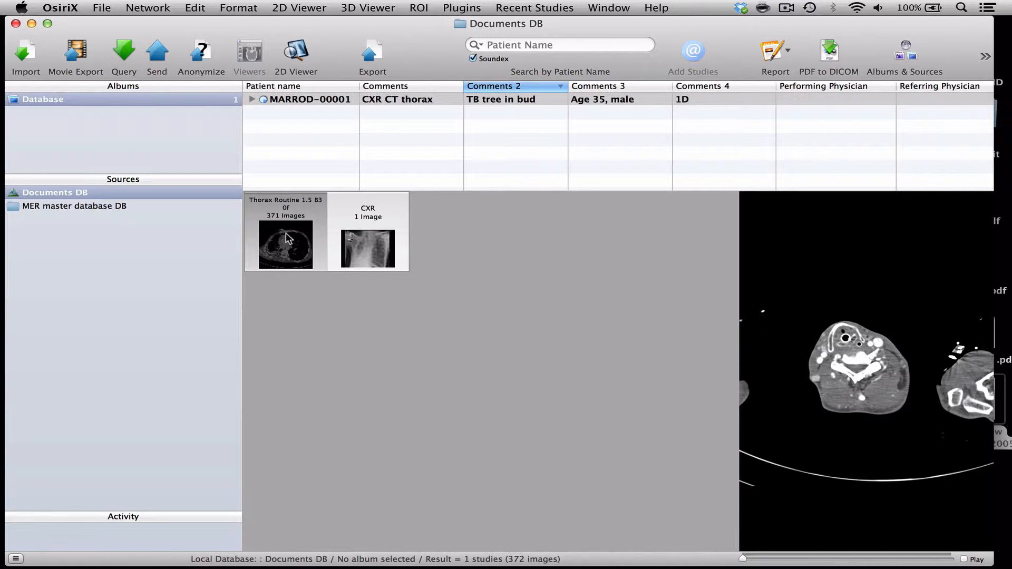
pyautogui.doubleClick(285, 245)
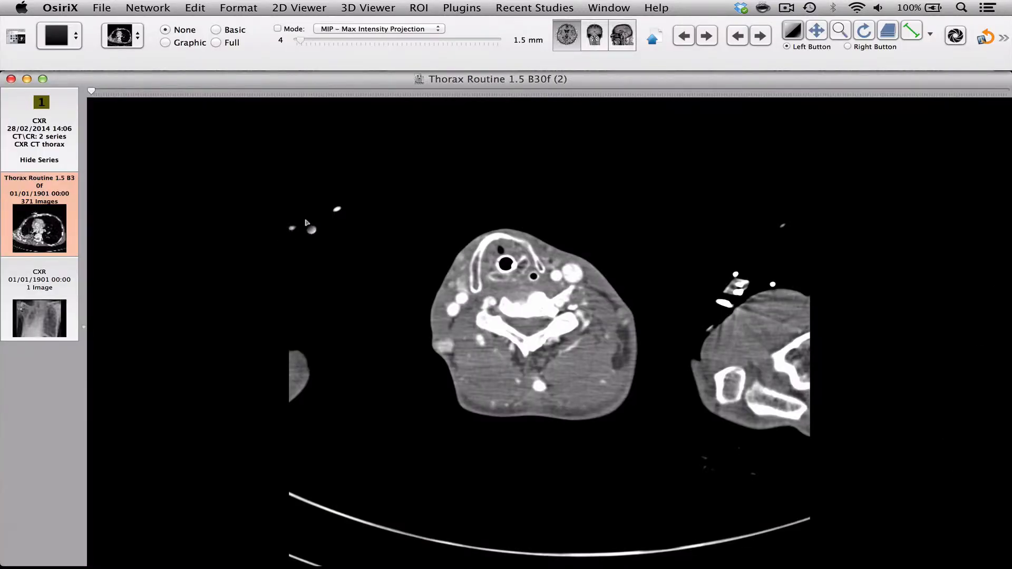
pyautogui.click(653, 36)
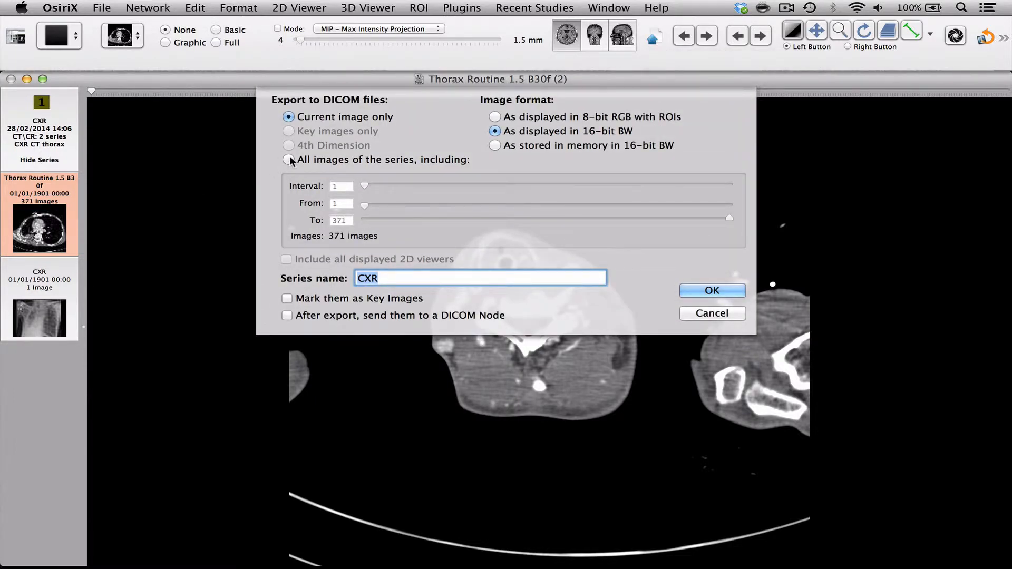
pyautogui.click(288, 159)
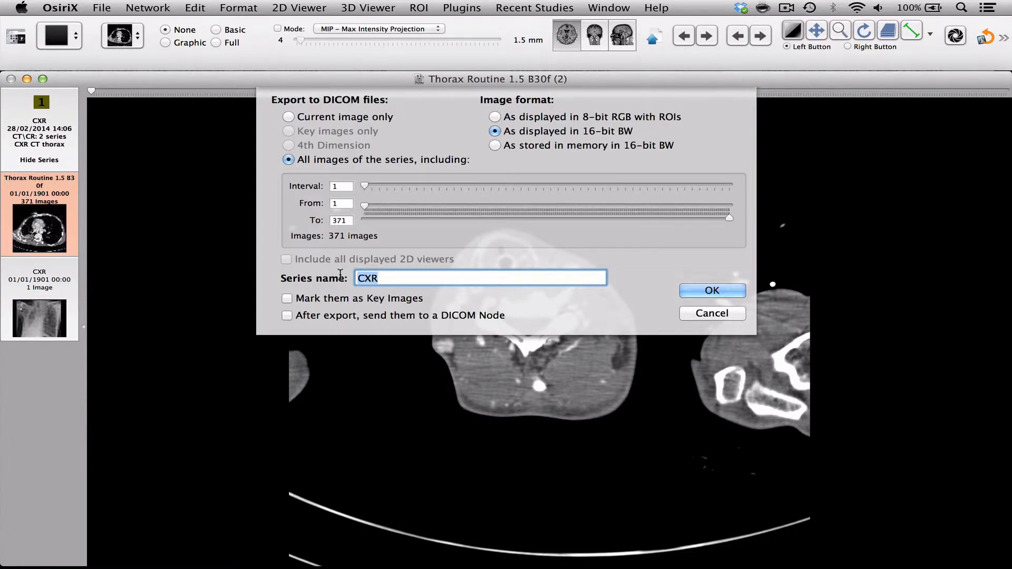
pyautogui.write('CT thorax')
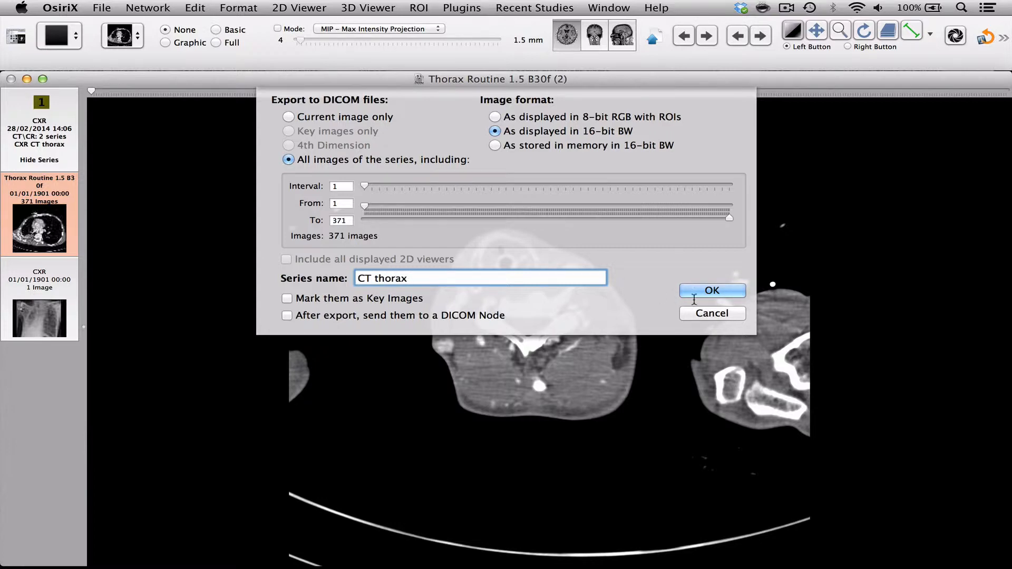
pyautogui.click(712, 290)
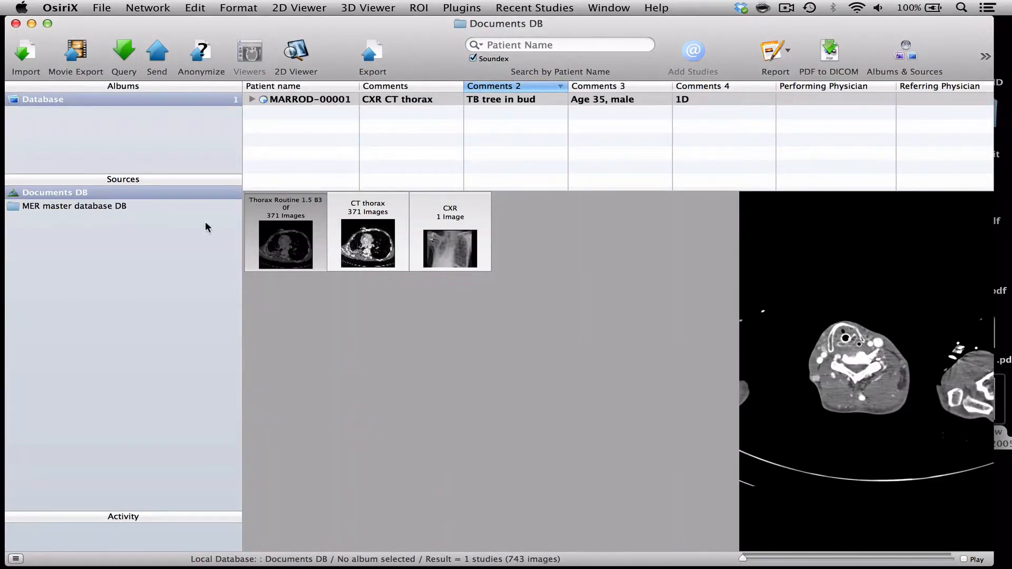
pyautogui.moveTo(307, 244)
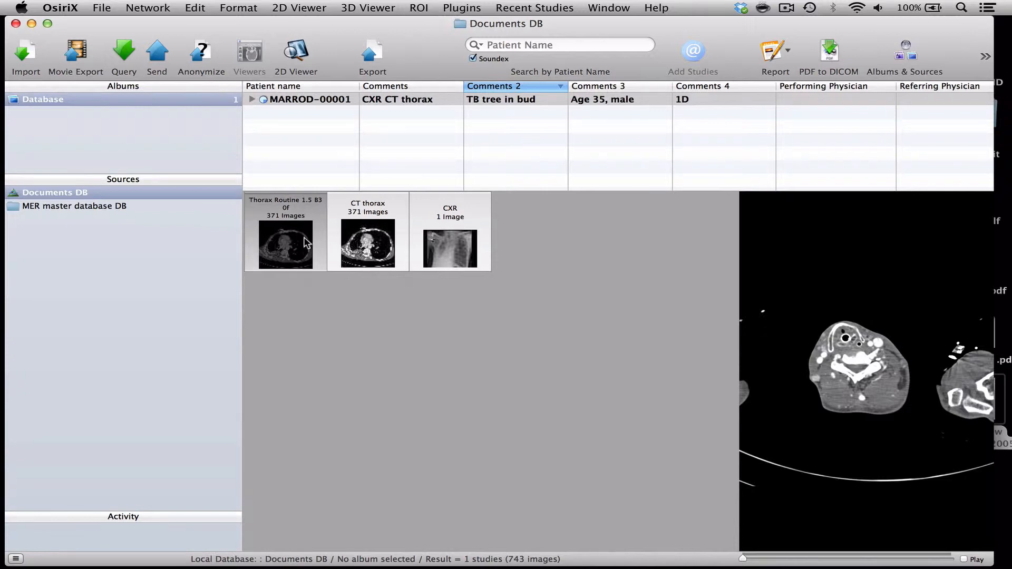
pyautogui.rightClick(285, 244)
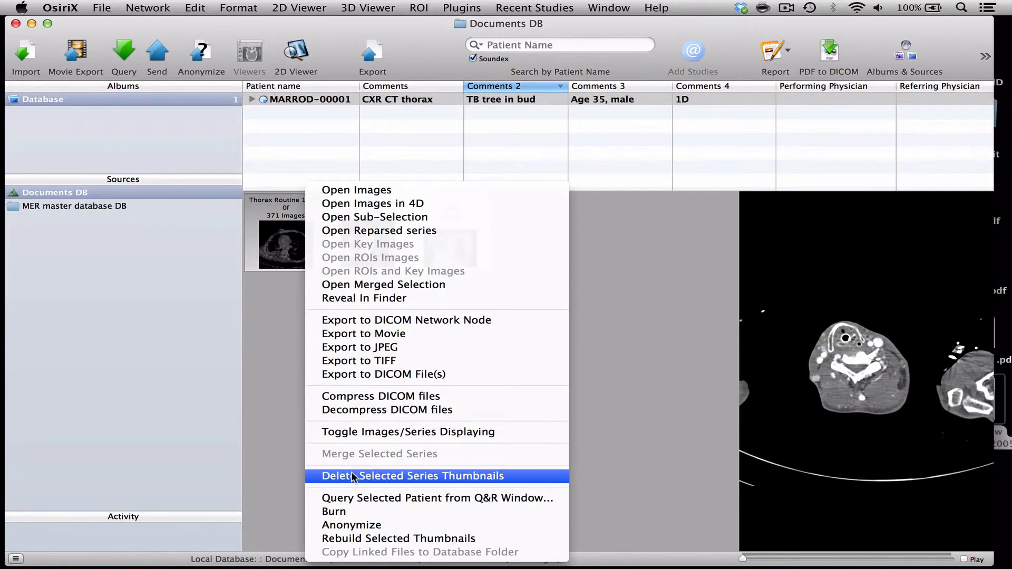
pyautogui.click(412, 475)
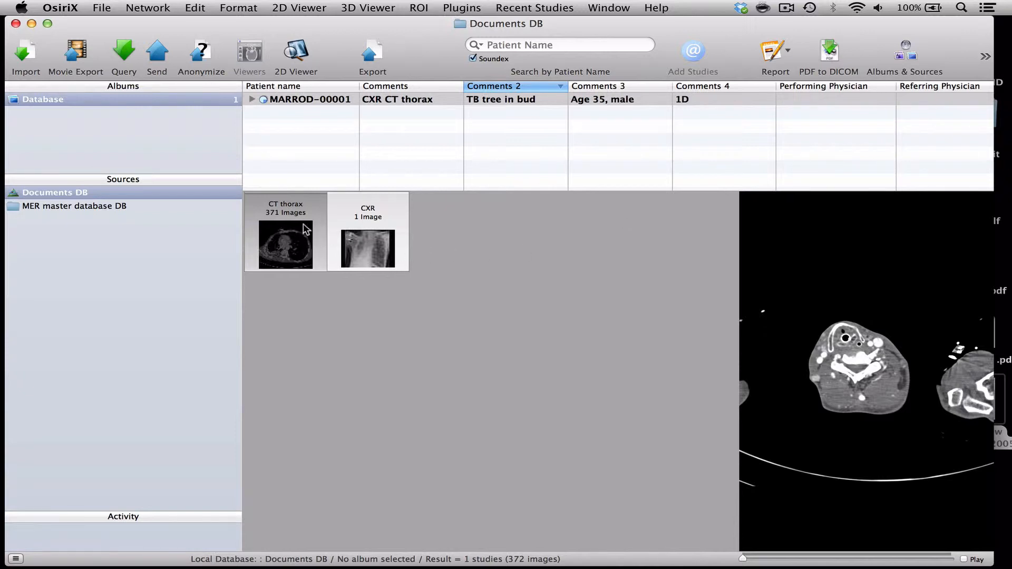
pyautogui.moveTo(294, 252)
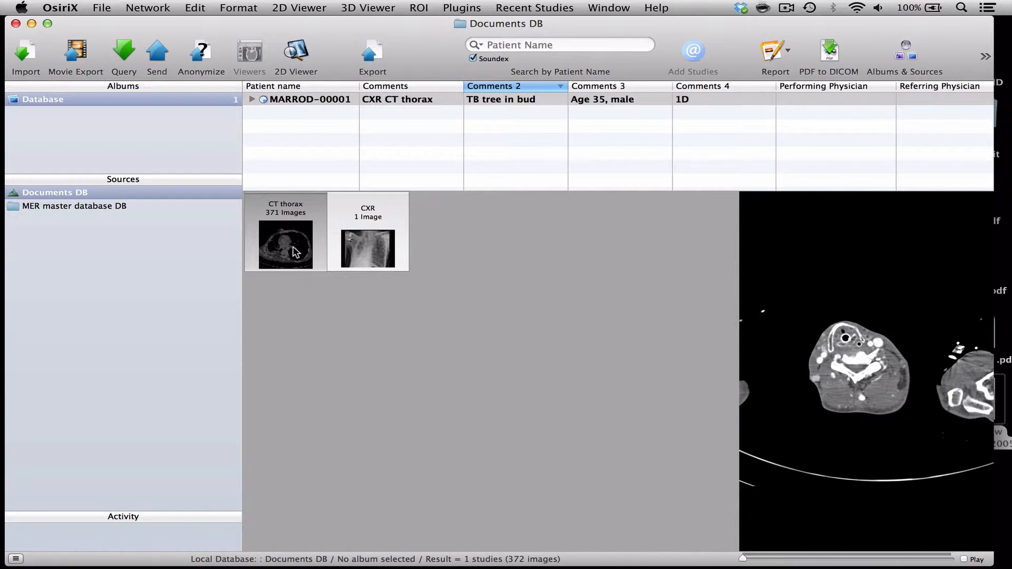
# Export CT thorax slices 17 to 325 at interval 3 as a 103-image series.
pyautogui.doubleClick(285, 244)
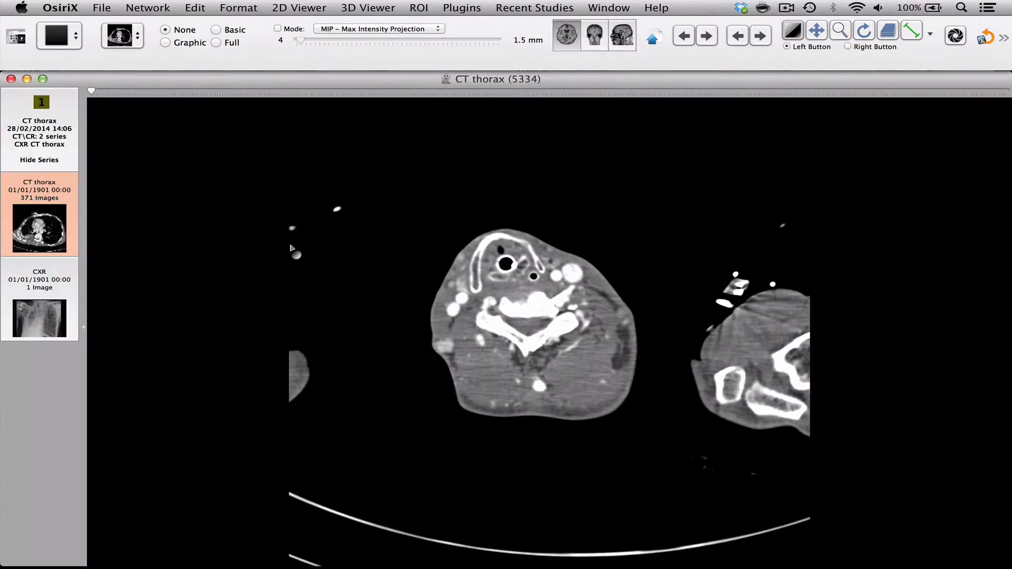
pyautogui.click(653, 35)
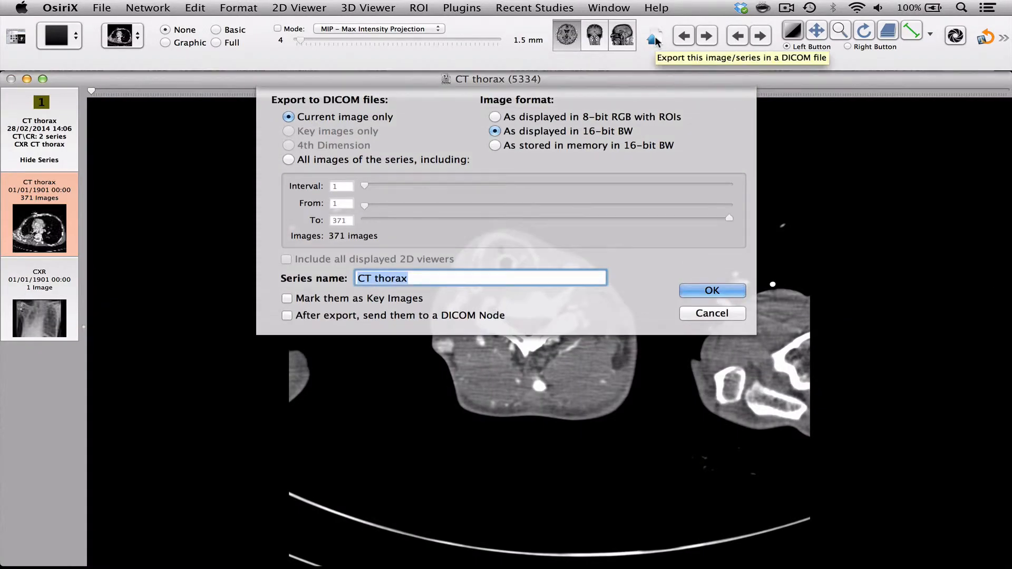
pyautogui.click(288, 159)
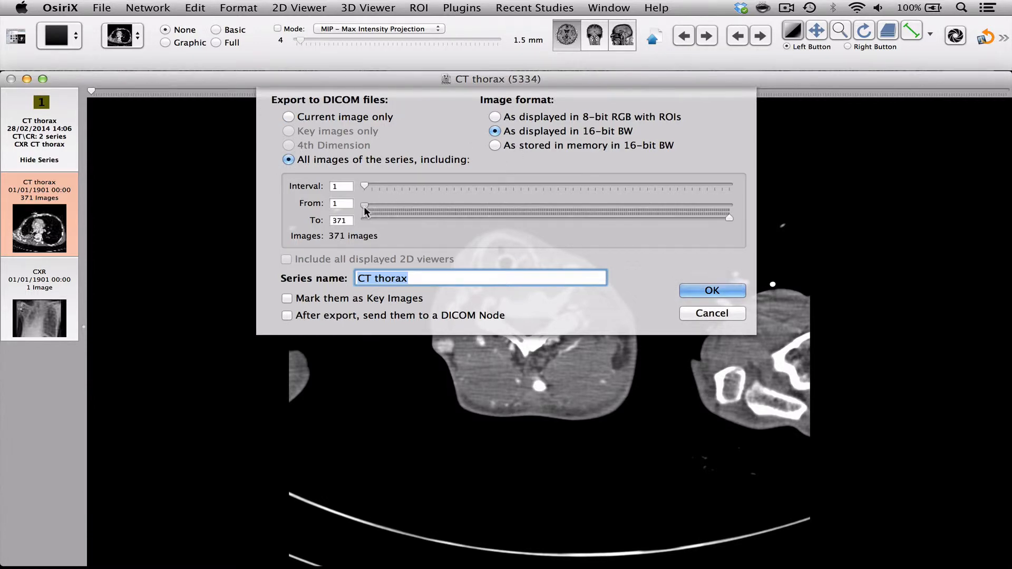
pyautogui.moveTo(365, 207); pyautogui.dragTo(380, 207)
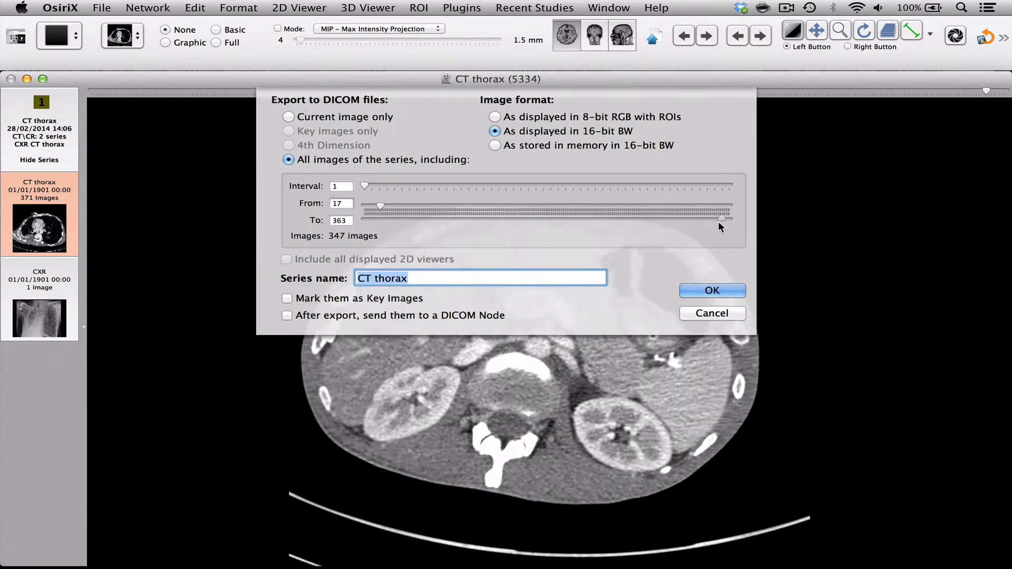
pyautogui.moveTo(725, 218); pyautogui.dragTo(684, 217)
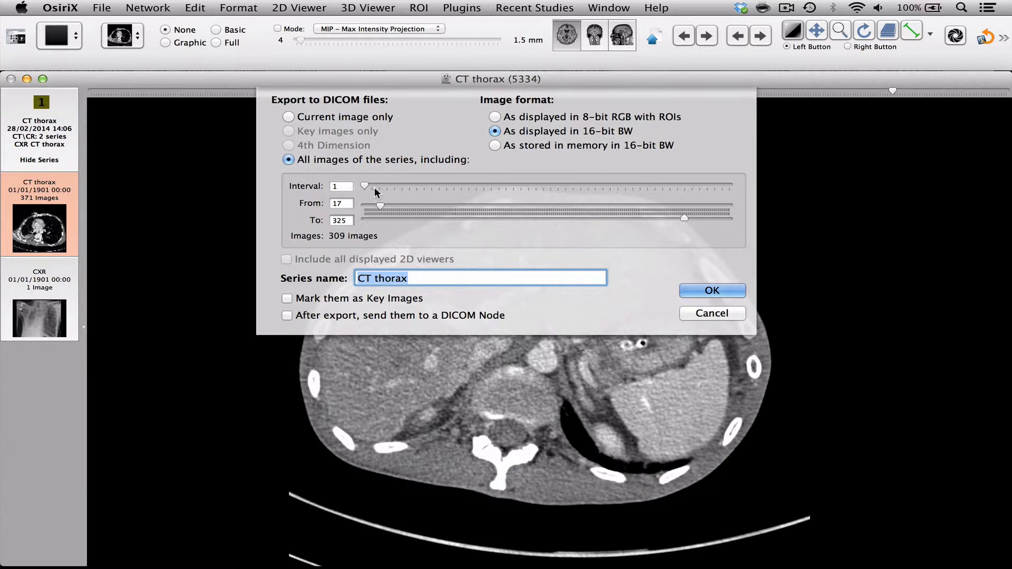
pyautogui.moveTo(364, 186); pyautogui.dragTo(388, 186)
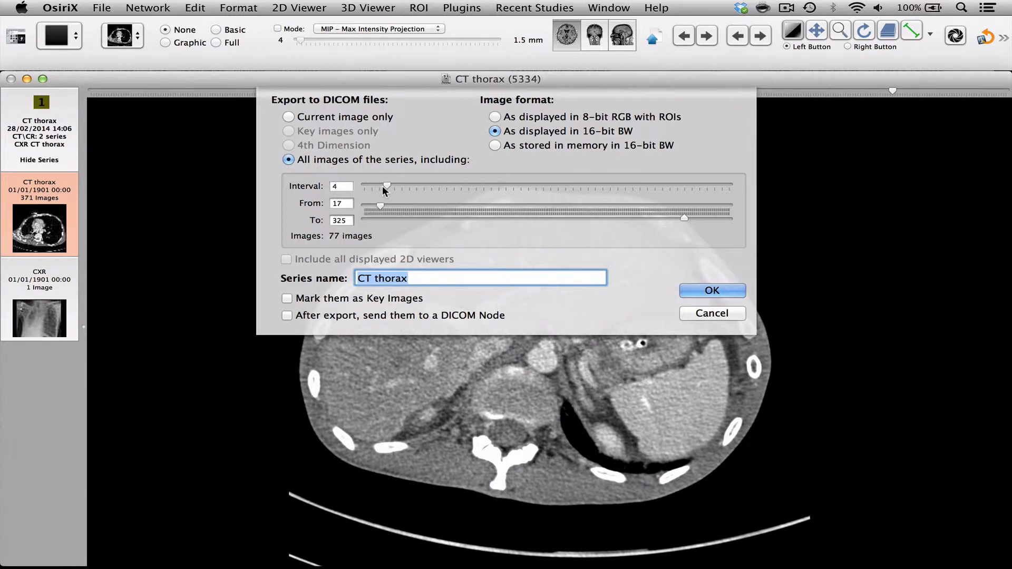
pyautogui.moveTo(387, 187); pyautogui.dragTo(380, 187)
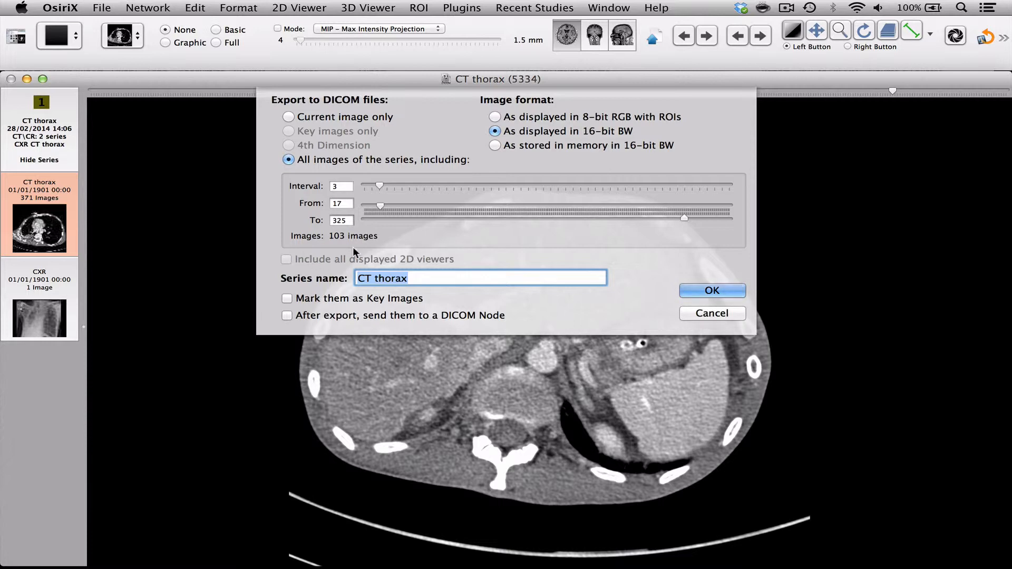
pyautogui.click(713, 290)
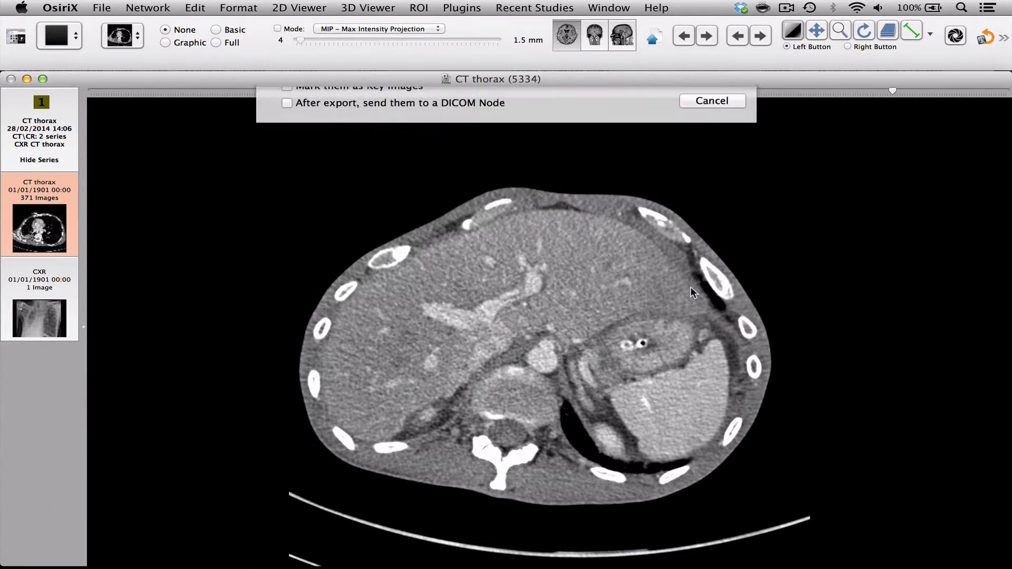
pyautogui.click(710, 101)
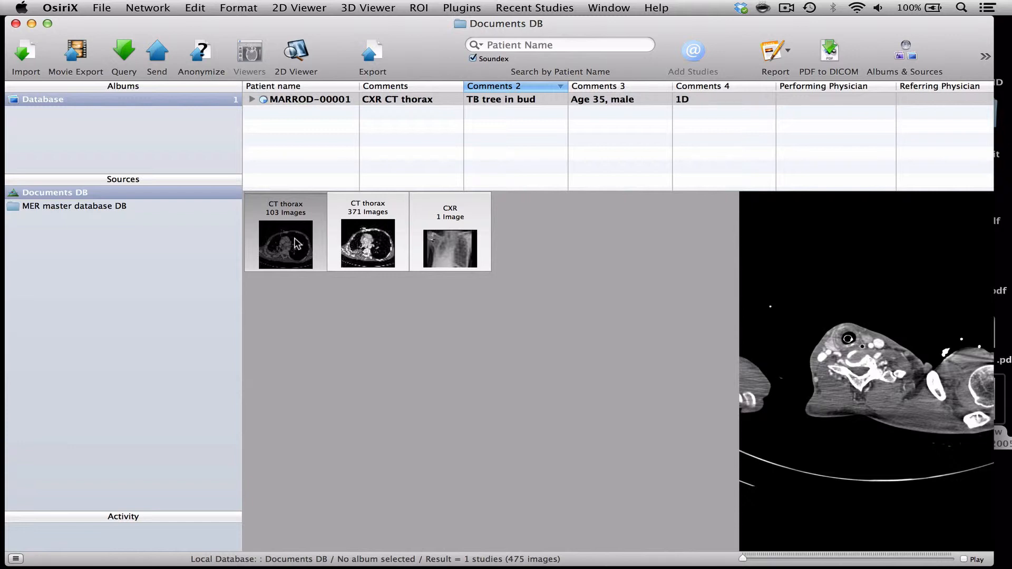
# Convert the History PDF from the Desktop into DICOM and preview it.
pyautogui.click(367, 245)
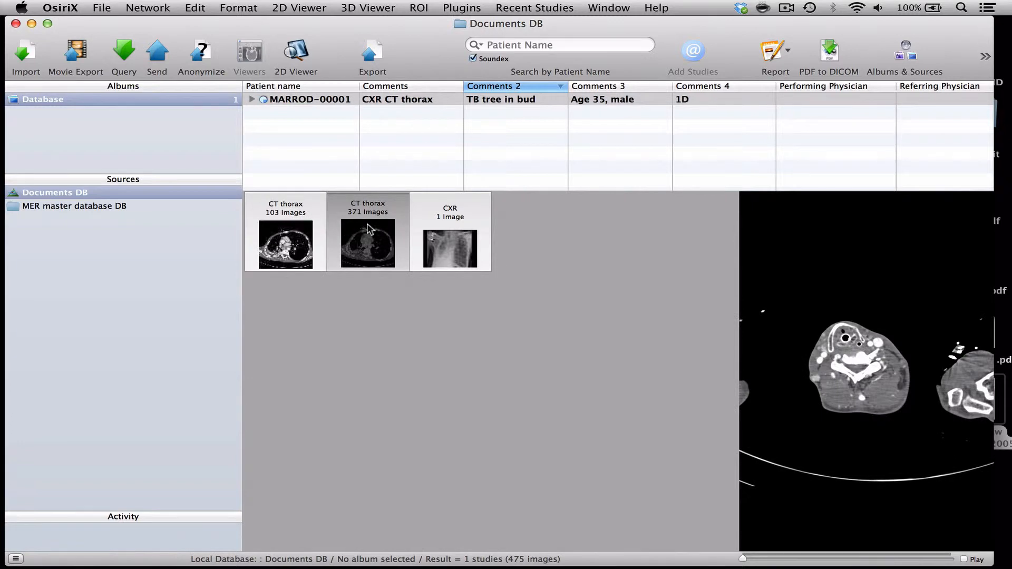
pyautogui.click(462, 7)
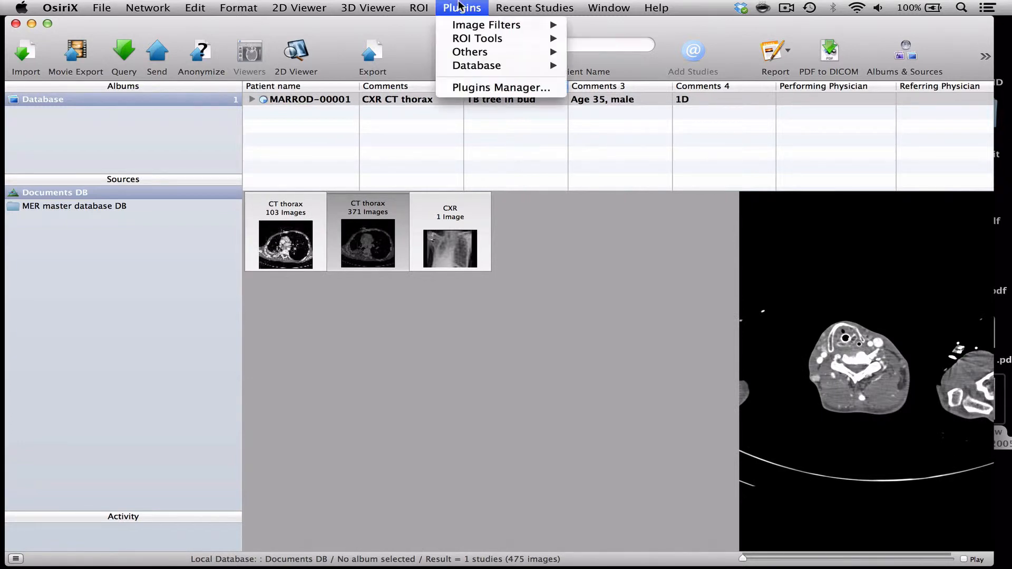
pyautogui.moveTo(476, 65)
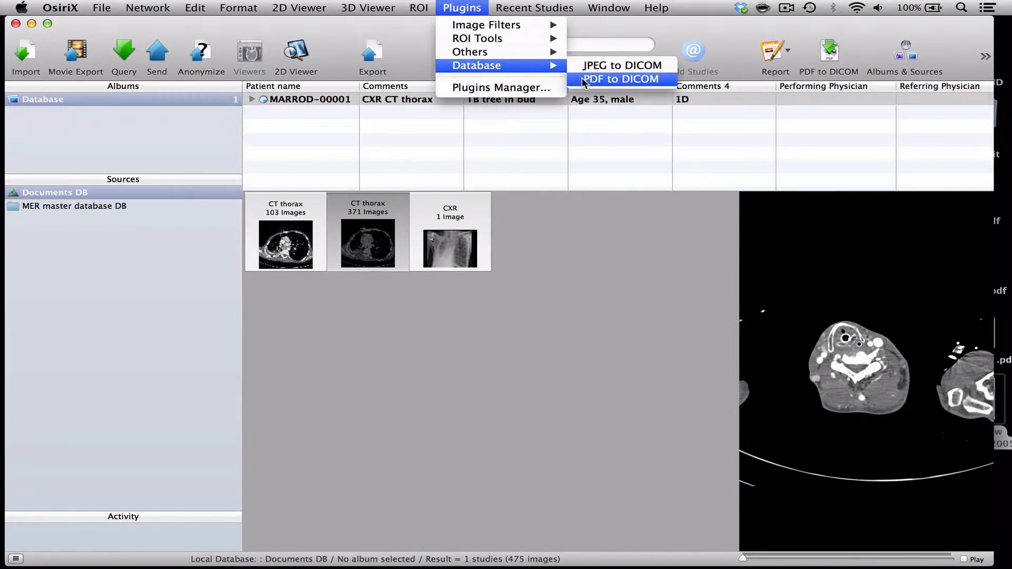
pyautogui.click(620, 79)
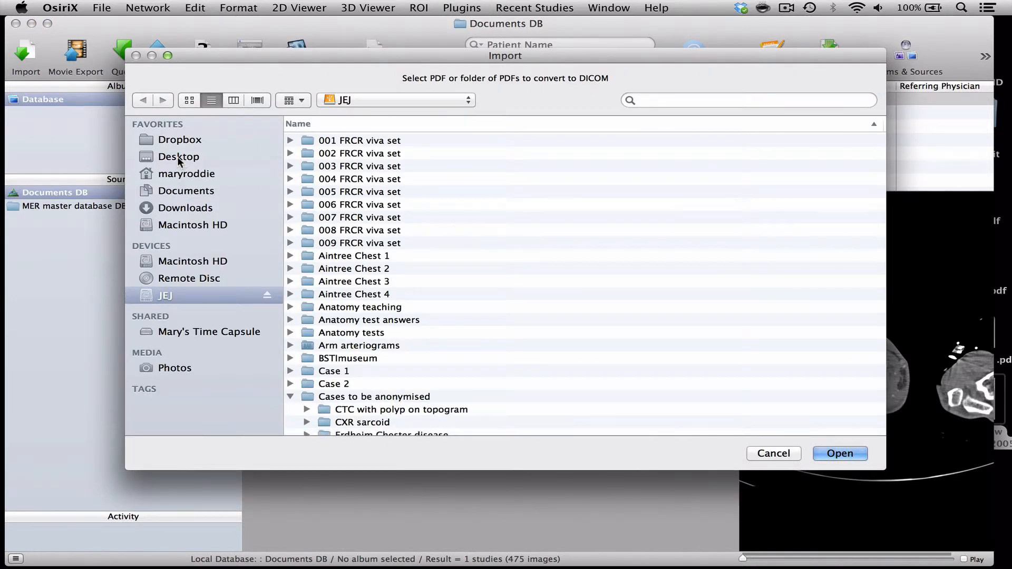
pyautogui.click(178, 156)
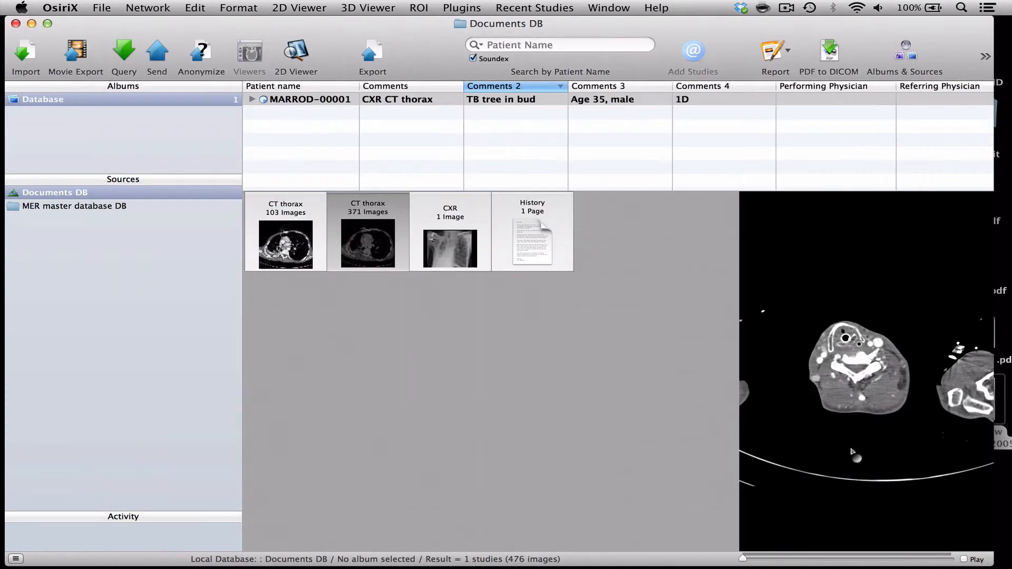
pyautogui.click(532, 231)
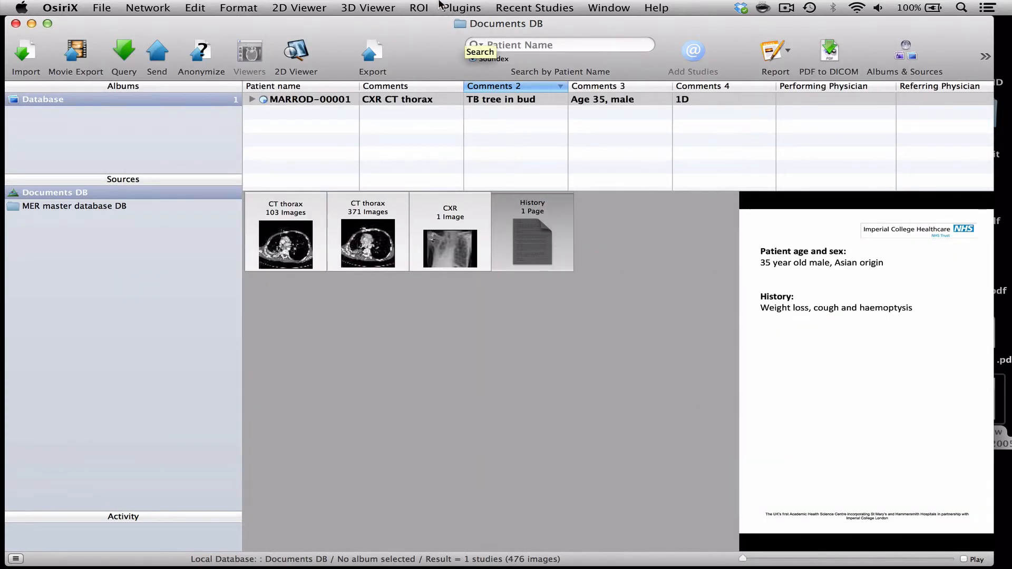
# Import the Findings PDF as a one-page DICOM series via PDF to DICOM.
pyautogui.click(461, 7)
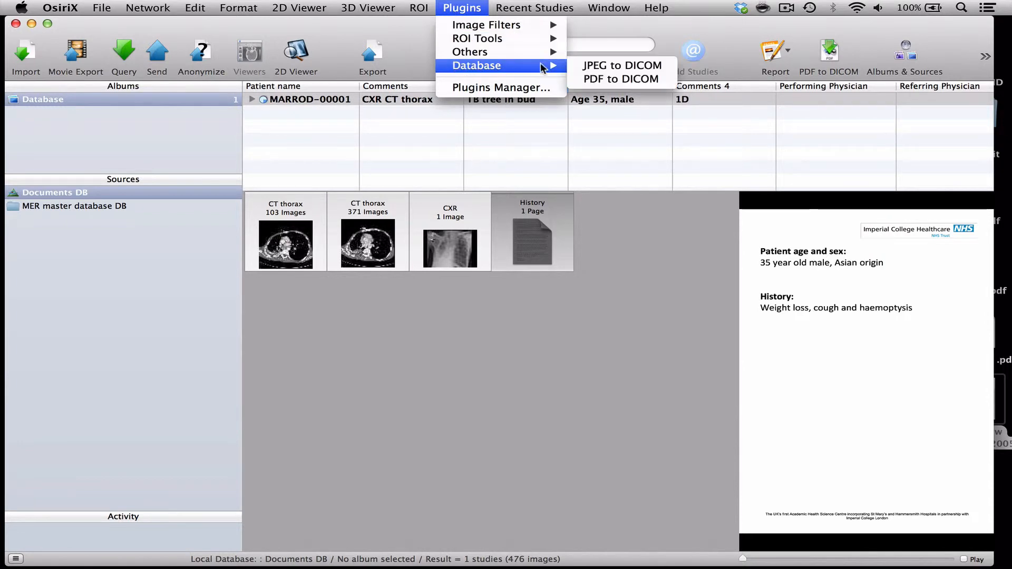
pyautogui.click(621, 79)
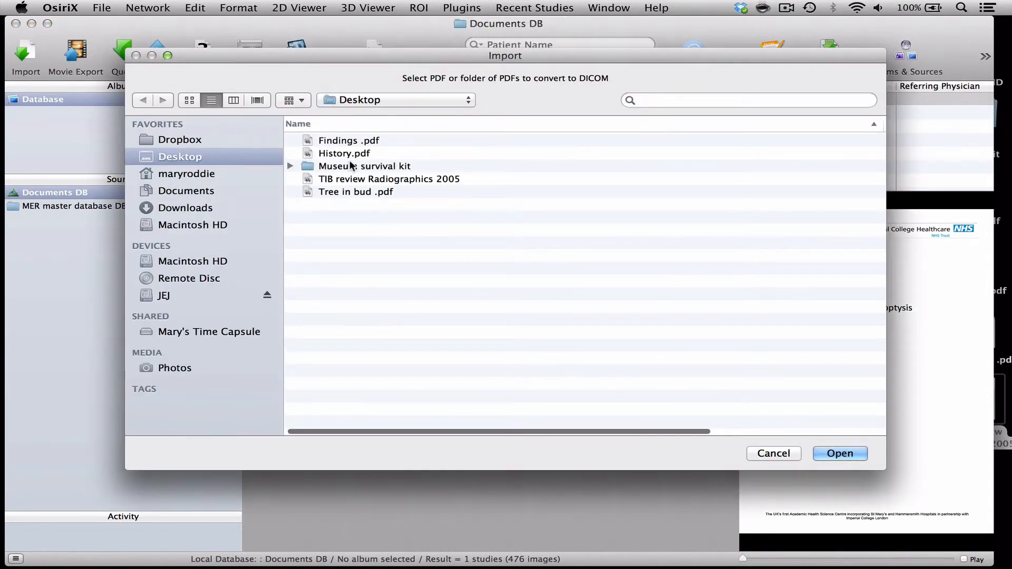
pyautogui.click(349, 140)
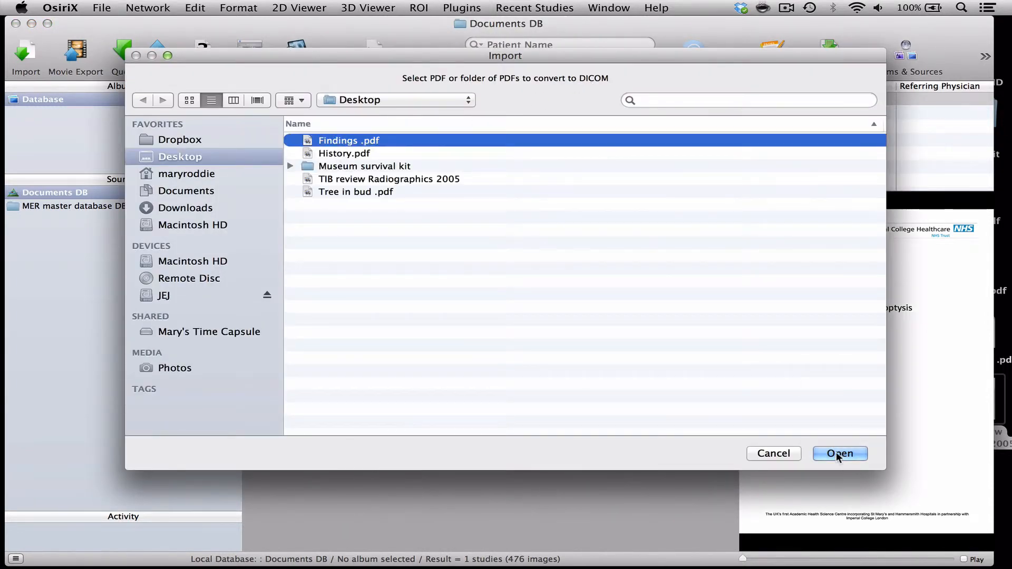
pyautogui.click(838, 453)
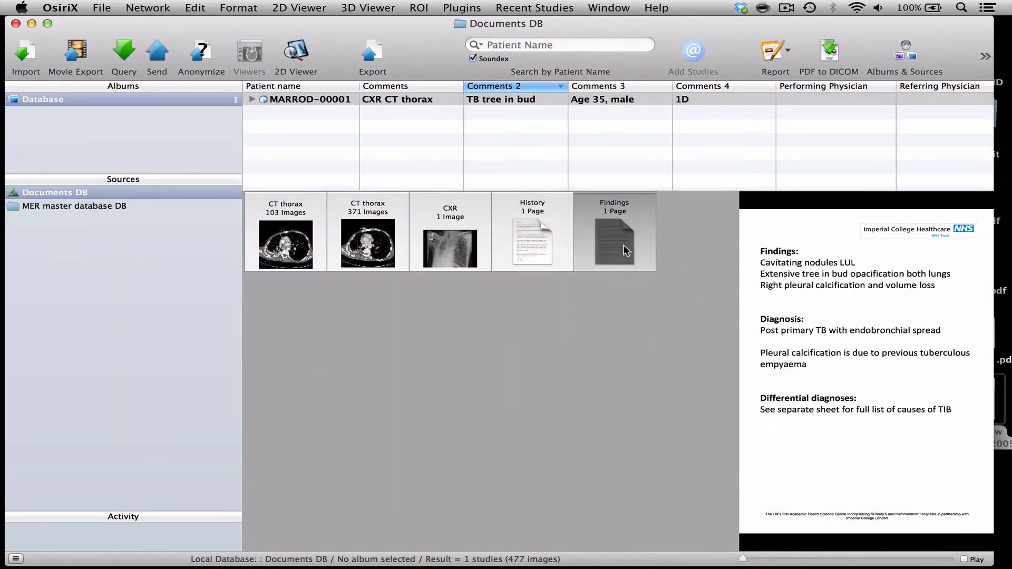
pyautogui.click(460, 7)
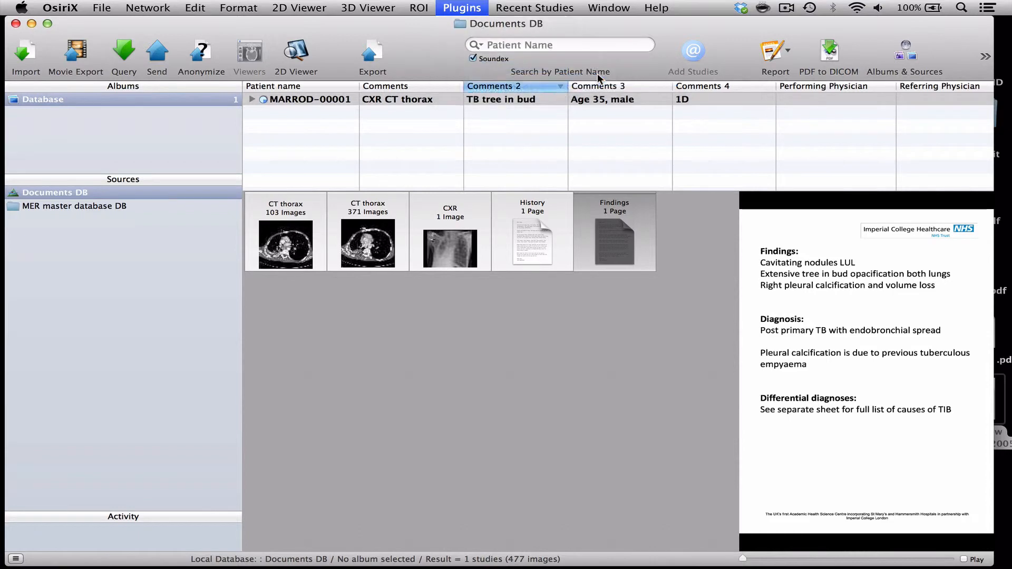
# Import the Tree in bud PDF and the TIB review Radiographics 2005 article.
pyautogui.click(26, 55)
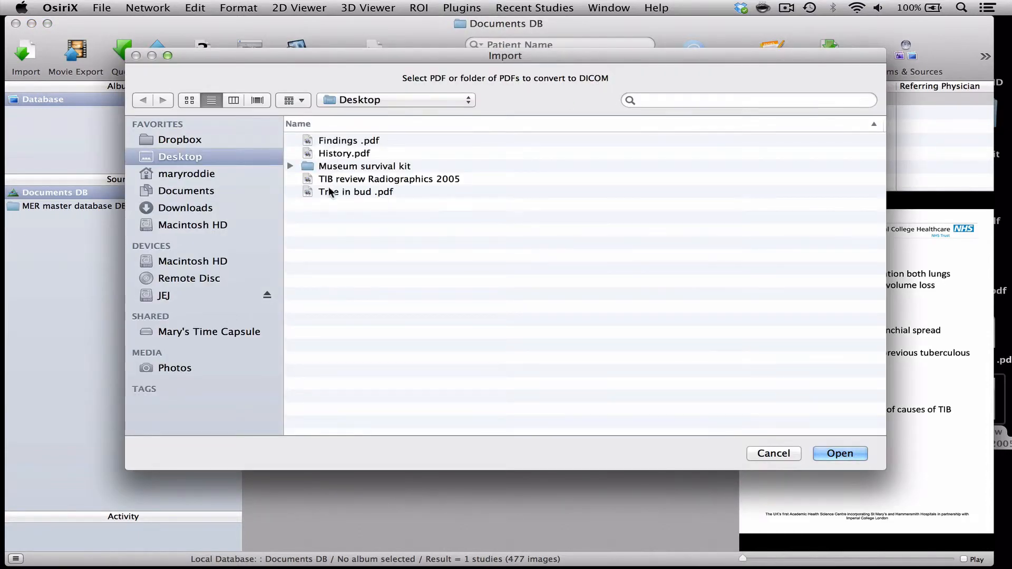
pyautogui.click(839, 453)
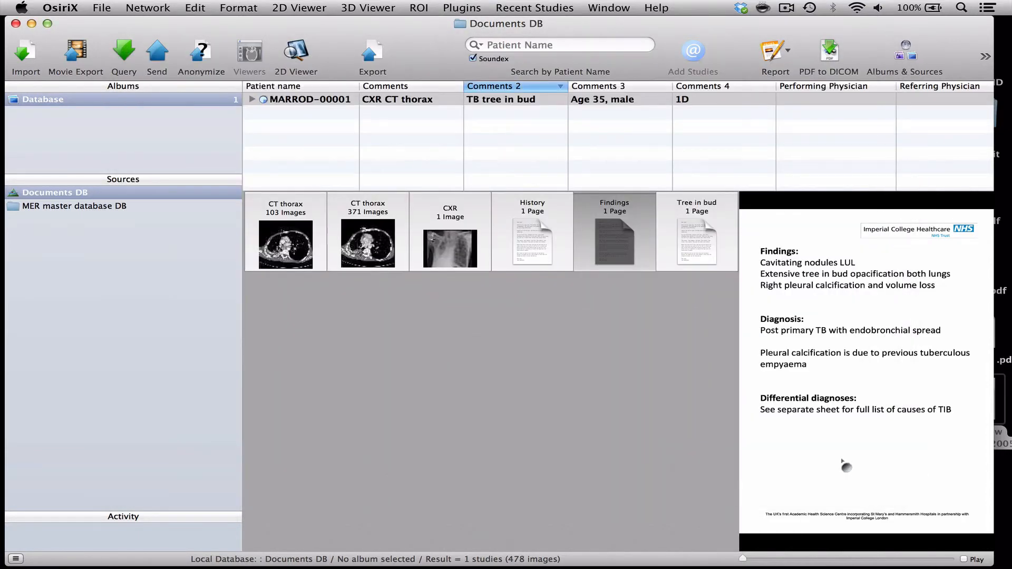
pyautogui.click(460, 7)
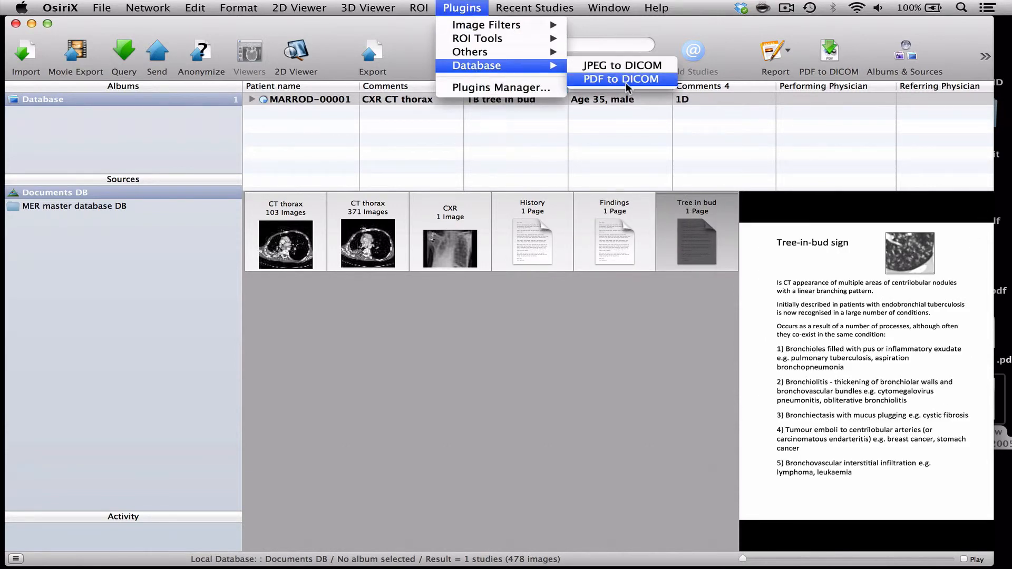
pyautogui.click(620, 78)
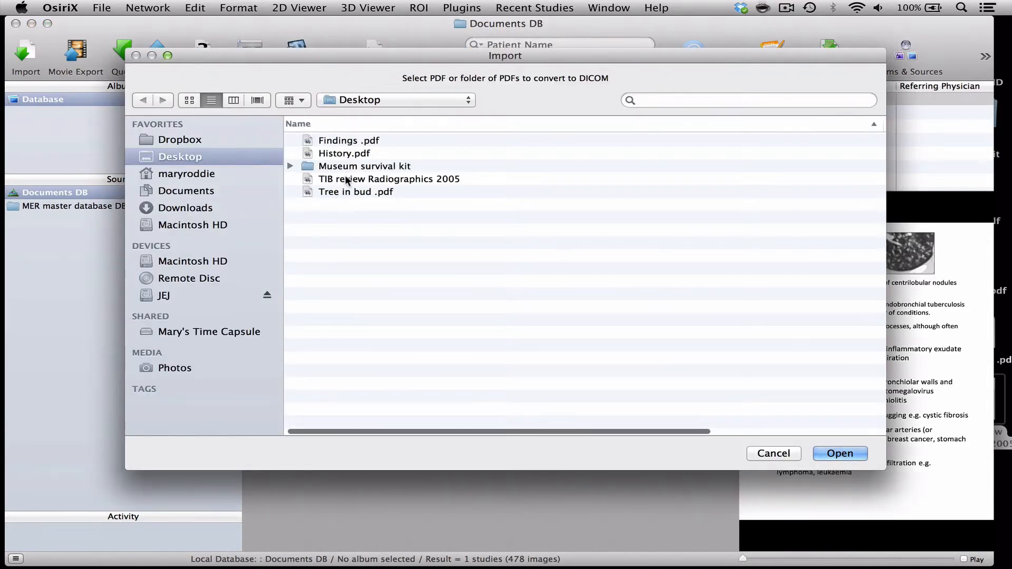
pyautogui.click(388, 178)
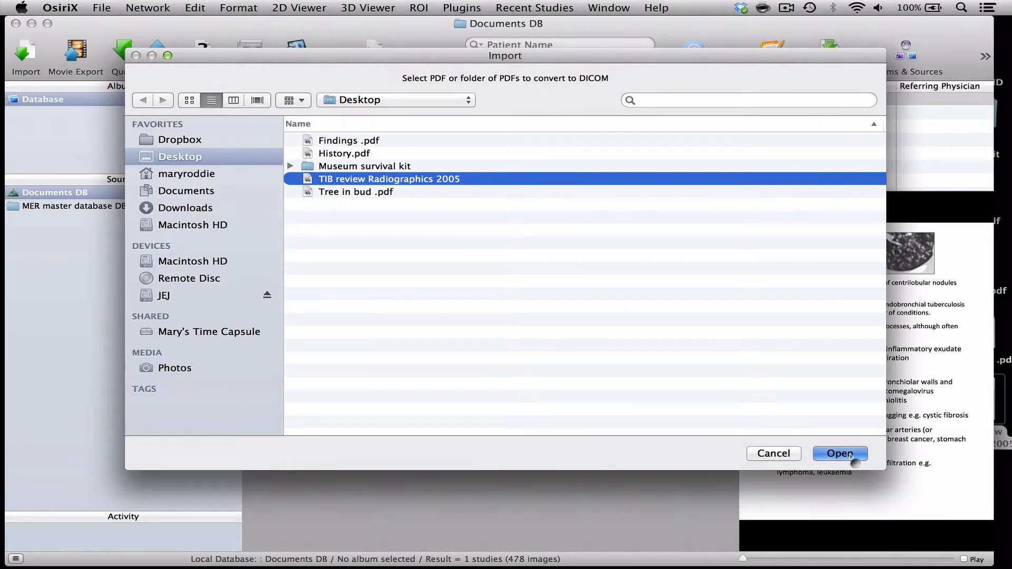
pyautogui.click(839, 453)
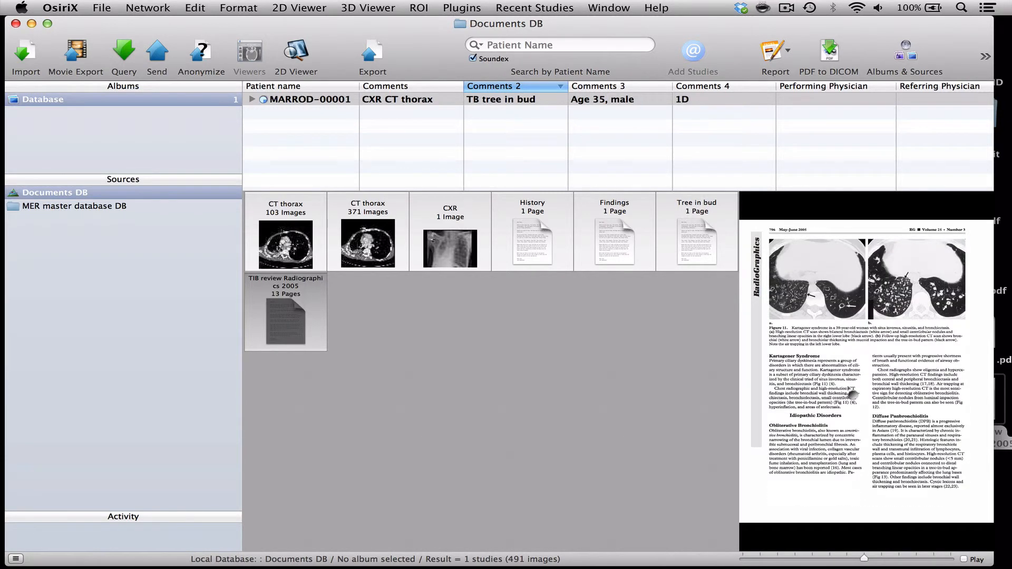
# Preview the History, Findings and CXR series thumbnails.
pyautogui.click(532, 242)
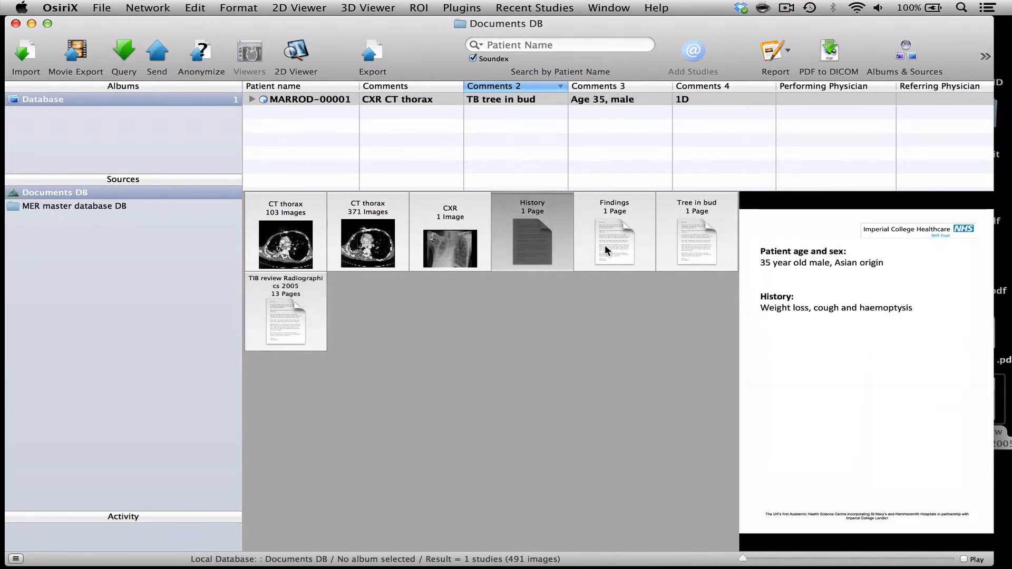
pyautogui.click(614, 232)
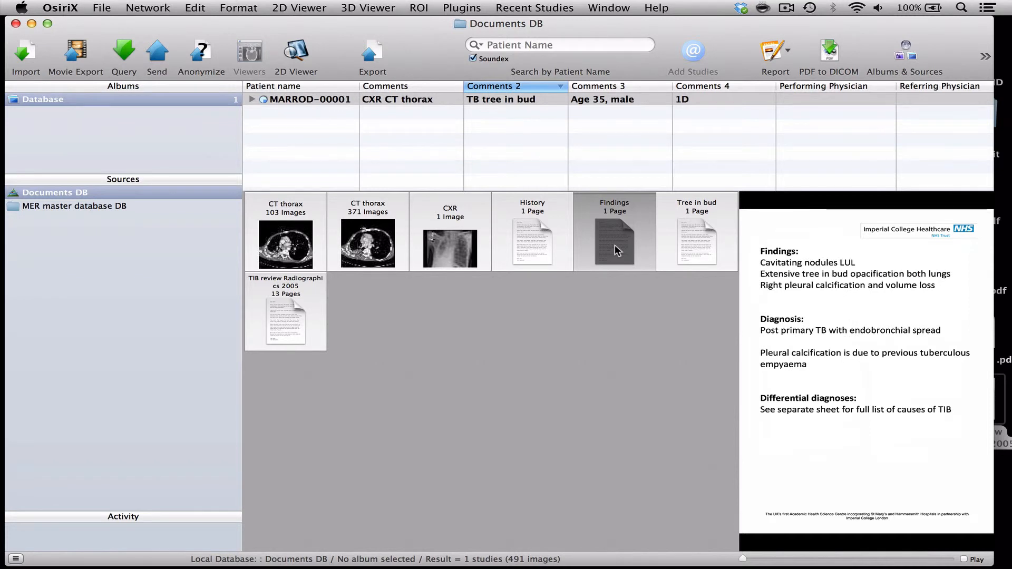
pyautogui.click(449, 247)
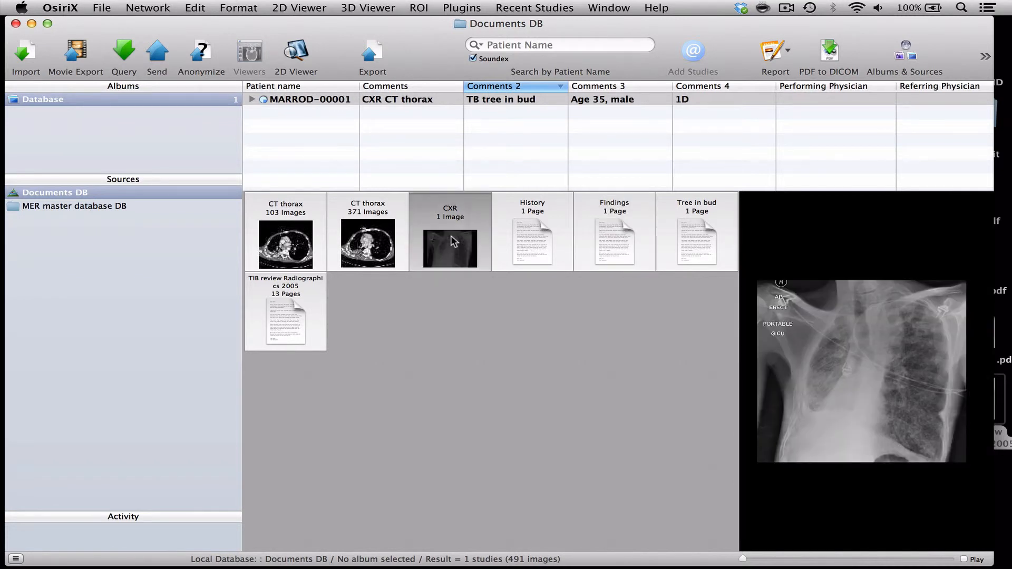
pyautogui.moveTo(444, 219)
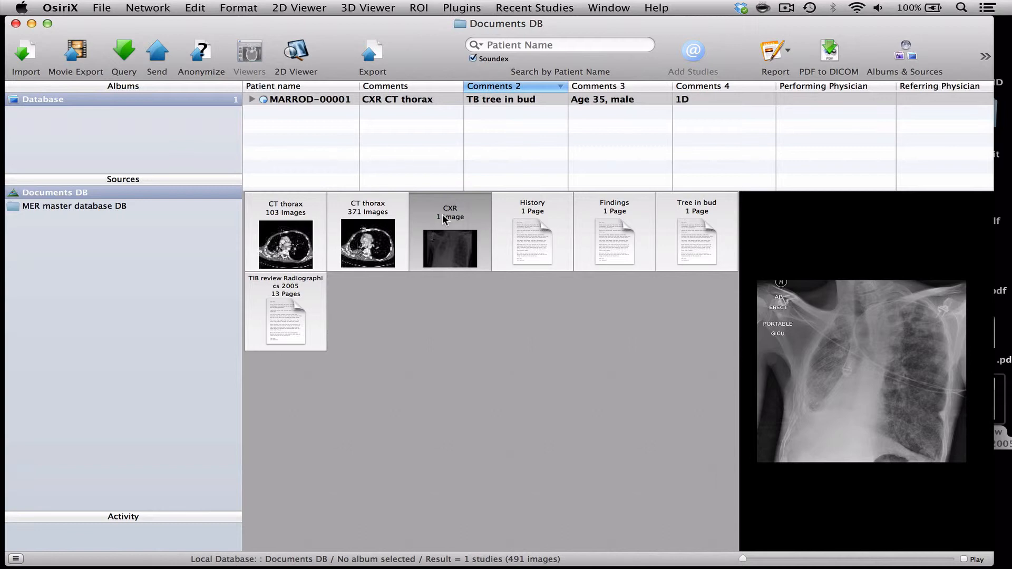
pyautogui.moveTo(840, 113)
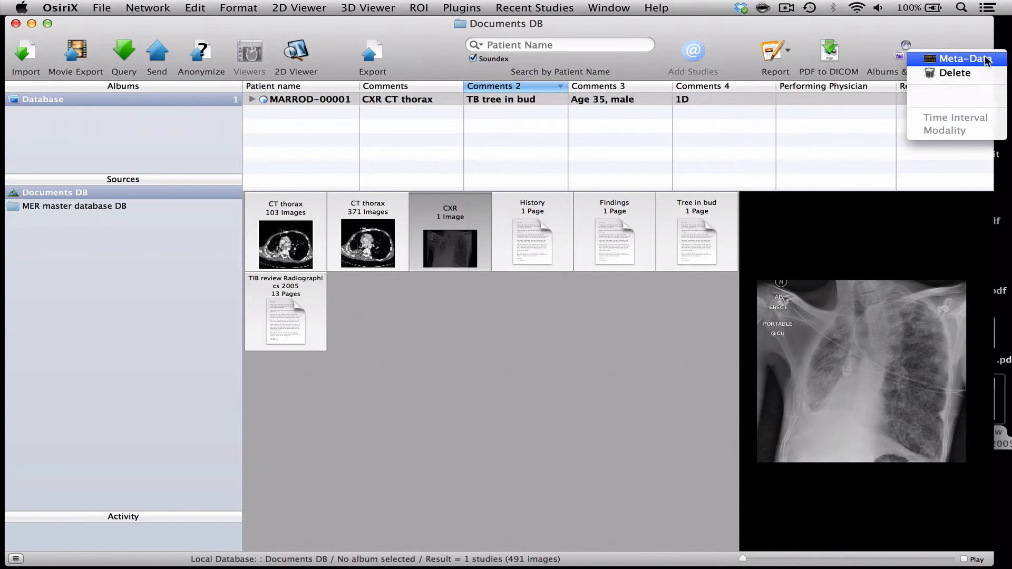
# Set the CXR series' SeriesNumber metadata to 001 and apply the change.
pyautogui.click(961, 58)
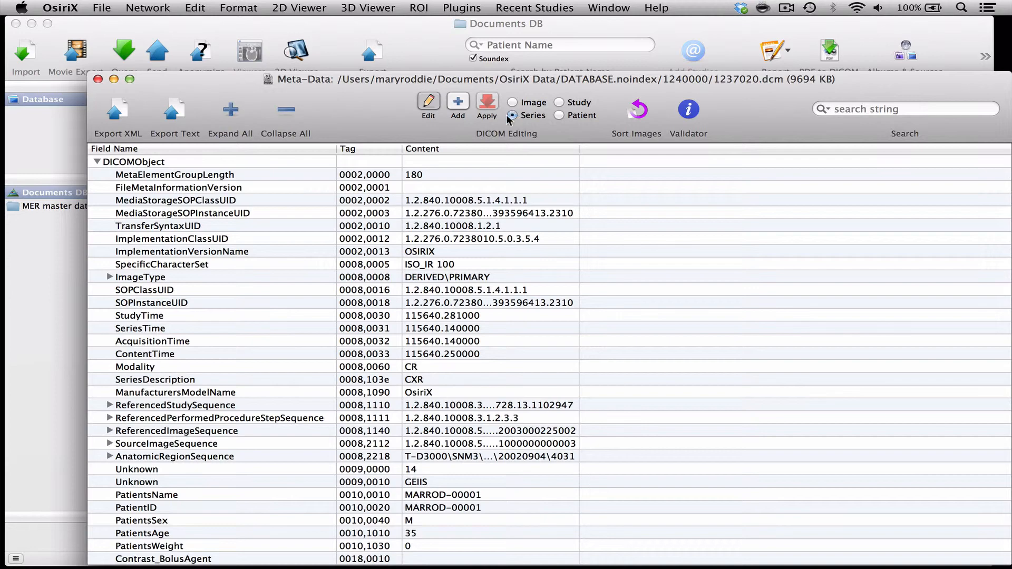
pyautogui.scroll(-3)
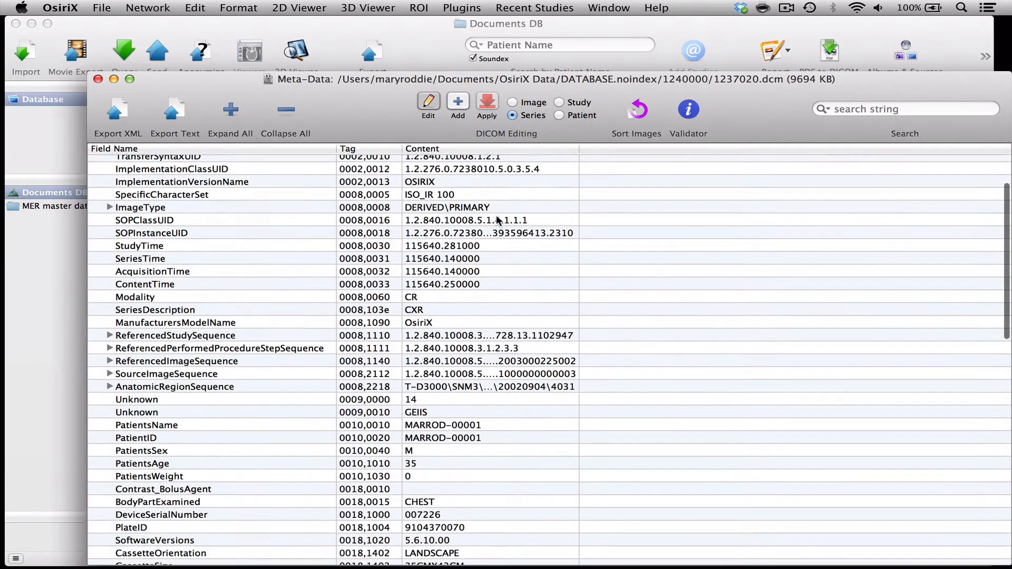
pyautogui.scroll(-3)
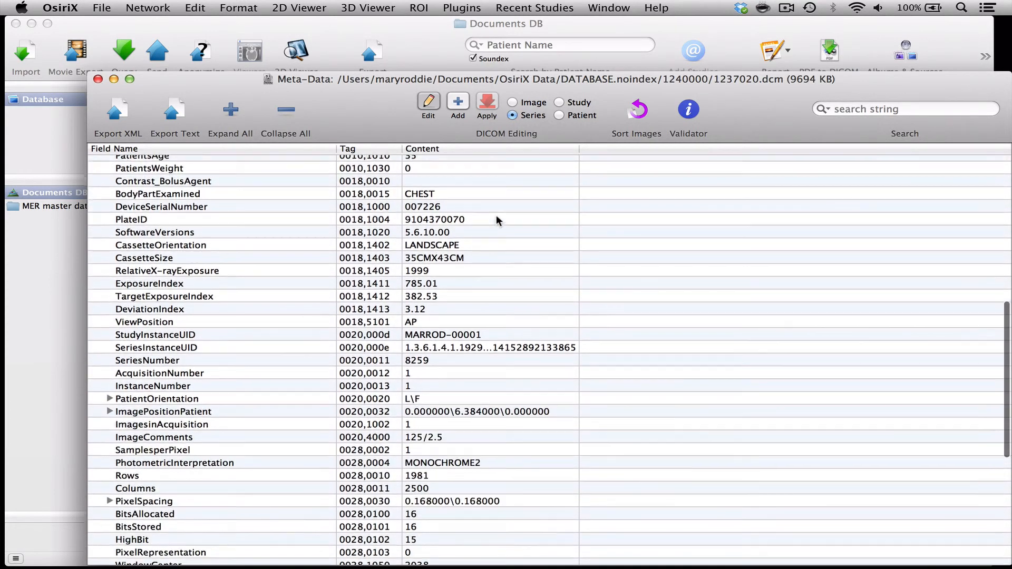
pyautogui.scroll(-3)
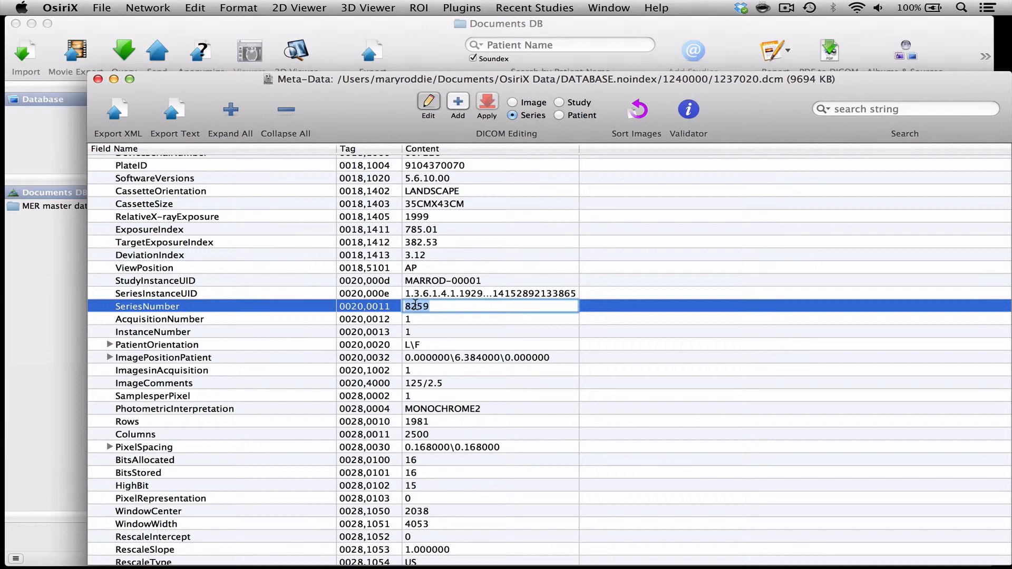
pyautogui.write('001')
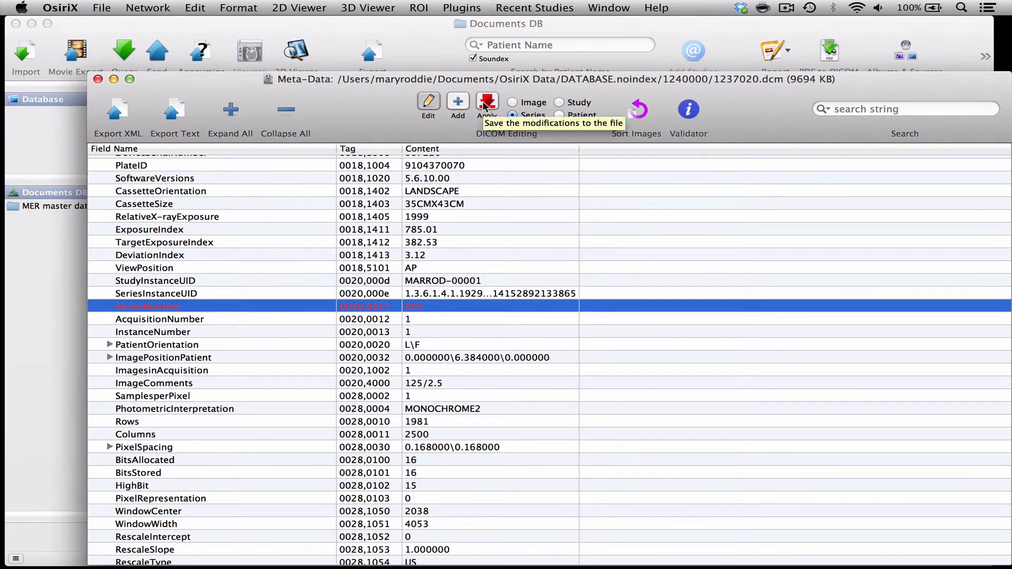
pyautogui.click(486, 104)
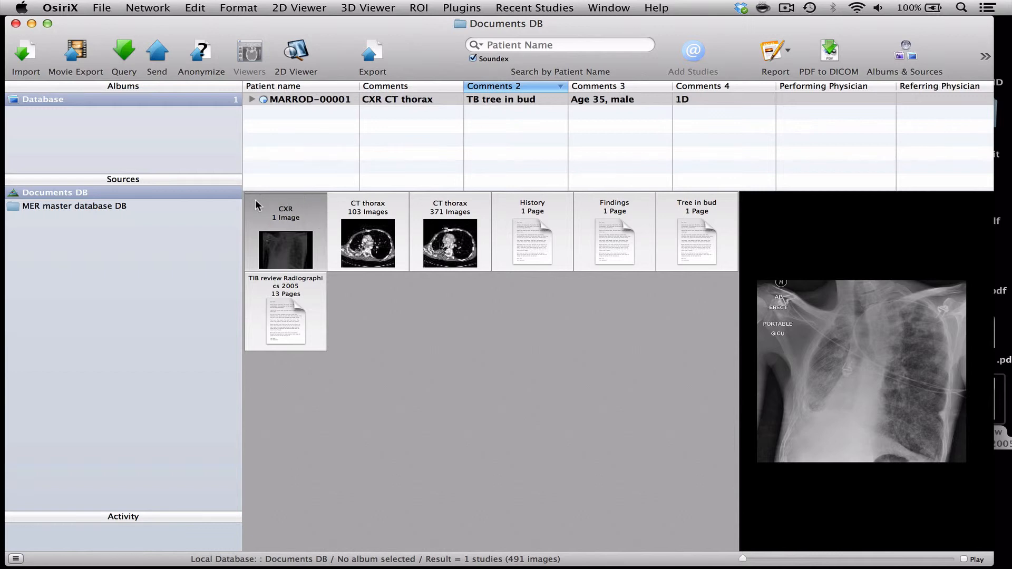
pyautogui.moveTo(313, 230)
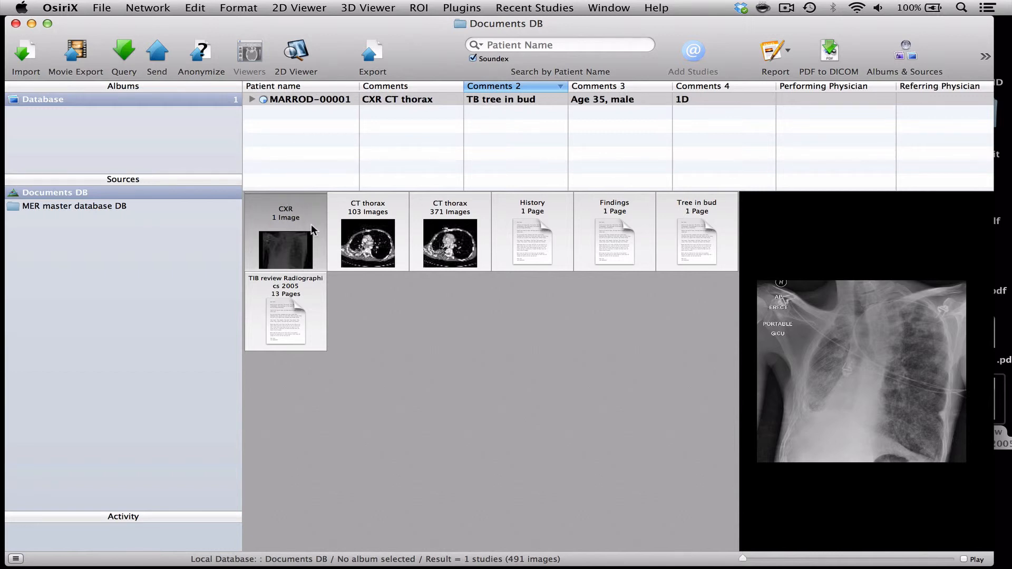
# Select the CT thorax 371 Images thumbnail to preview that series.
pyautogui.click(450, 232)
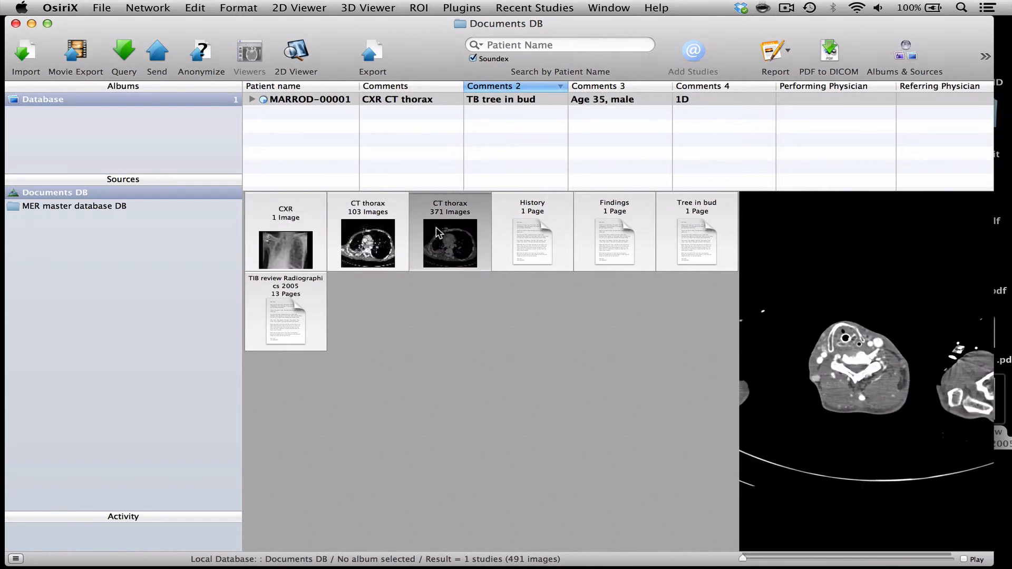